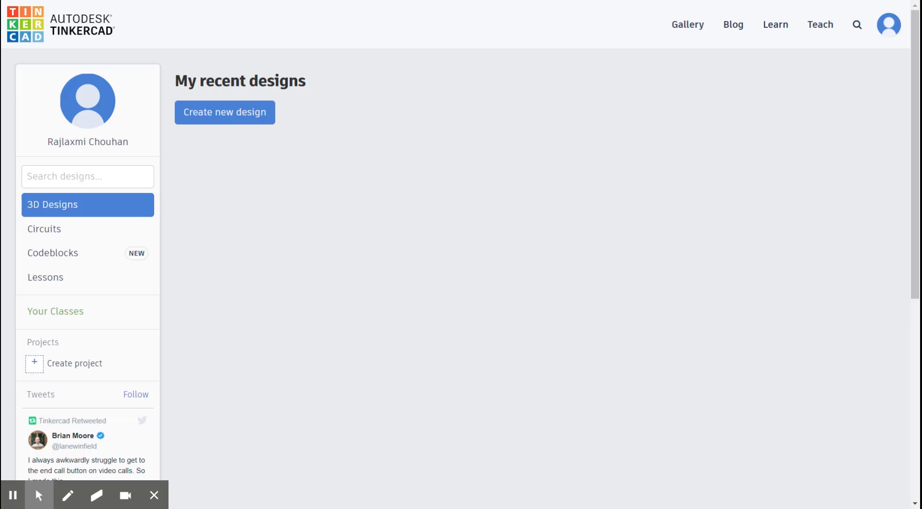
mouse_move(75, 228)
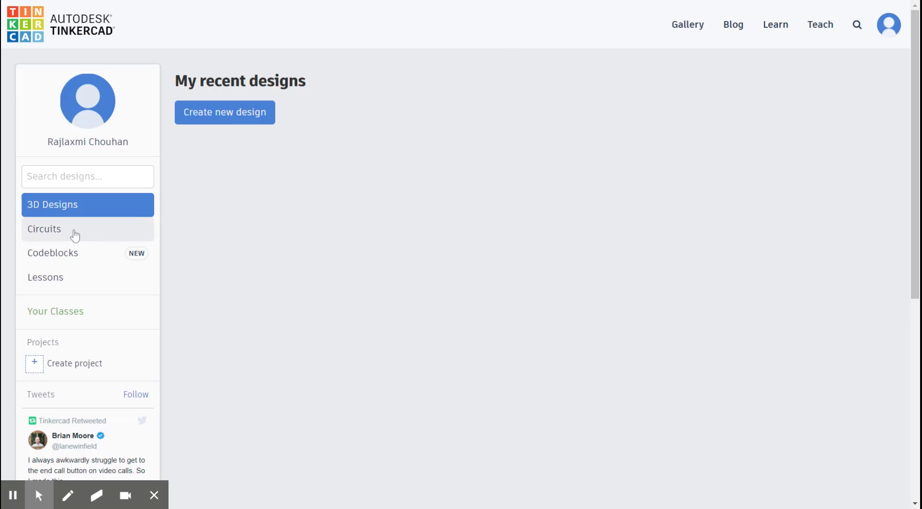
Go to the Circuits list on the dashboard and create a new blank circuit design.
click(44, 229)
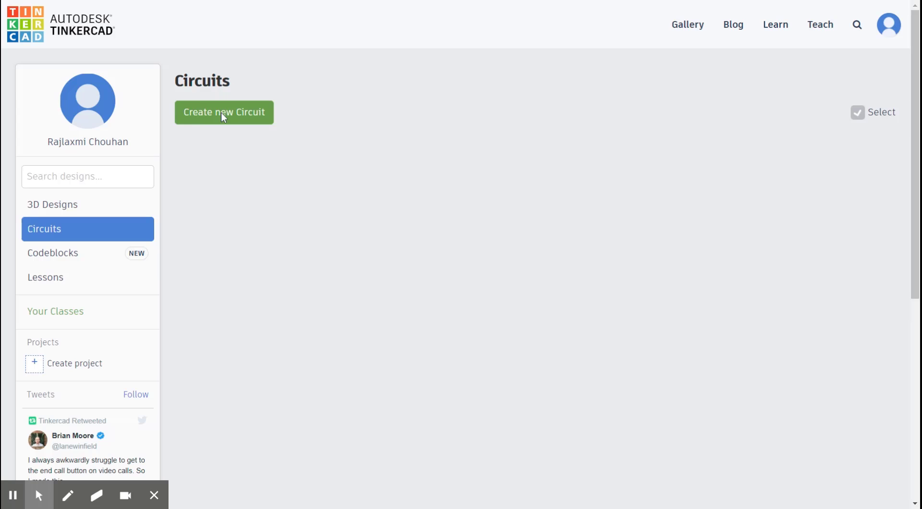
click(224, 112)
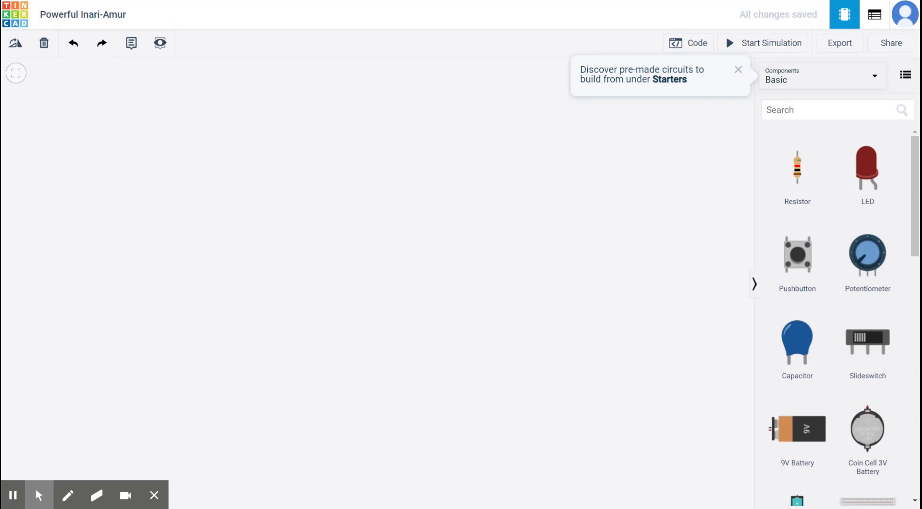
scroll(down, 3)
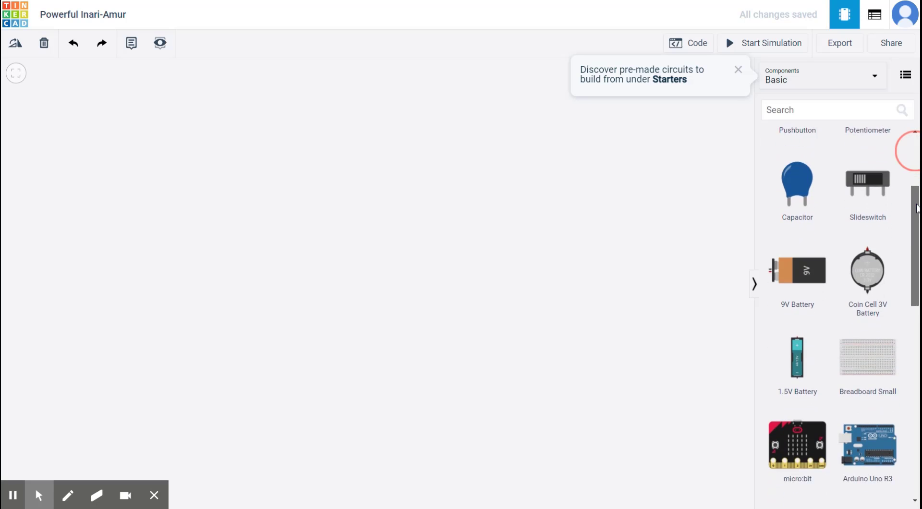
scroll(down, 3)
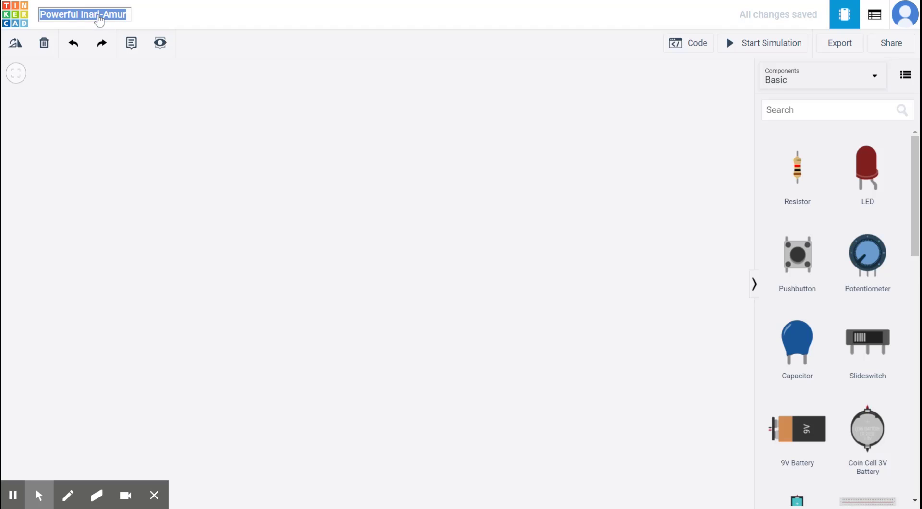
Replace the auto-generated title with 'Exp 01 Blinking of two LEDs alternately'.
text(Exp)
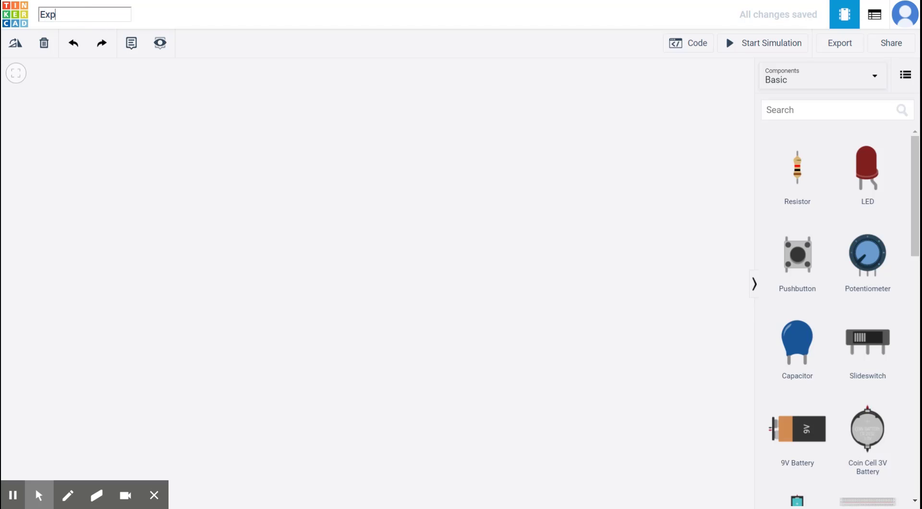
text(01 Blinking of two)
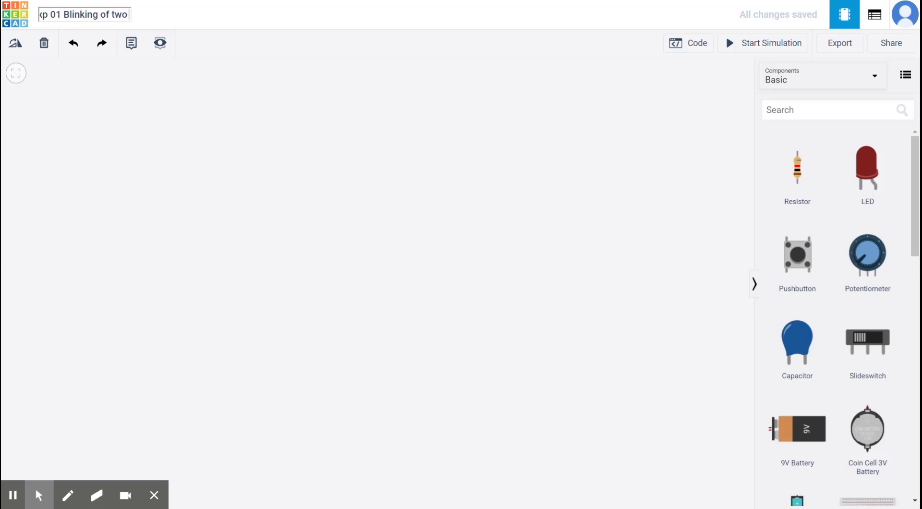
text(LEDs alternately)
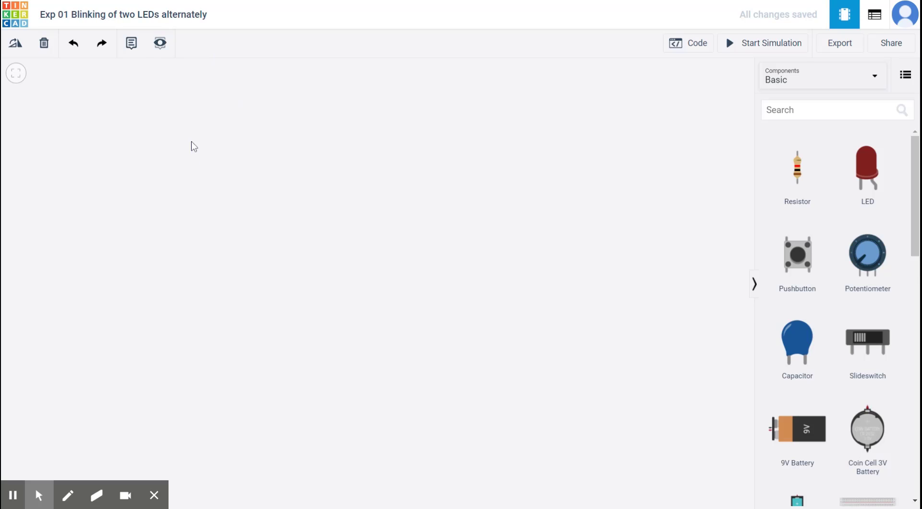
mouse_move(361, 230)
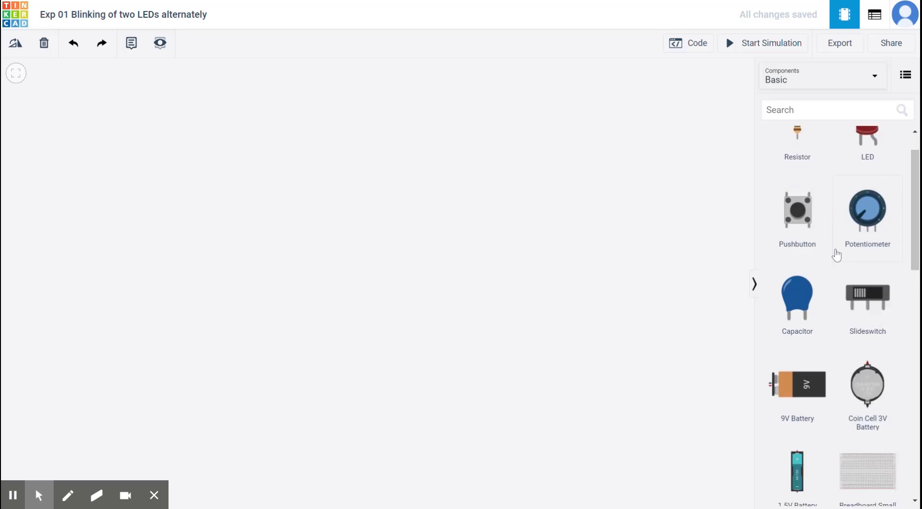
scroll(down, 3)
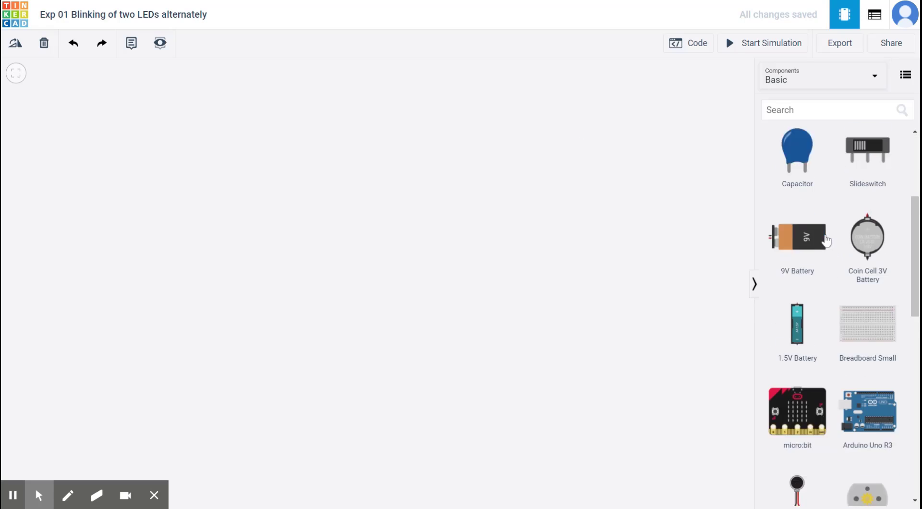
scroll(down, 3)
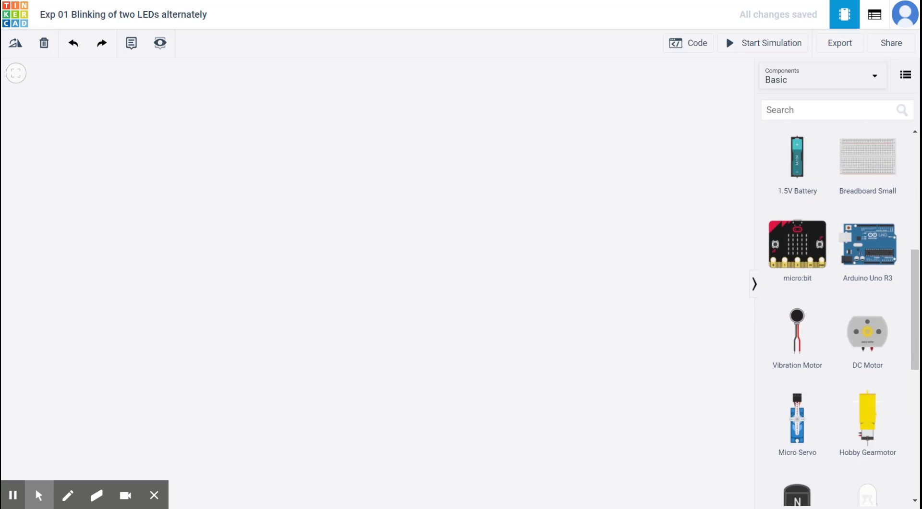
Find 'breadboard' in the component search and place a full-size breadboard on the workplane.
text(bre)
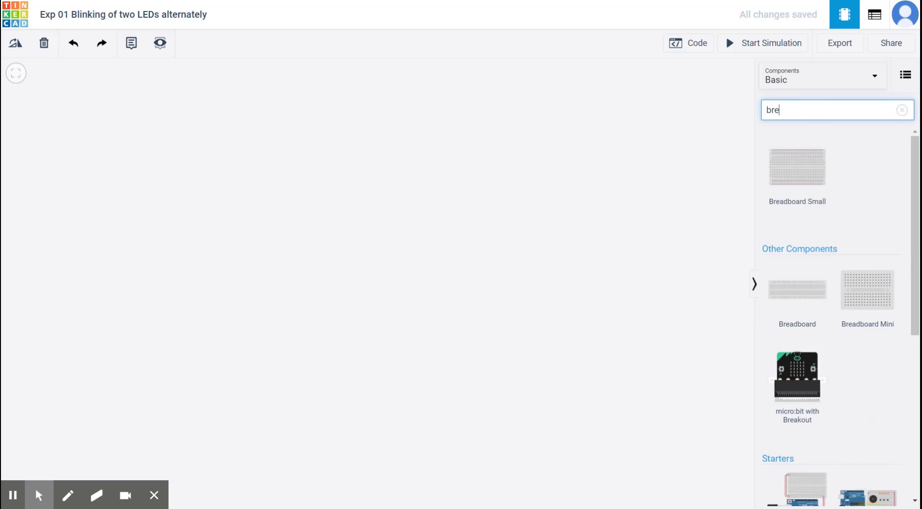
text(breadboard)
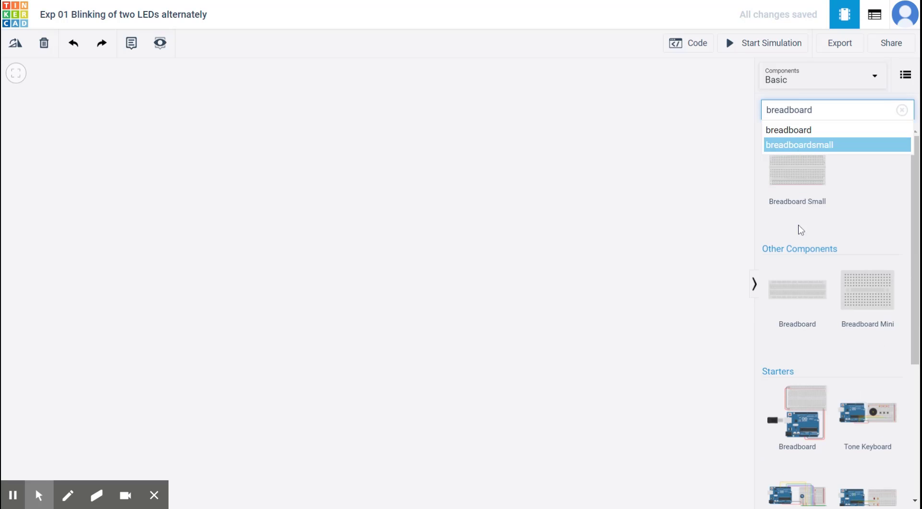
mouse_move(794, 299)
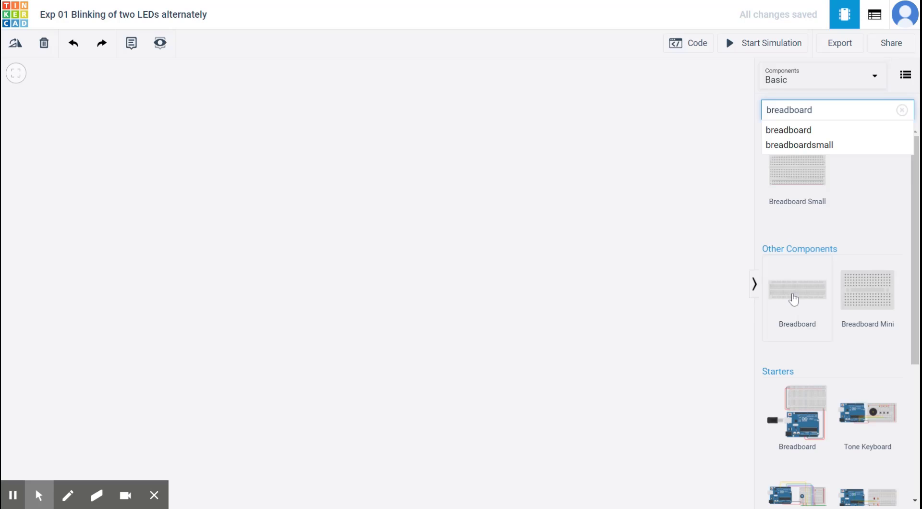
click(797, 288)
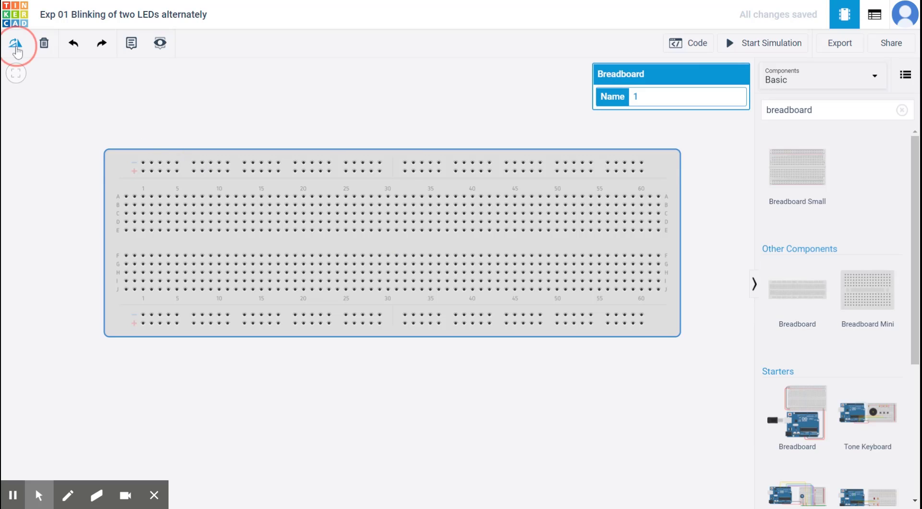
click(15, 43)
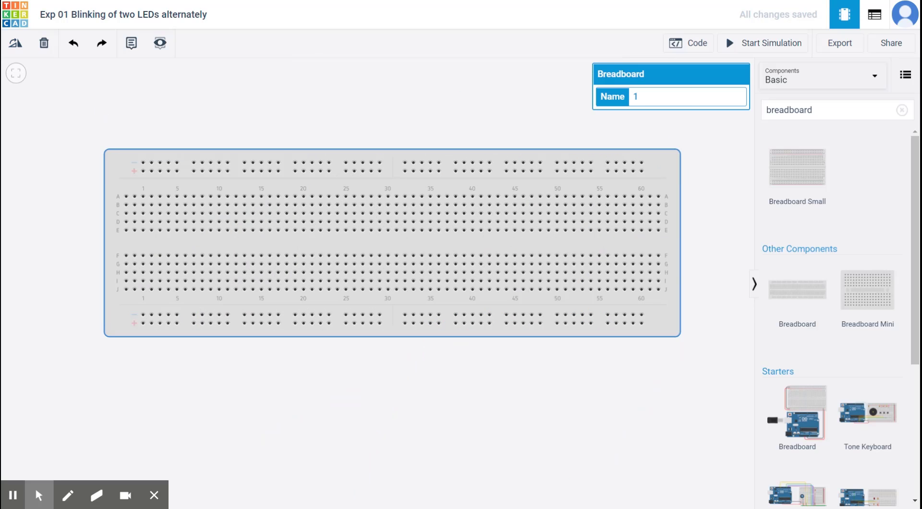
mouse_move(555, 196)
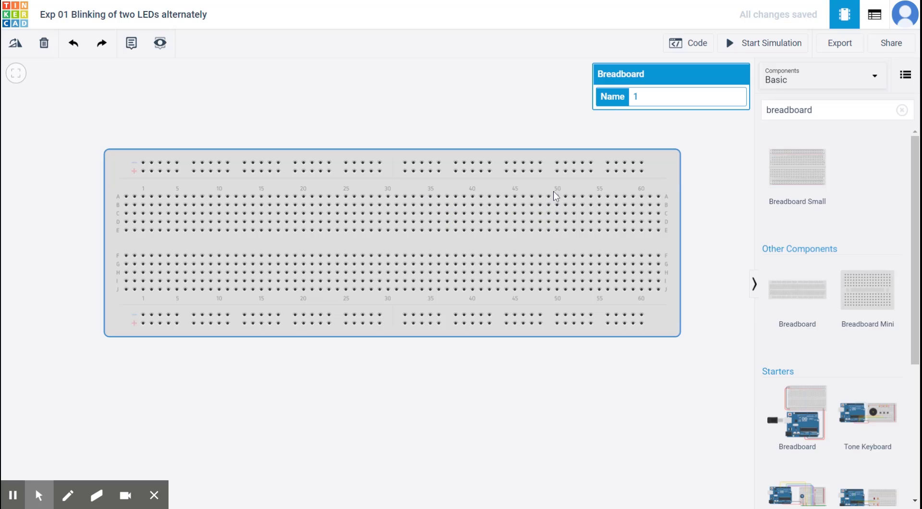
mouse_move(699, 195)
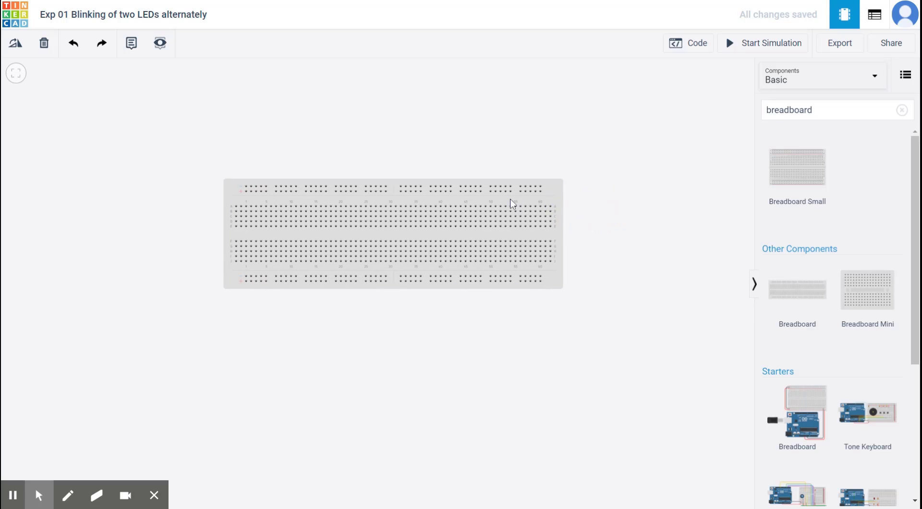
click(393, 233)
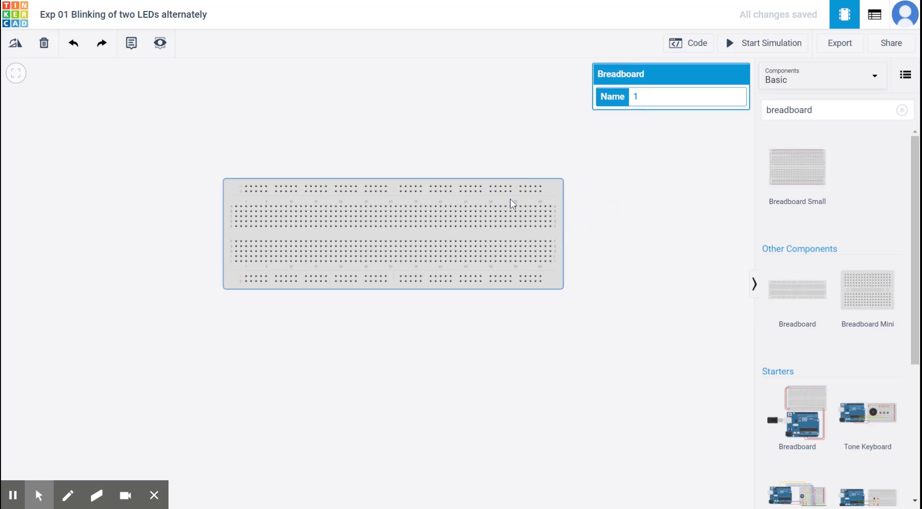
mouse_move(685, 83)
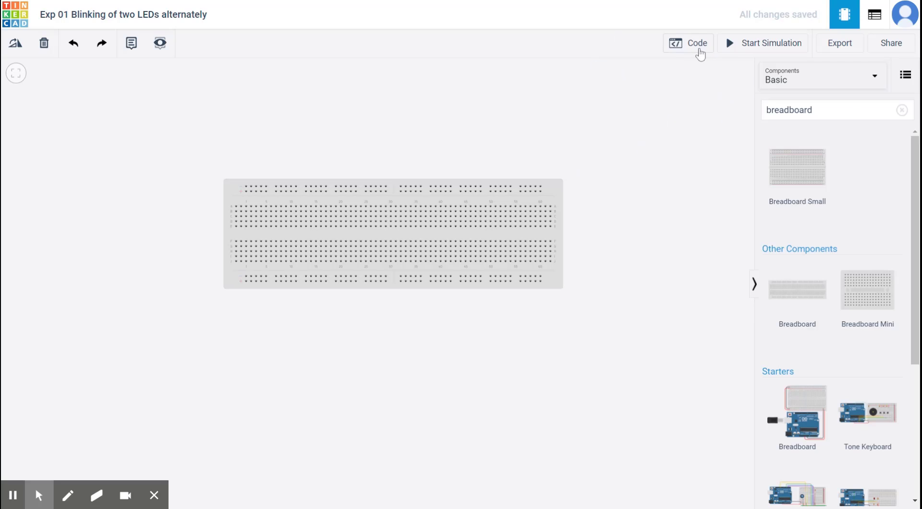
mouse_move(636, 224)
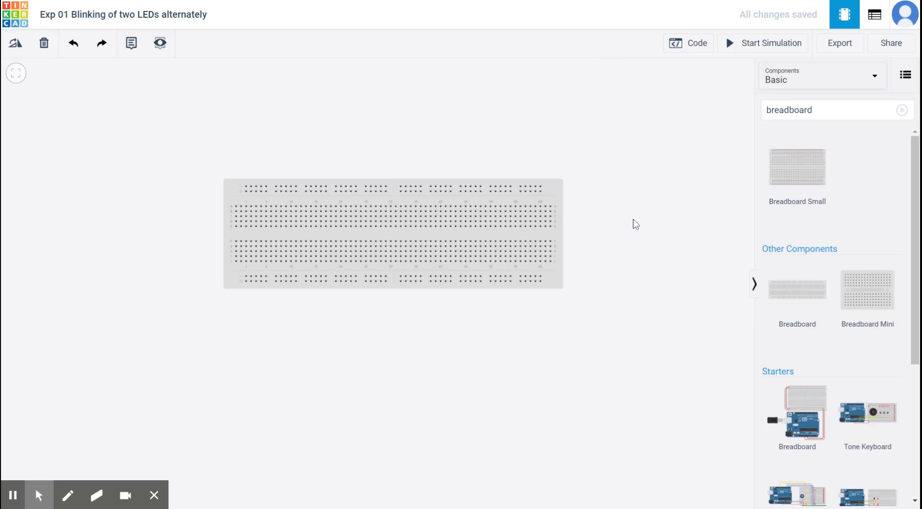
mouse_move(740, 114)
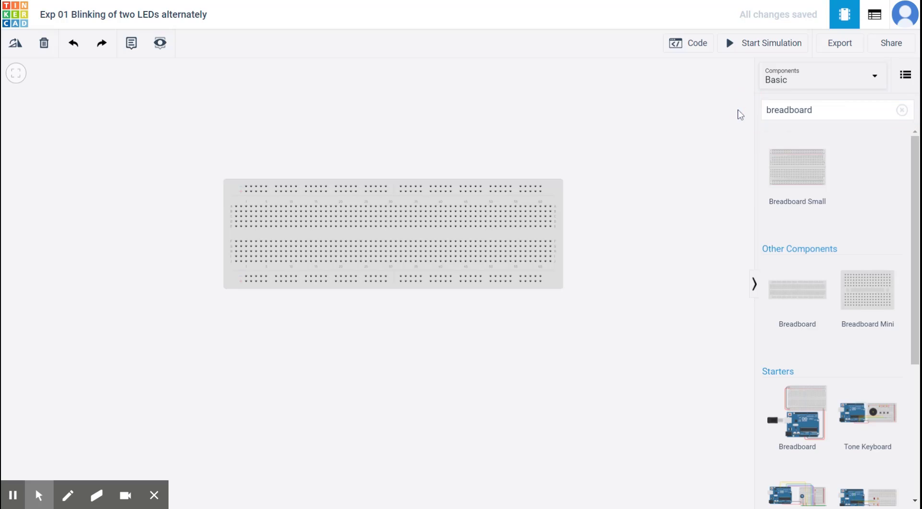
Search 'arduino' and place an Arduino Uno R3 below the breadboard.
click(901, 109)
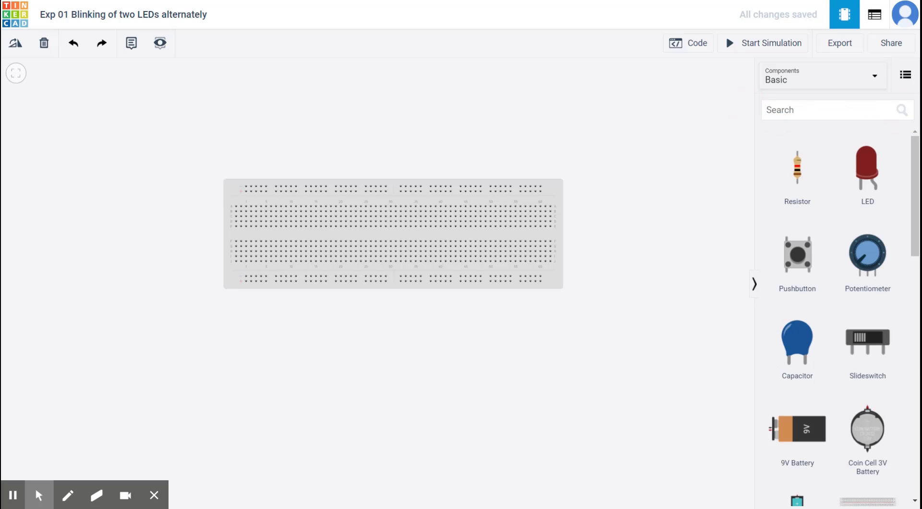
text(arduino)
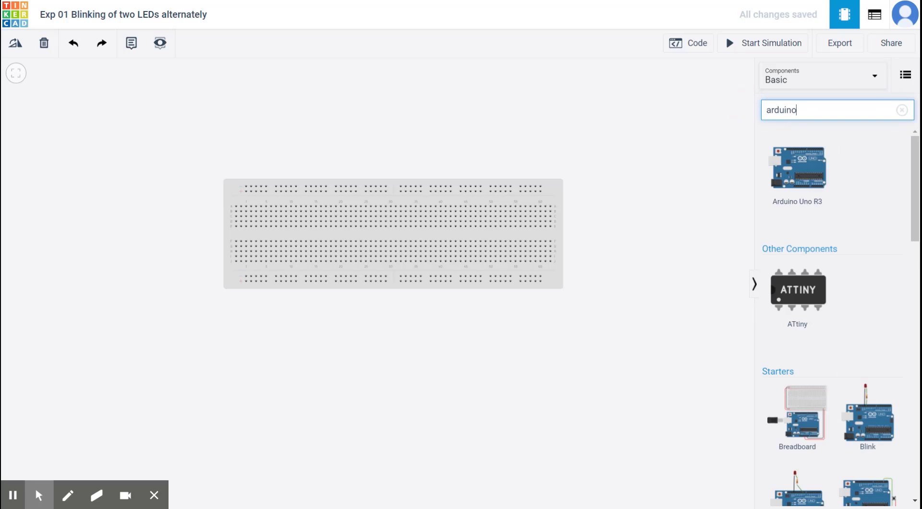
click(835, 109)
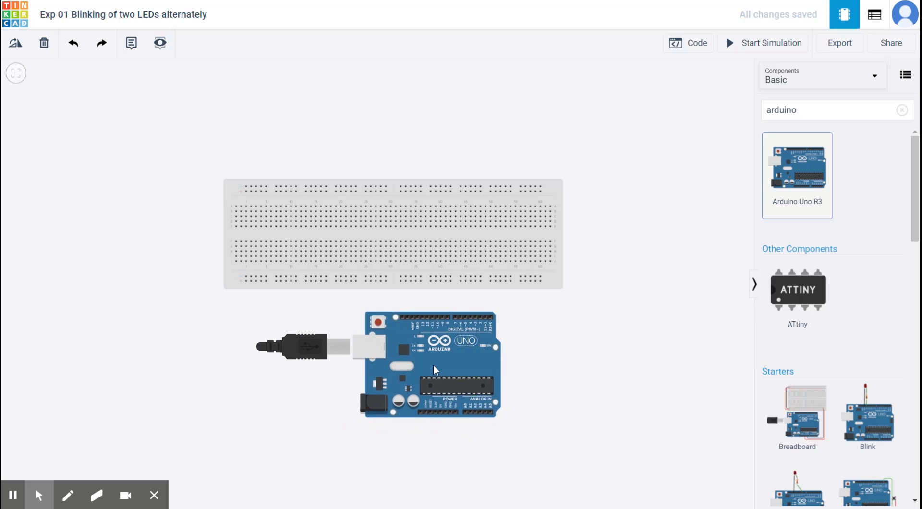
click(429, 361)
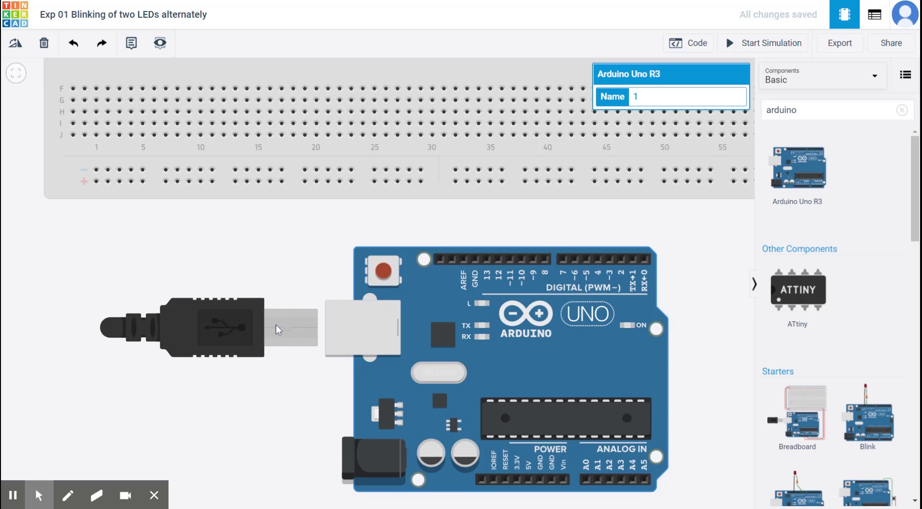
mouse_move(324, 306)
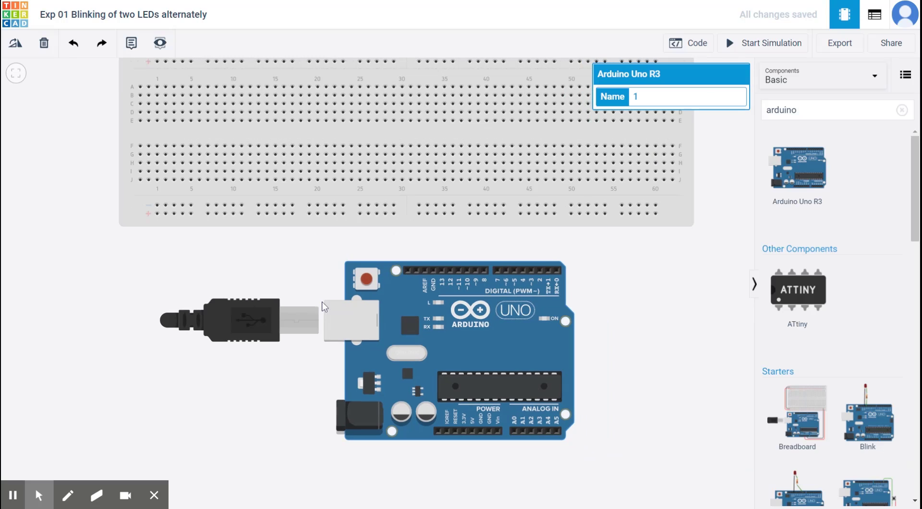
mouse_move(374, 317)
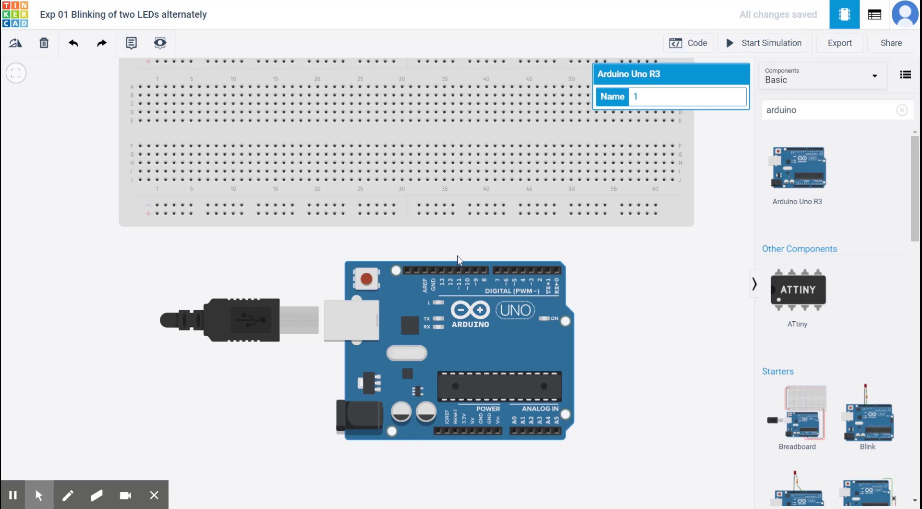
mouse_move(432, 329)
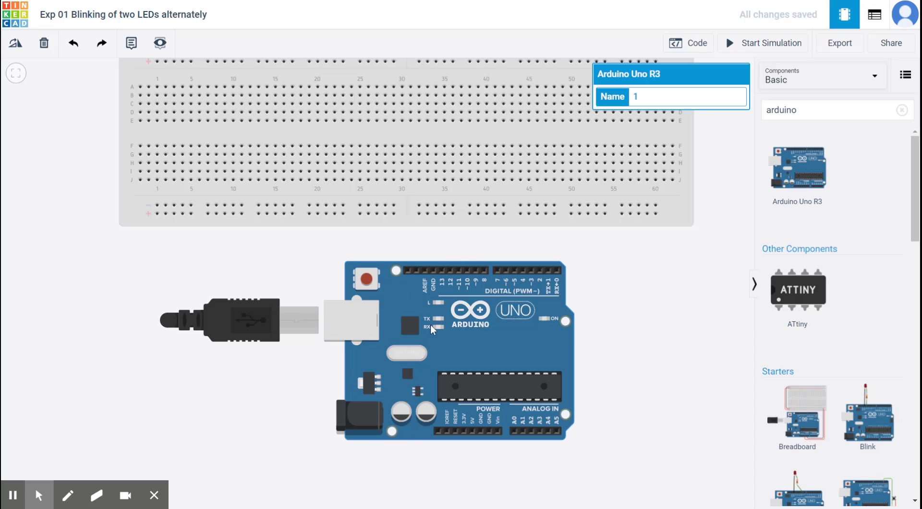
mouse_move(380, 341)
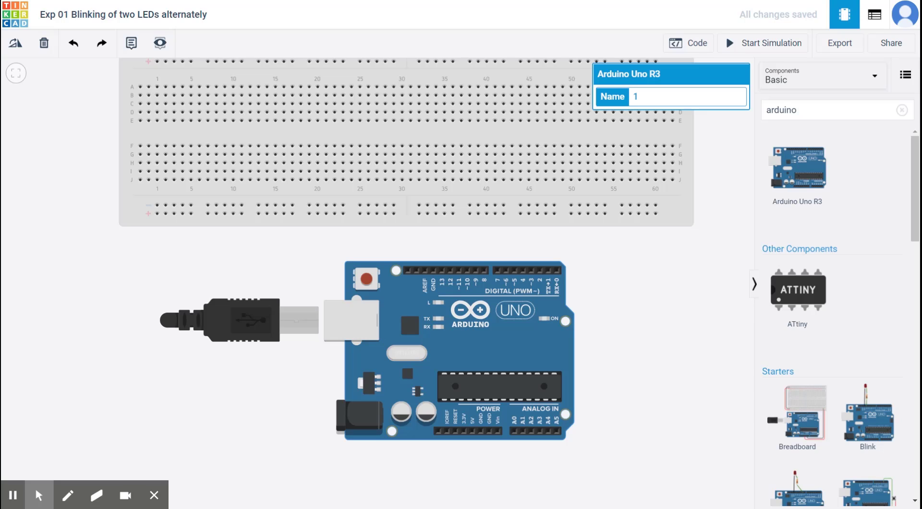
mouse_move(525, 224)
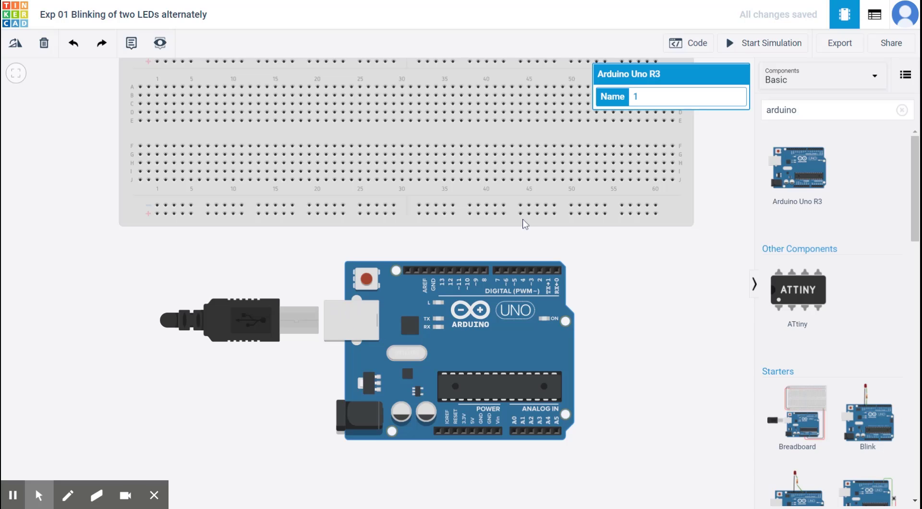
mouse_move(798, 53)
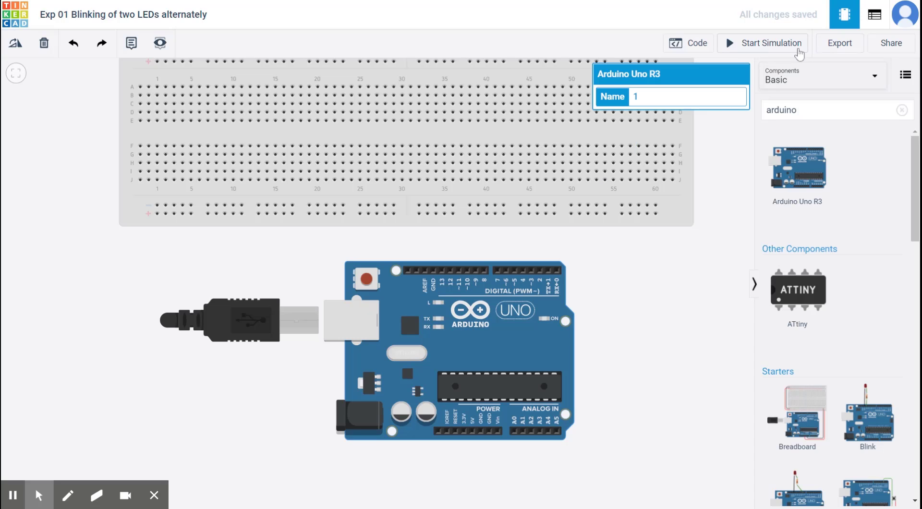
mouse_move(643, 288)
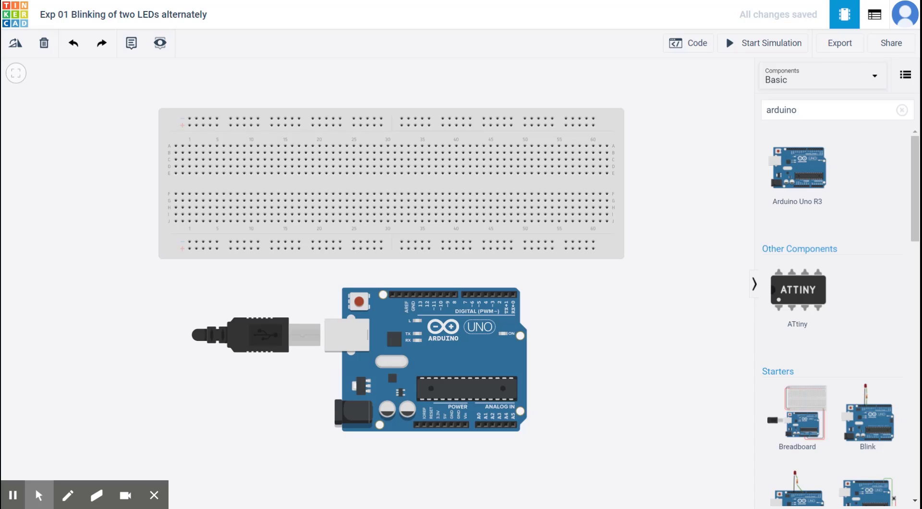
mouse_move(675, 365)
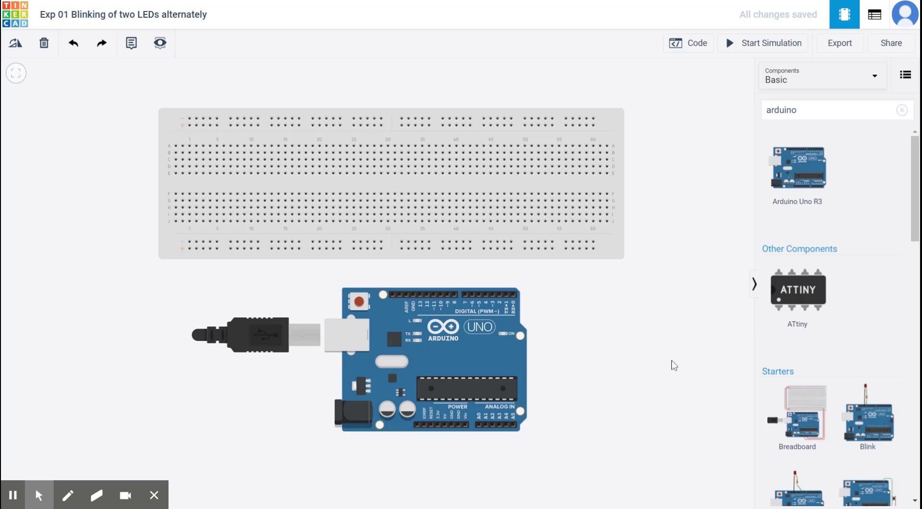
mouse_move(757, 115)
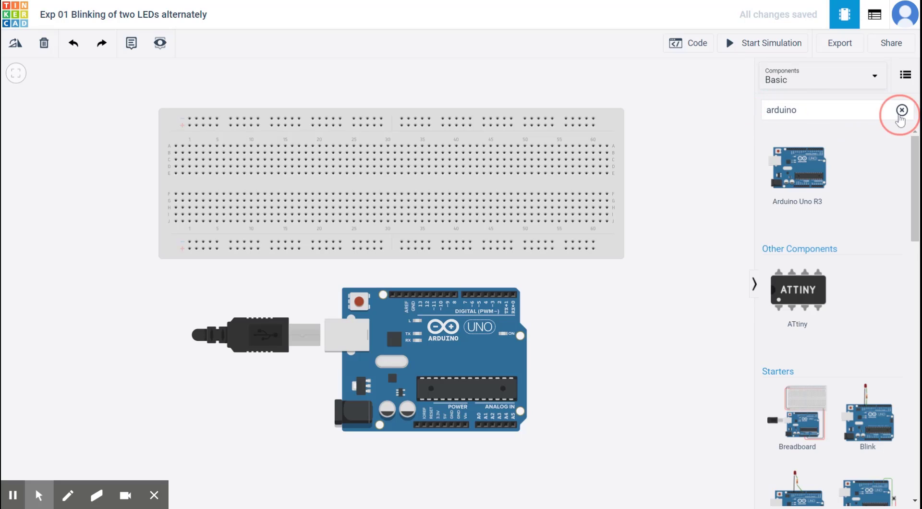
Place a red LED near column 30 of the breadboard and a resistor below it across the centre gap.
click(902, 109)
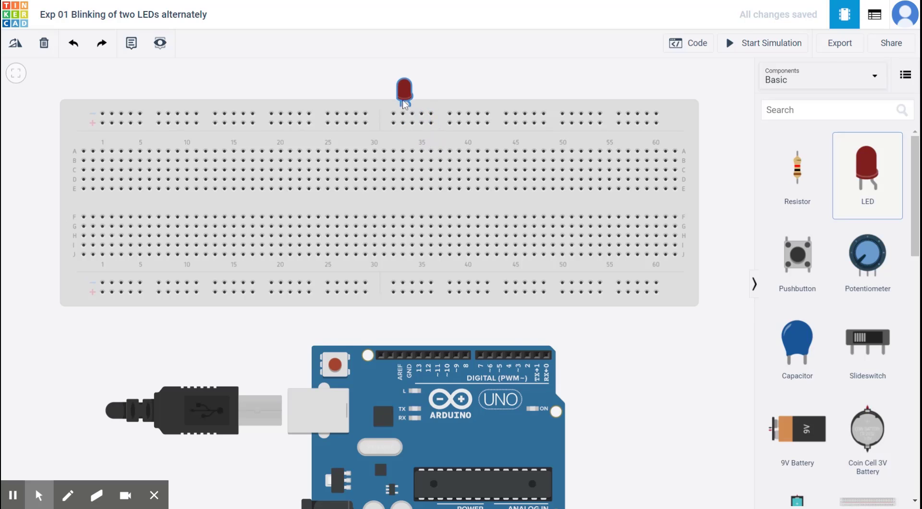
drag(404, 88, 368, 141)
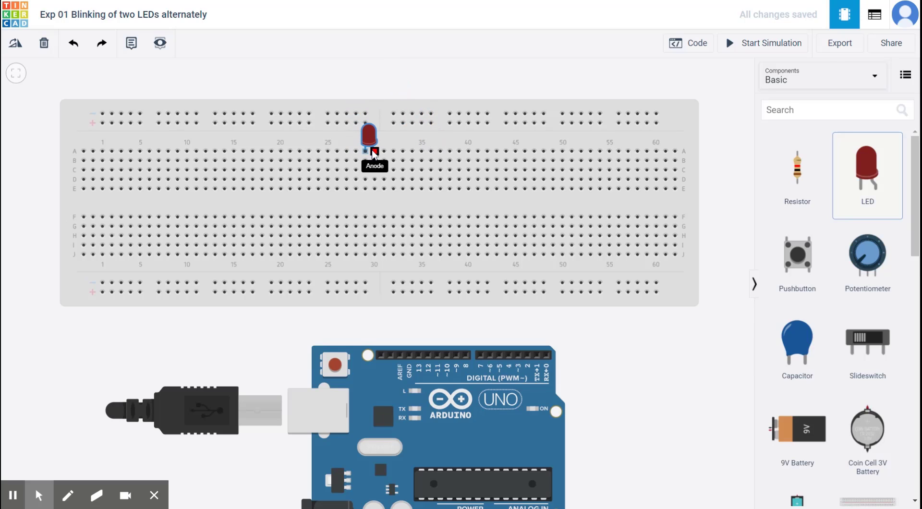
click(369, 135)
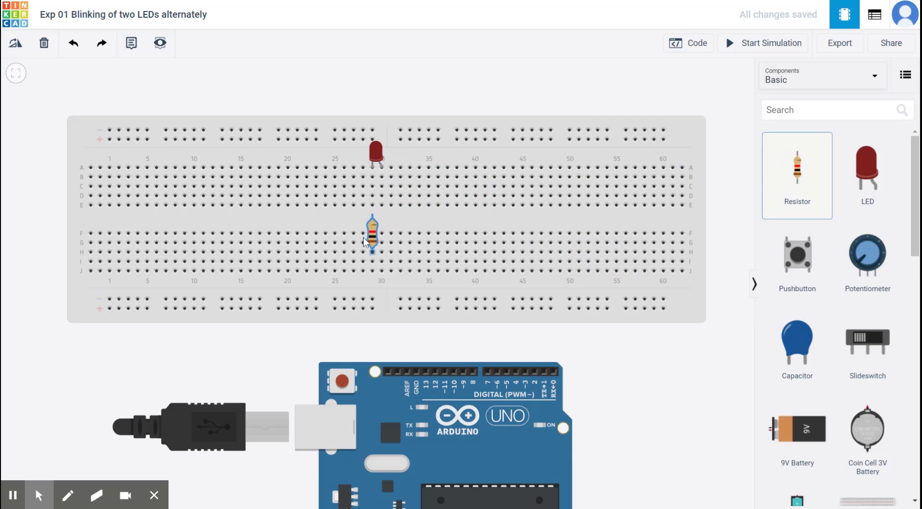
click(372, 231)
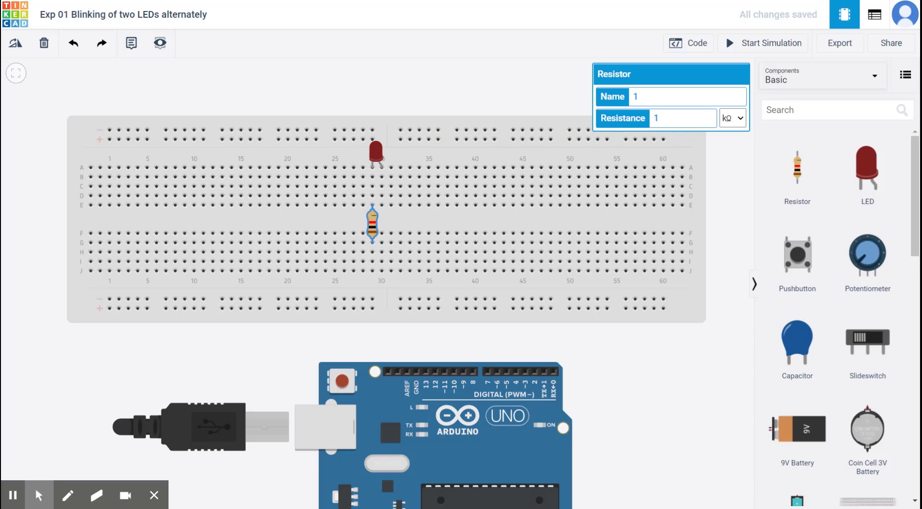
In the inspector, name the resistor R1 and set its resistance to 100 Ω.
triple_click(654, 117)
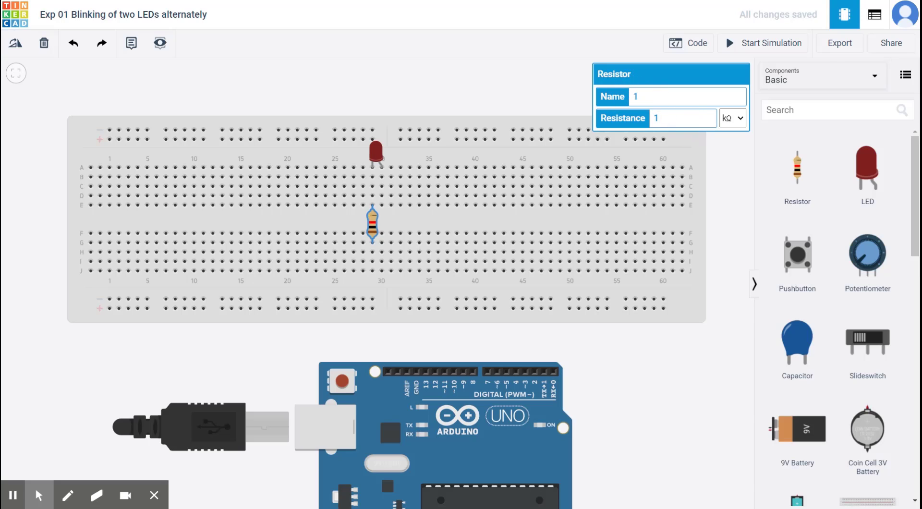
text(R1)
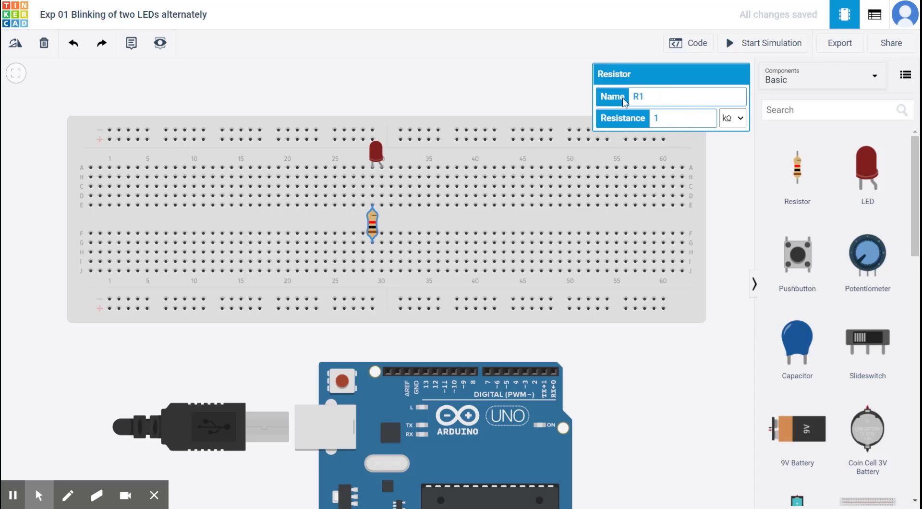
mouse_move(742, 135)
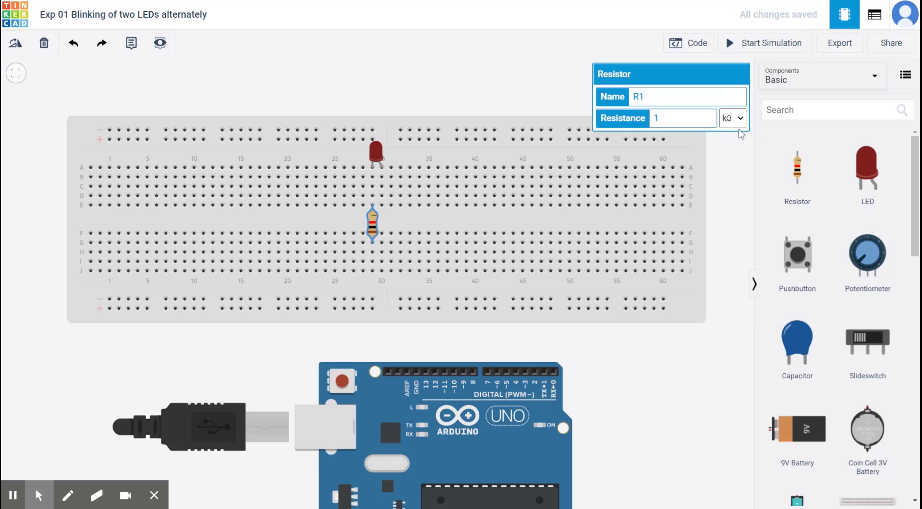
click(732, 117)
text(00)
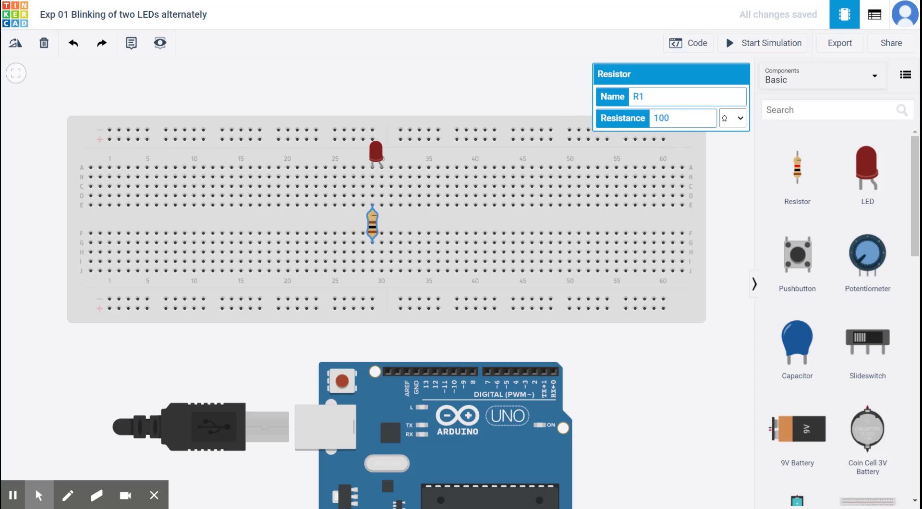
click(385, 186)
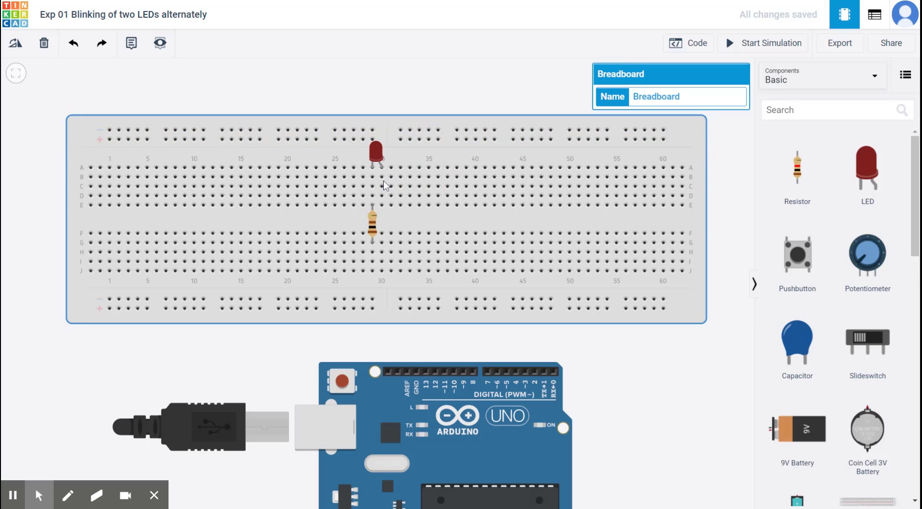
click(372, 224)
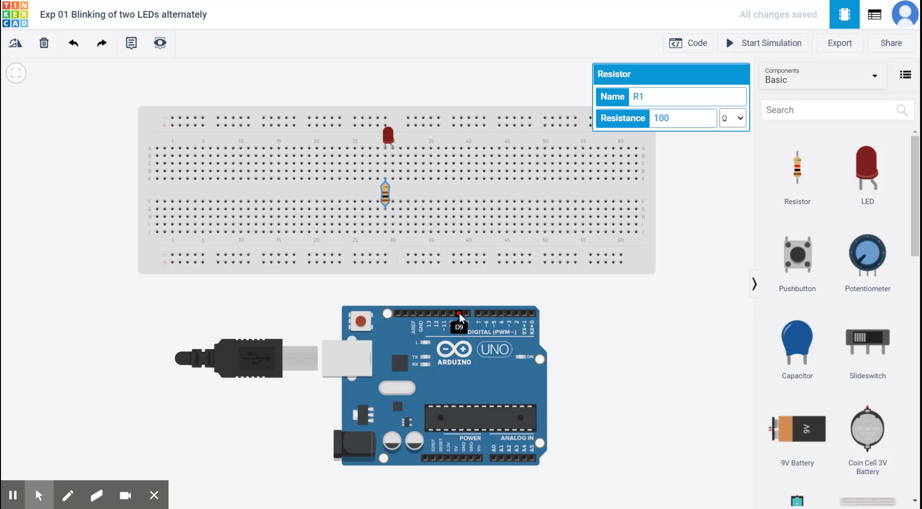
Draw a black wire from the Arduino GND pin to the resistor's breadboard column.
click(449, 374)
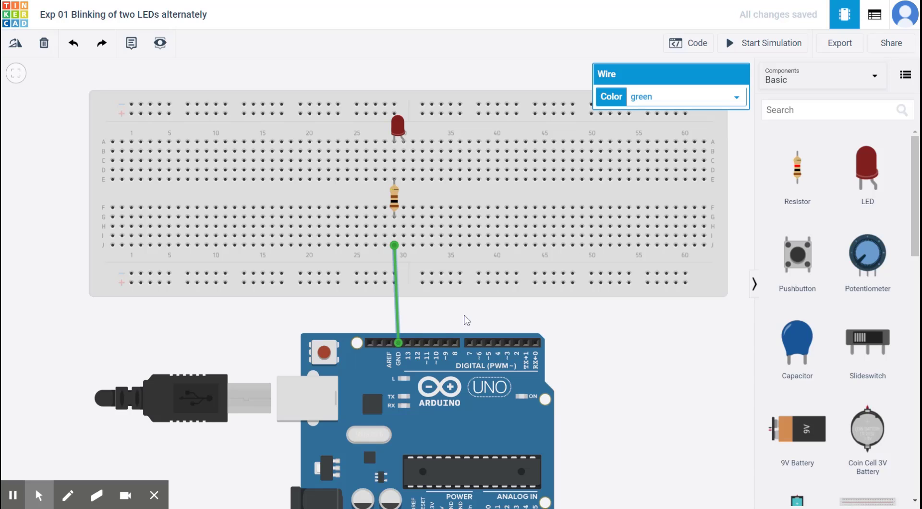
mouse_move(396, 310)
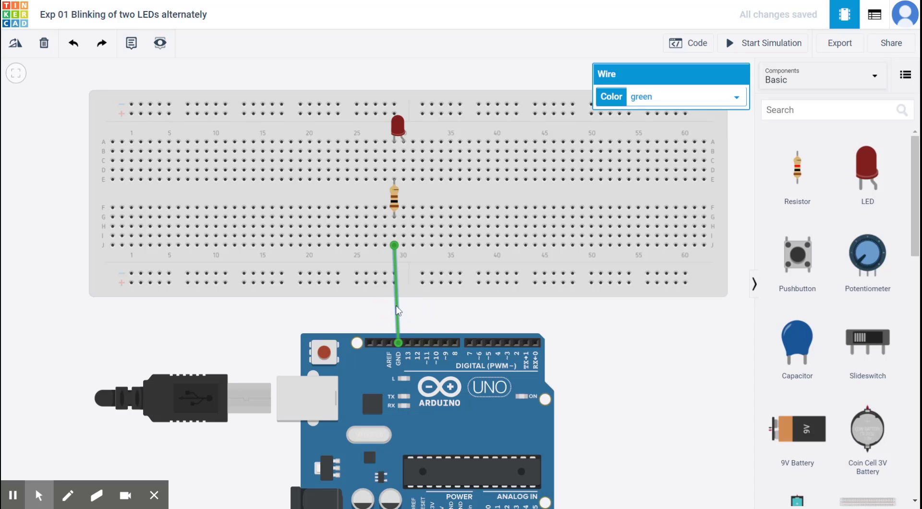
mouse_move(690, 110)
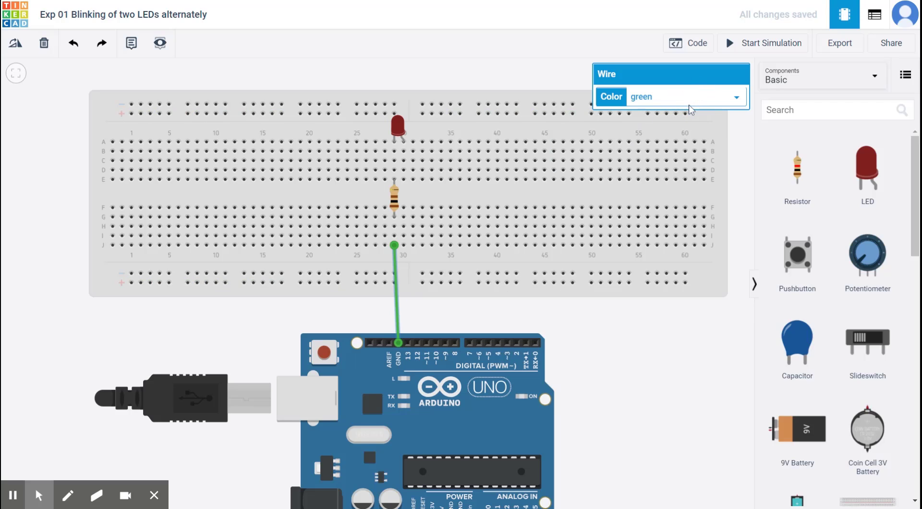
click(493, 410)
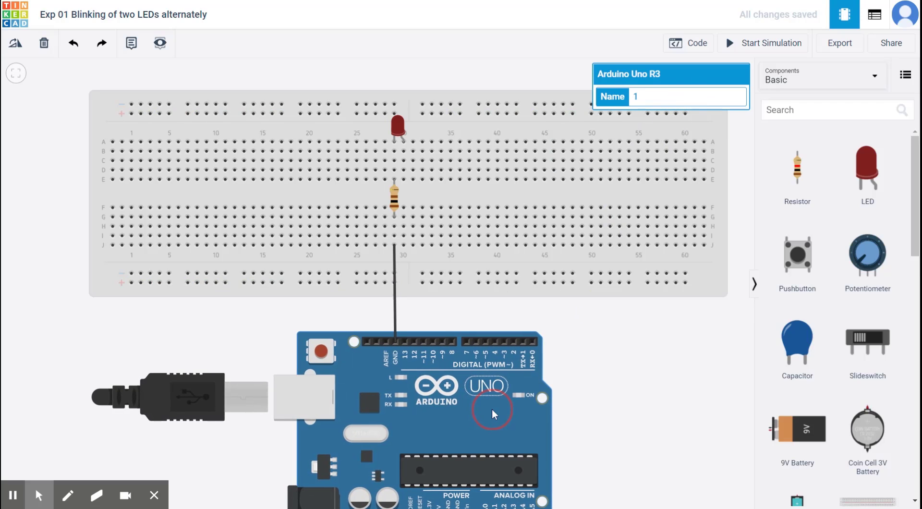
Draw a bent red wire from the LED's breadboard column to Arduino digital pin 9.
click(450, 273)
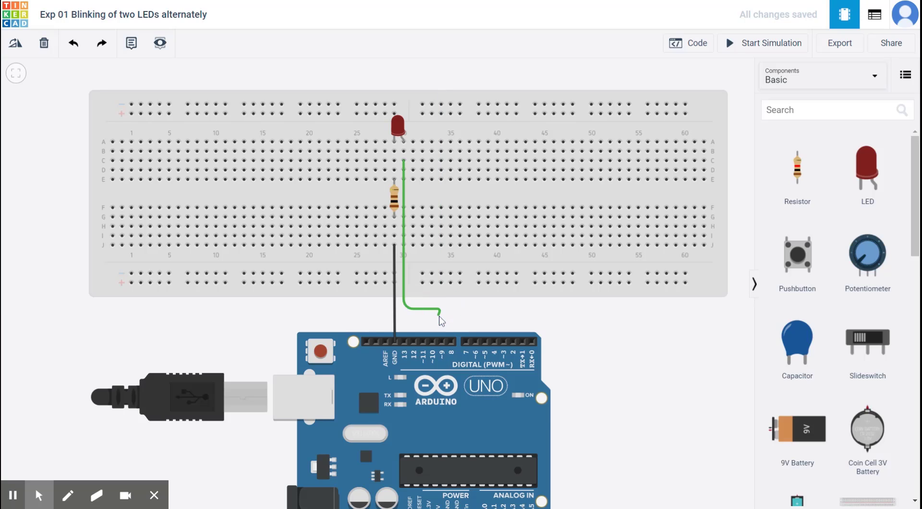
click(442, 343)
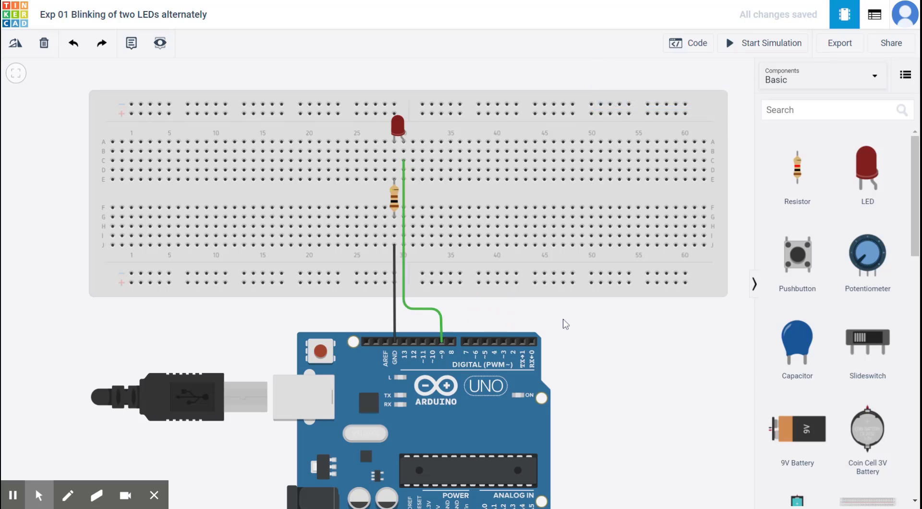
mouse_move(441, 342)
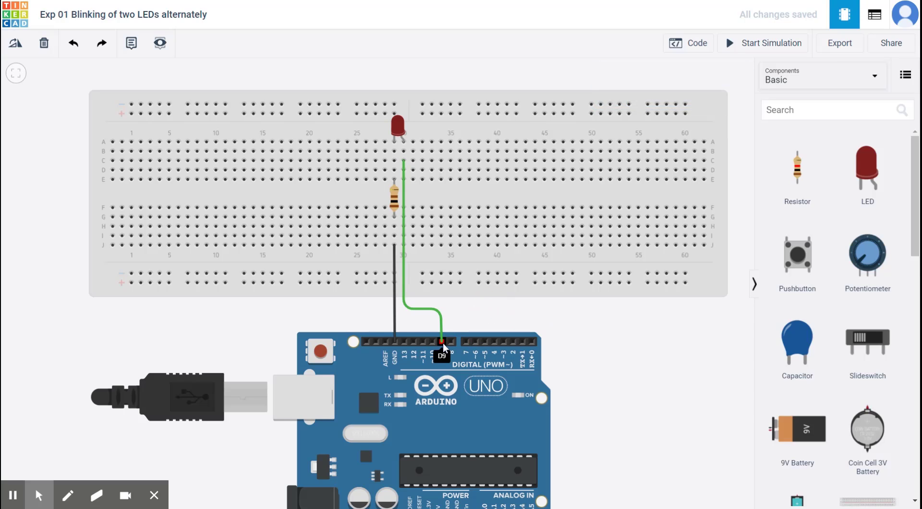
mouse_move(412, 295)
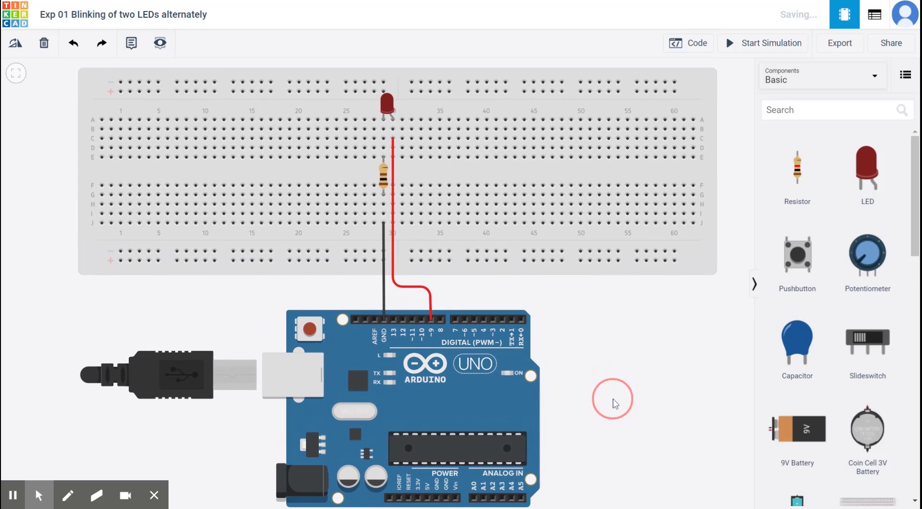
mouse_move(463, 387)
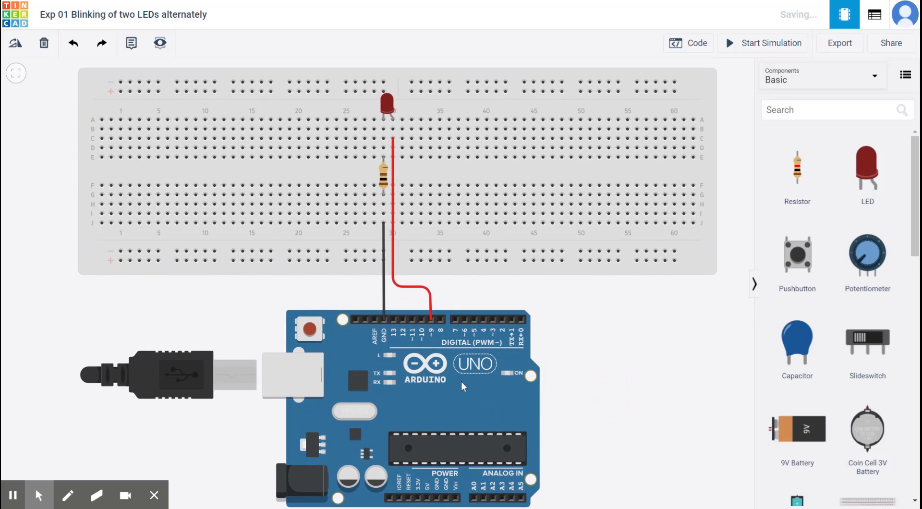
mouse_move(463, 387)
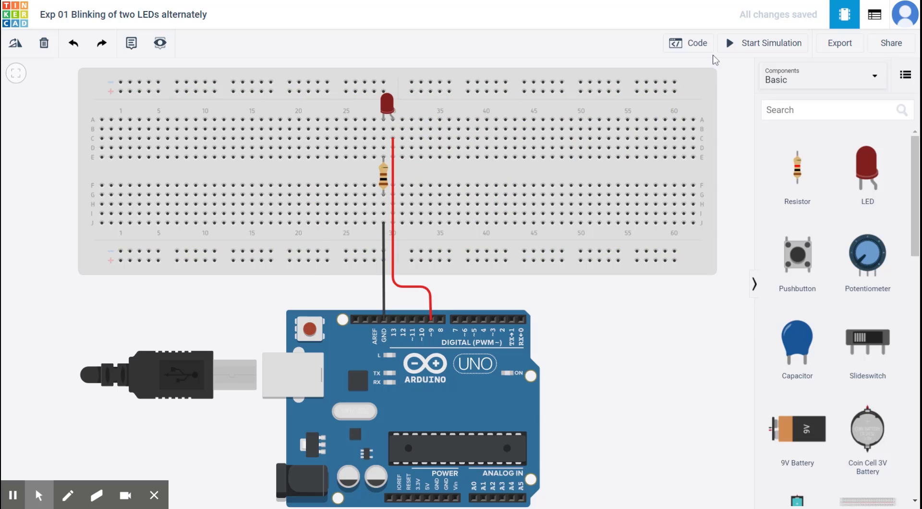
Switch the Code panel to text and set pin 9 as output driven HIGH with delay(1000).
click(688, 43)
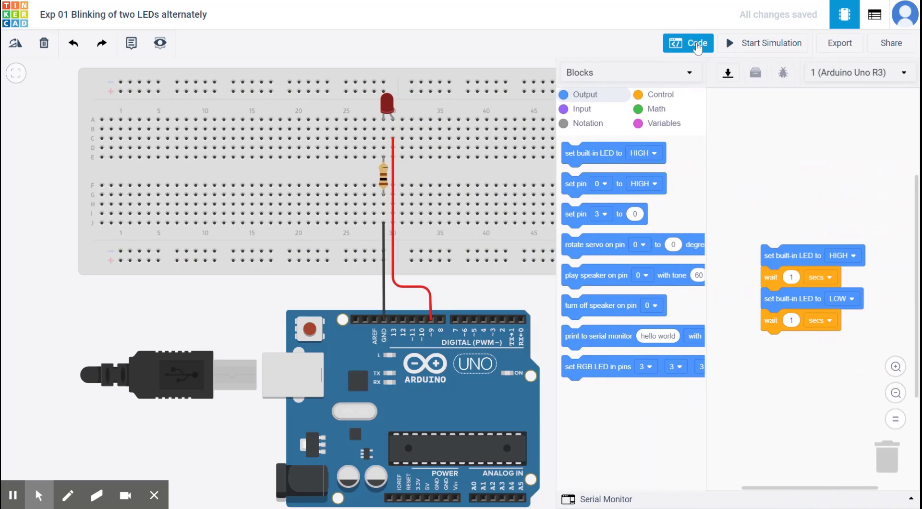
mouse_move(672, 145)
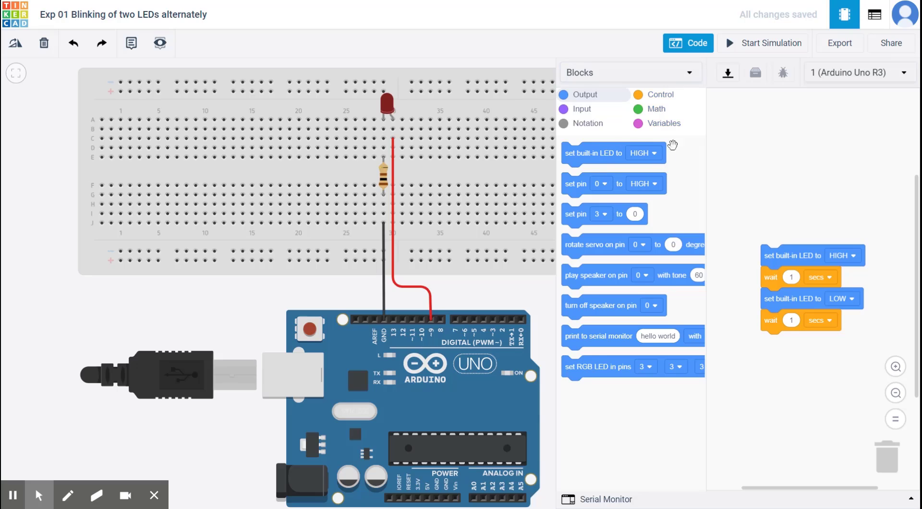
mouse_move(686, 243)
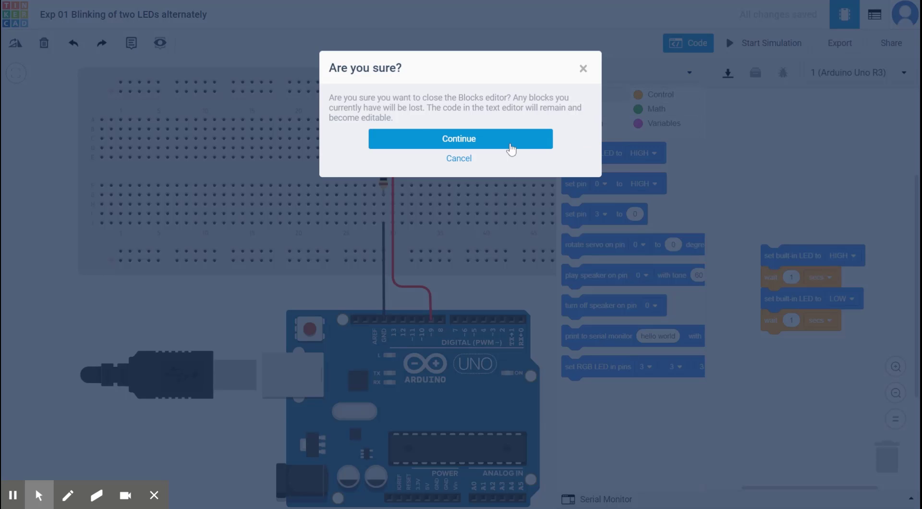
mouse_move(468, 131)
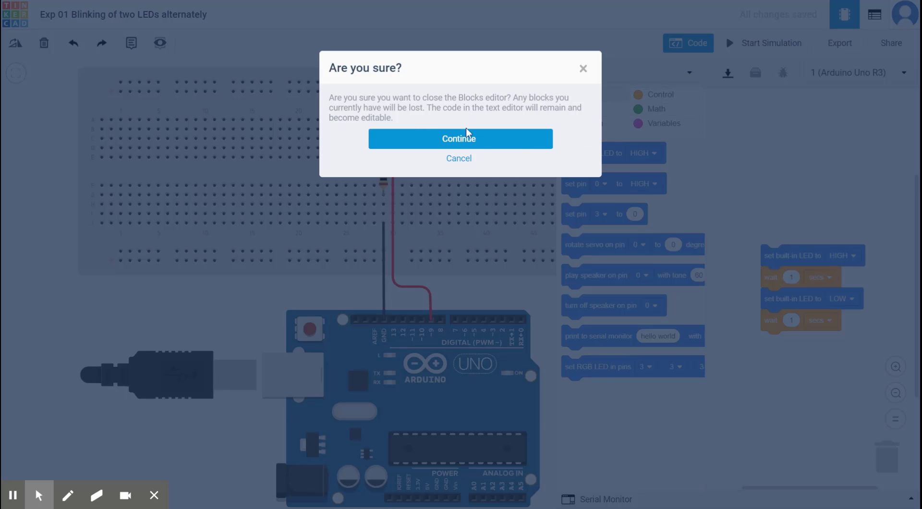
click(460, 138)
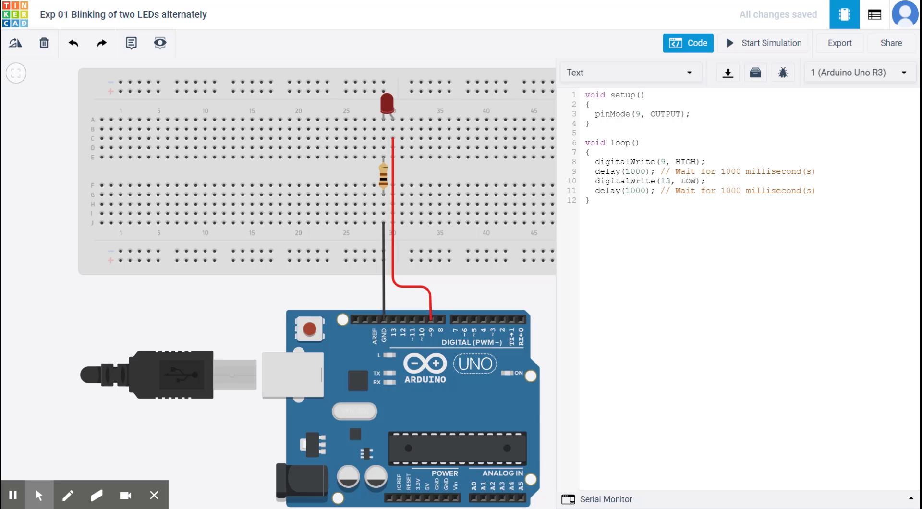
Change digitalWrite(13, LOW) to pin 9 so the loop blinks pin 9, then hide the code panel.
double_click(663, 181)
text(9)
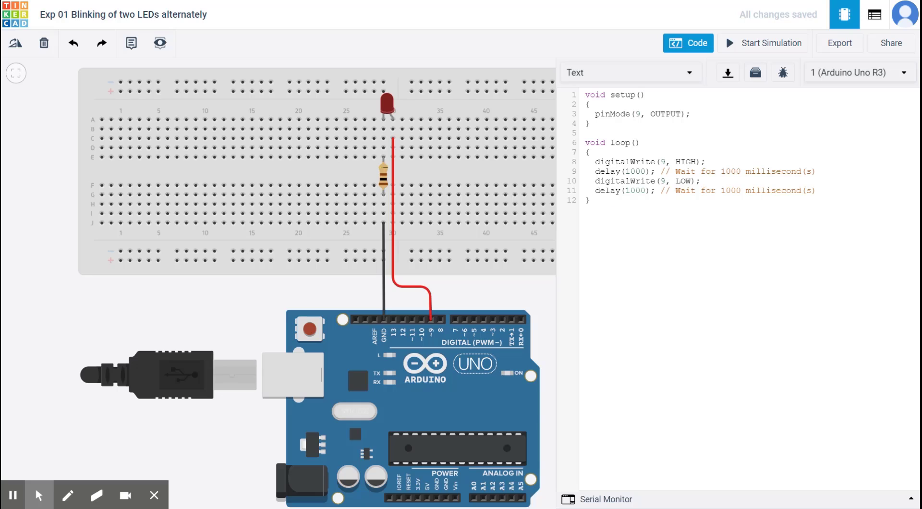
mouse_move(764, 49)
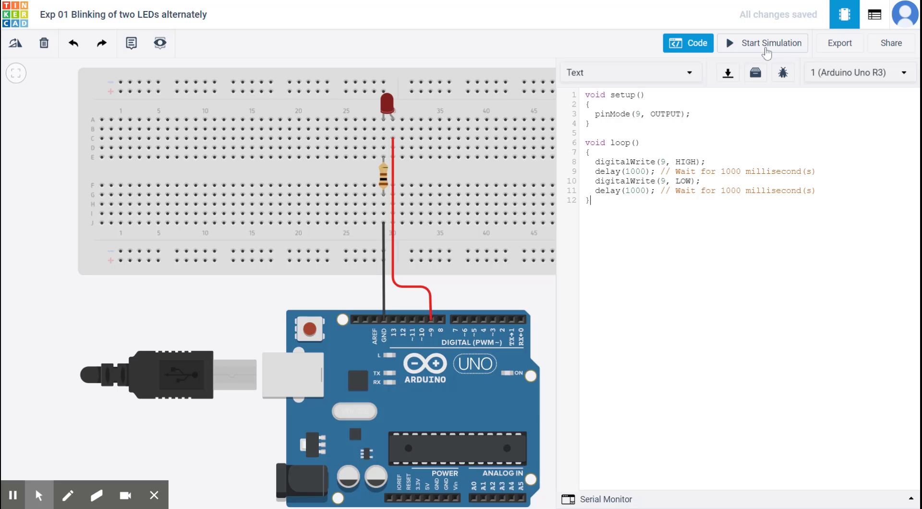
mouse_move(235, 392)
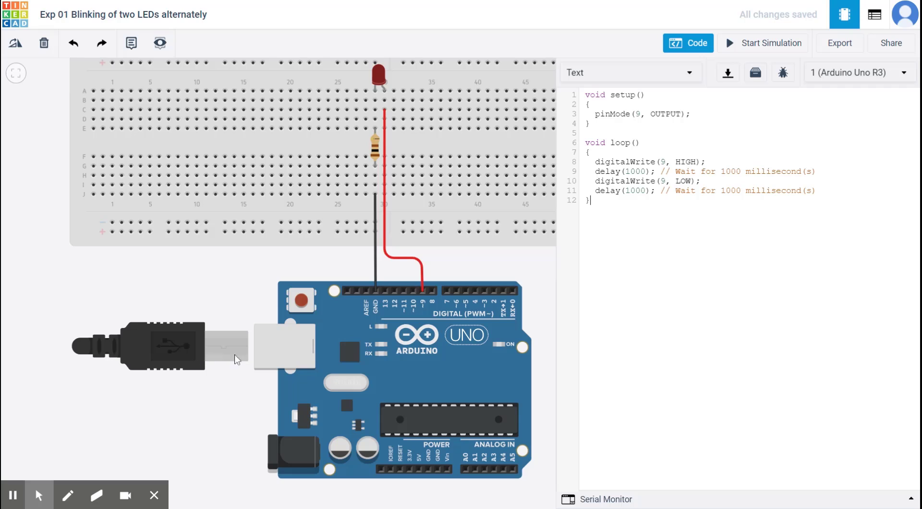
mouse_move(493, 359)
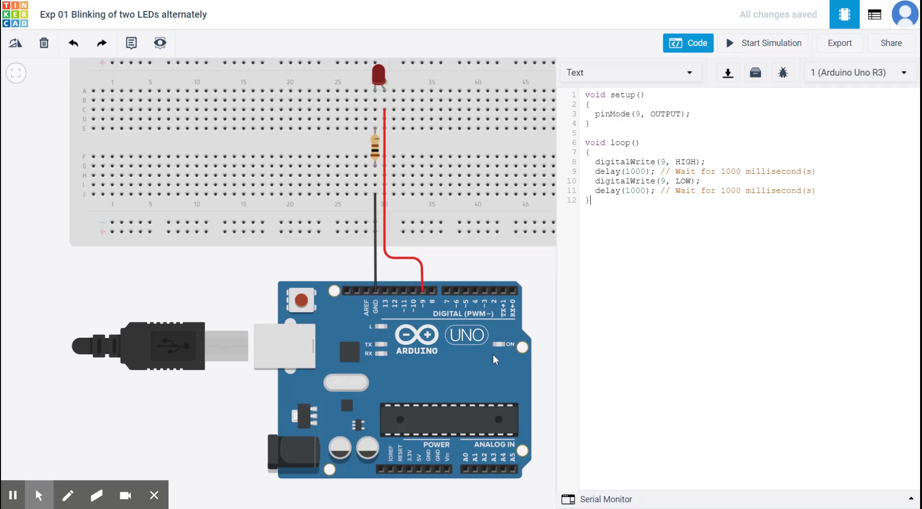
mouse_move(490, 352)
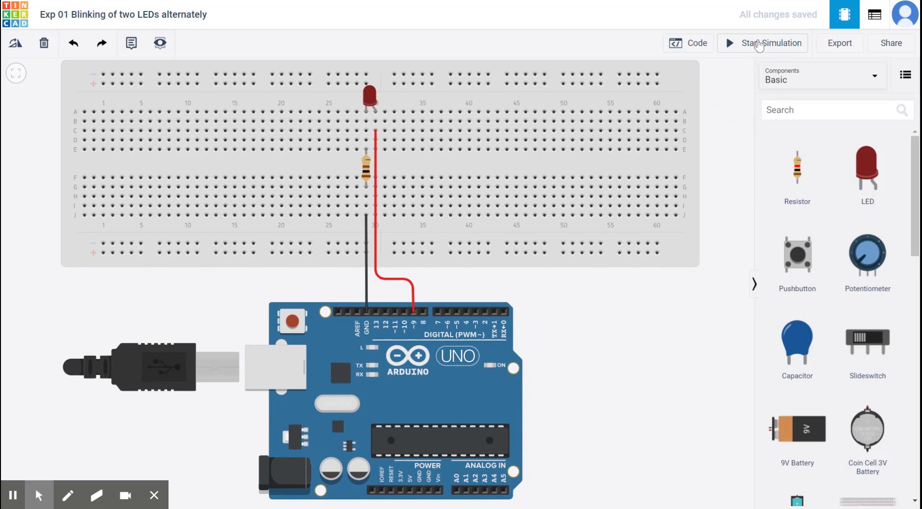
Start the simulation so the red LED on pin 9 blinks.
click(770, 44)
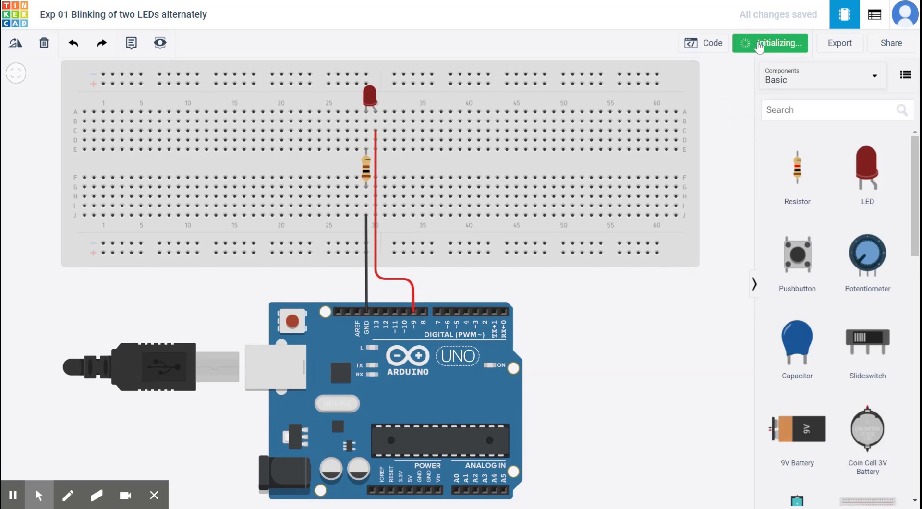
click(770, 44)
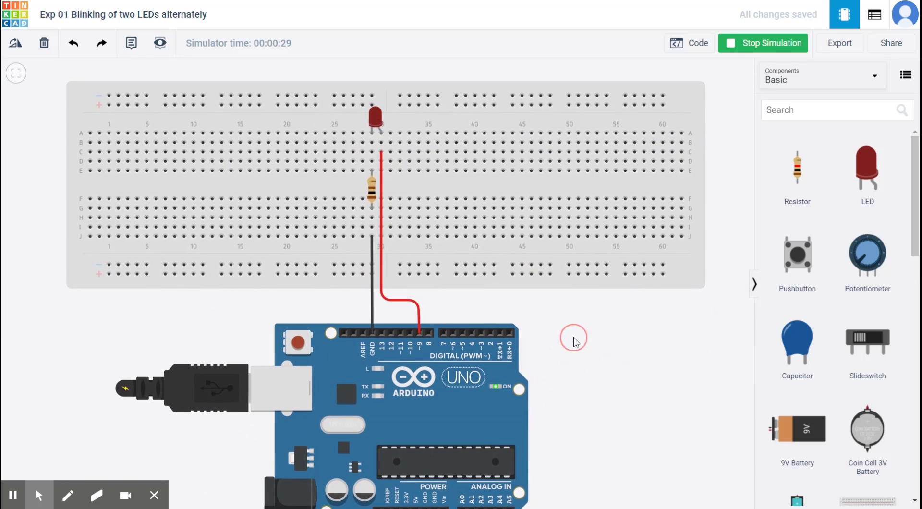
mouse_move(609, 334)
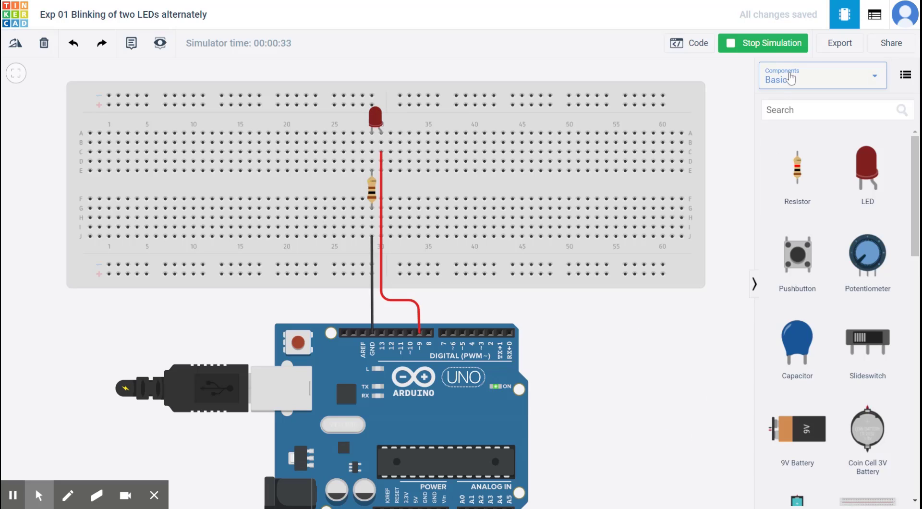
mouse_move(695, 53)
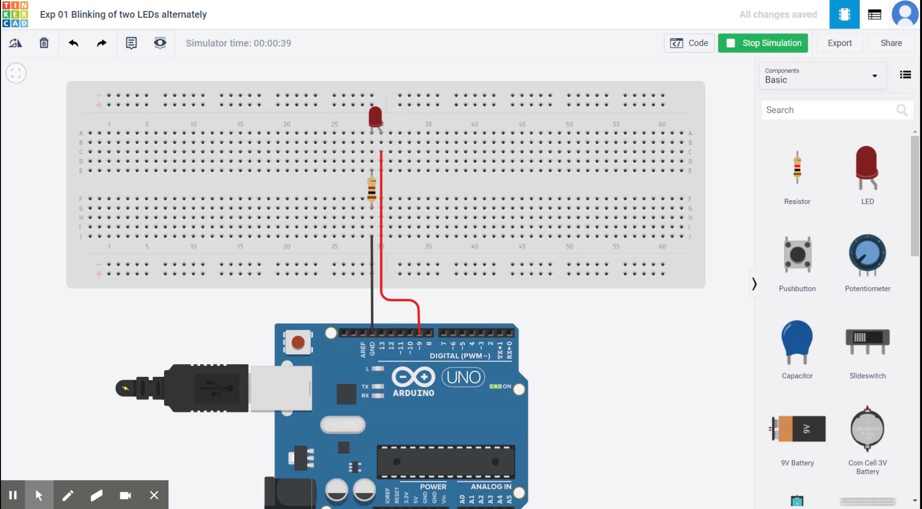
mouse_move(692, 51)
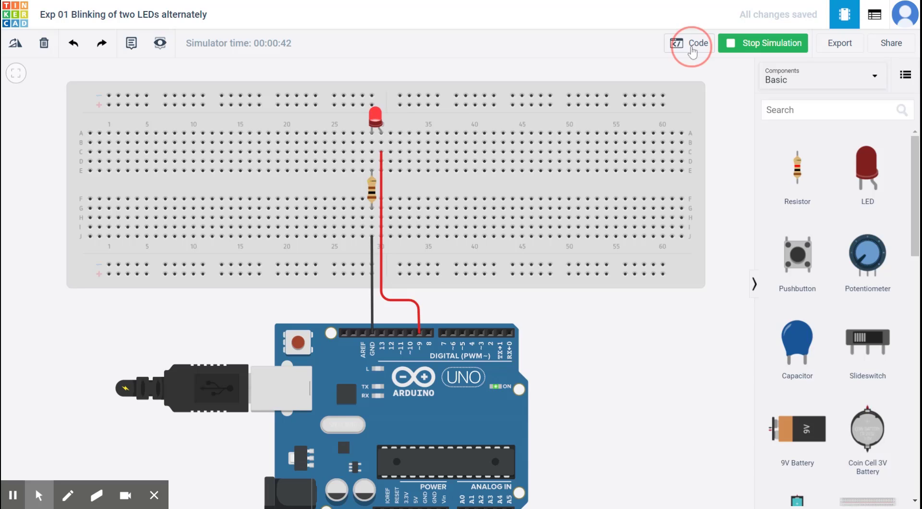
Show the Arduino sketch code and switch the serial monitor to its graph view.
click(689, 43)
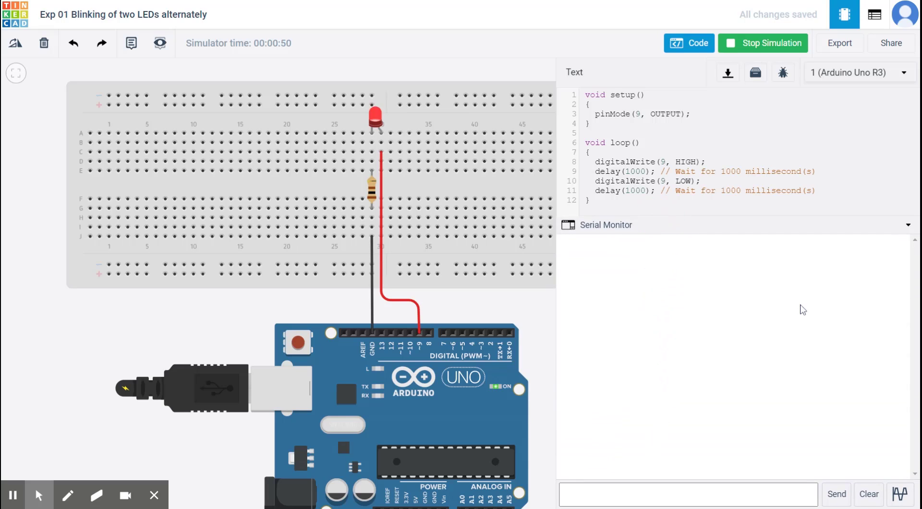
mouse_move(591, 261)
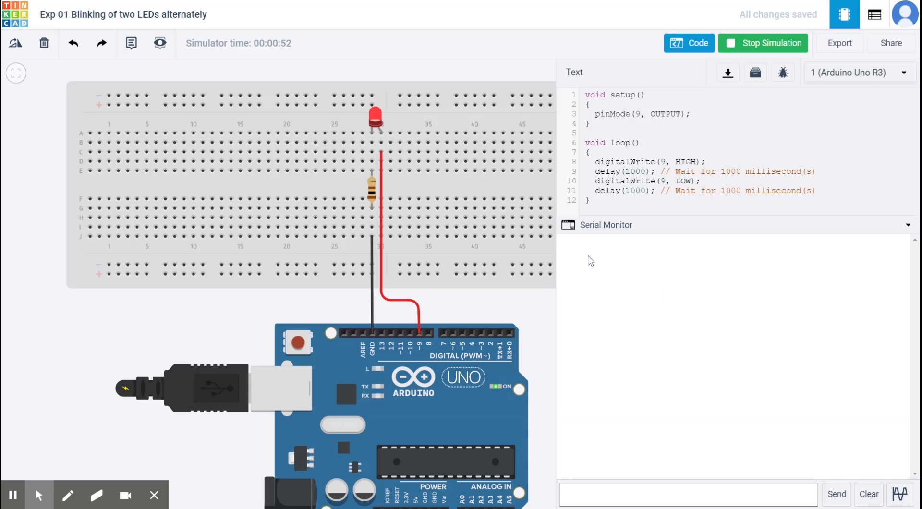
mouse_move(612, 267)
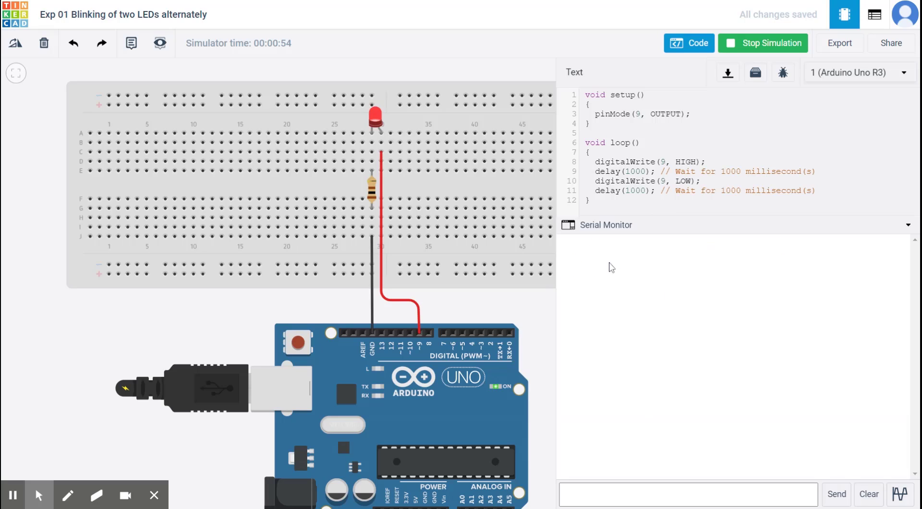
mouse_move(582, 257)
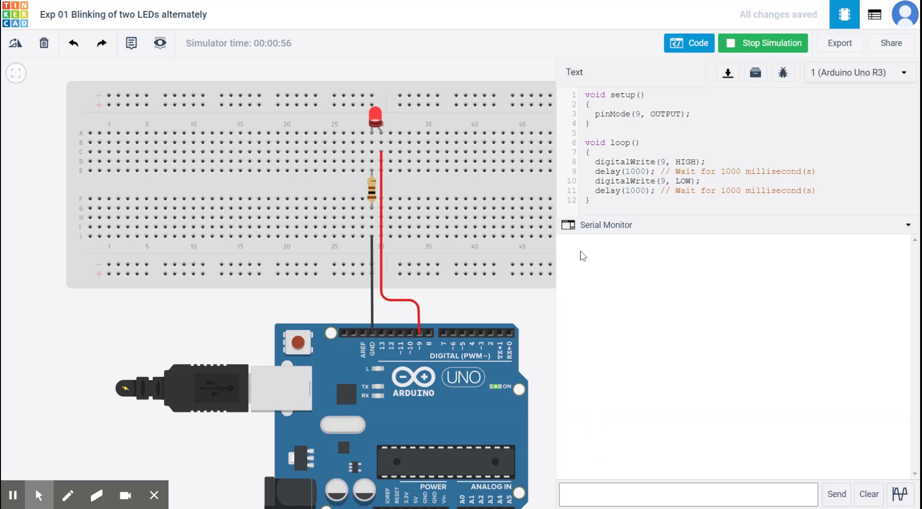
mouse_move(578, 451)
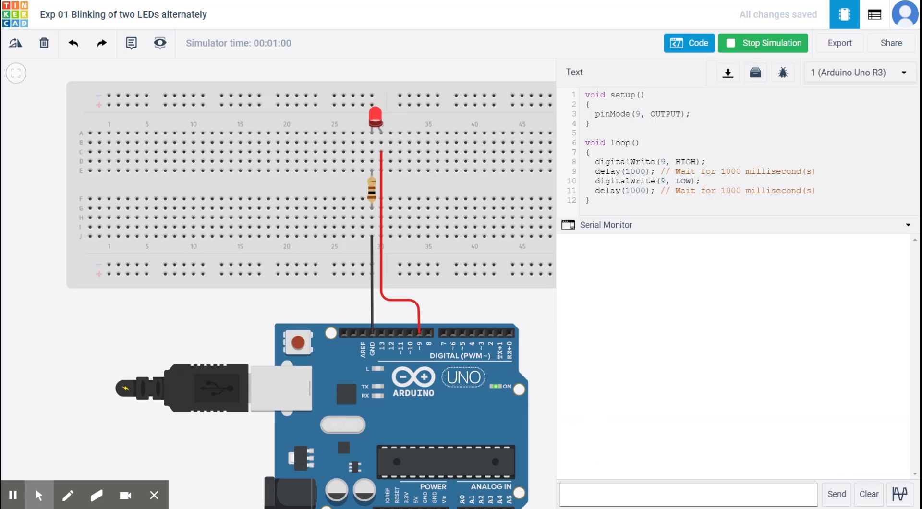
mouse_move(601, 278)
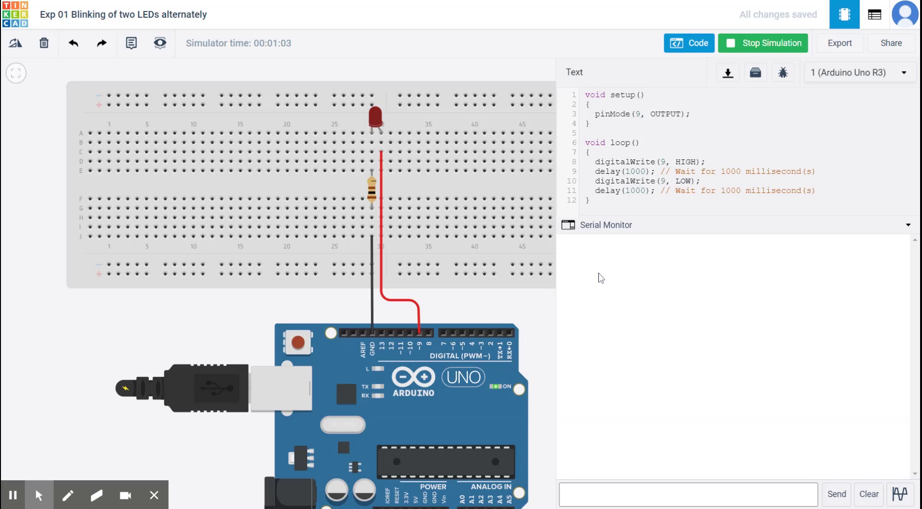
mouse_move(589, 379)
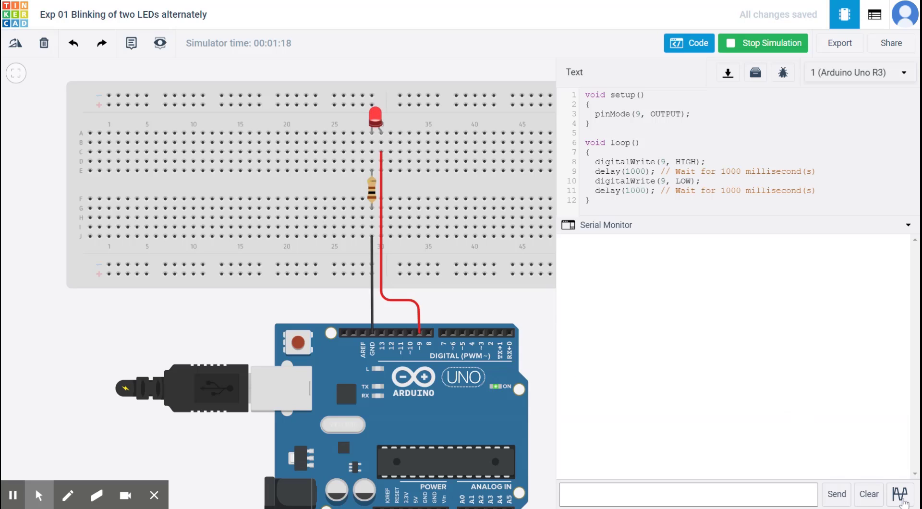
click(900, 494)
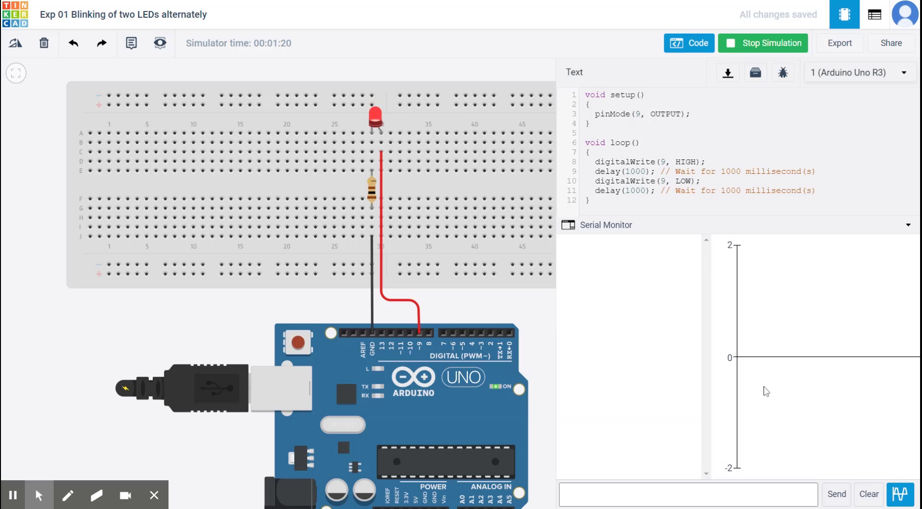
mouse_move(745, 464)
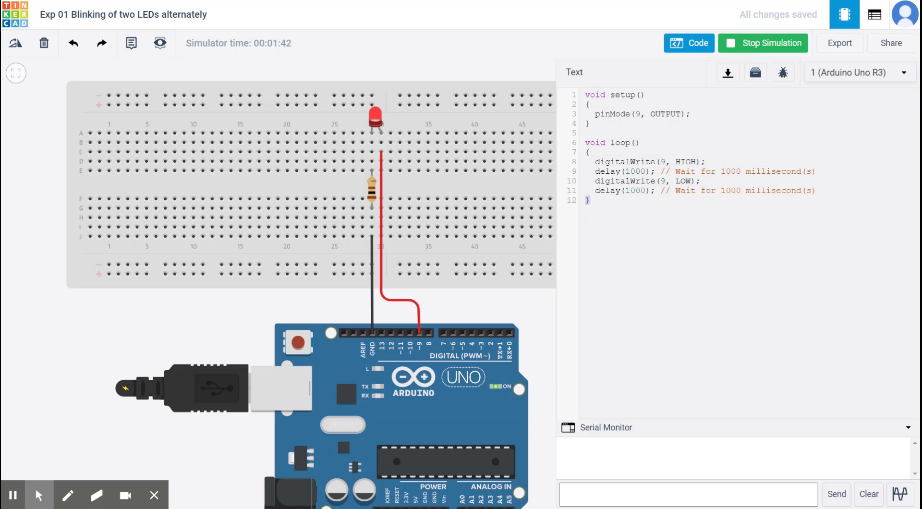
mouse_move(773, 56)
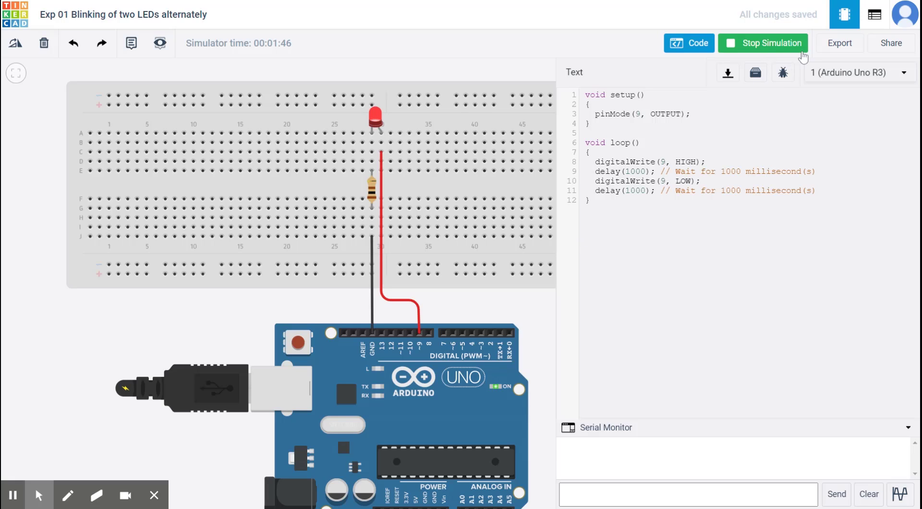
Stop the simulation, shorten both delays to 100 ms, and restart it for a faster blink.
click(764, 43)
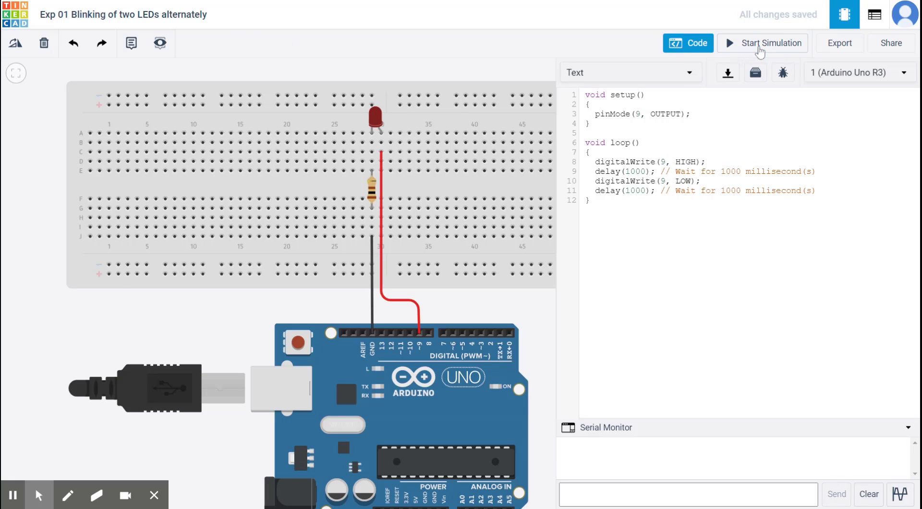
mouse_move(605, 212)
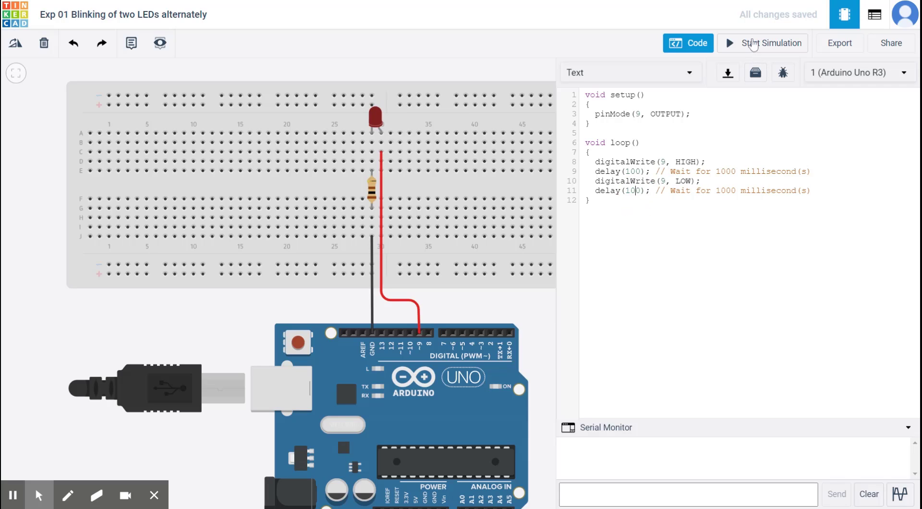
mouse_move(740, 48)
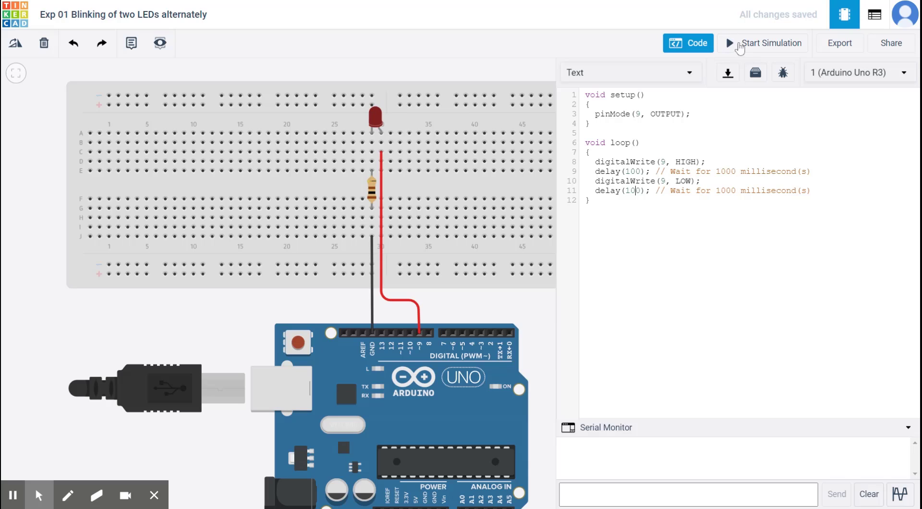
click(770, 43)
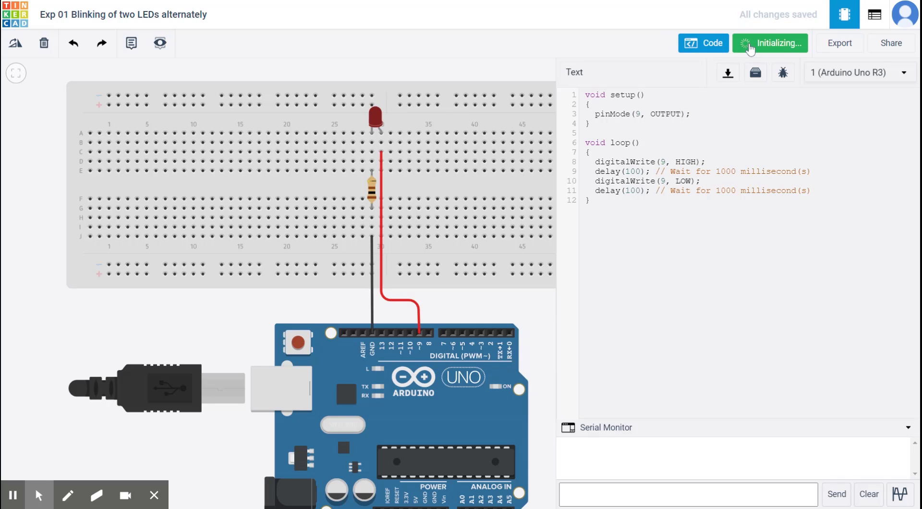
click(770, 43)
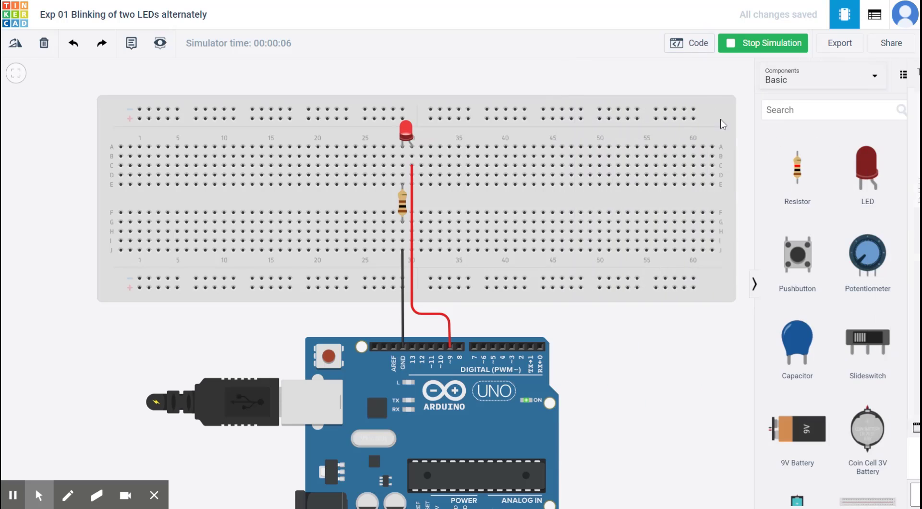
Stop the simulation and show all components in the parts library.
click(763, 44)
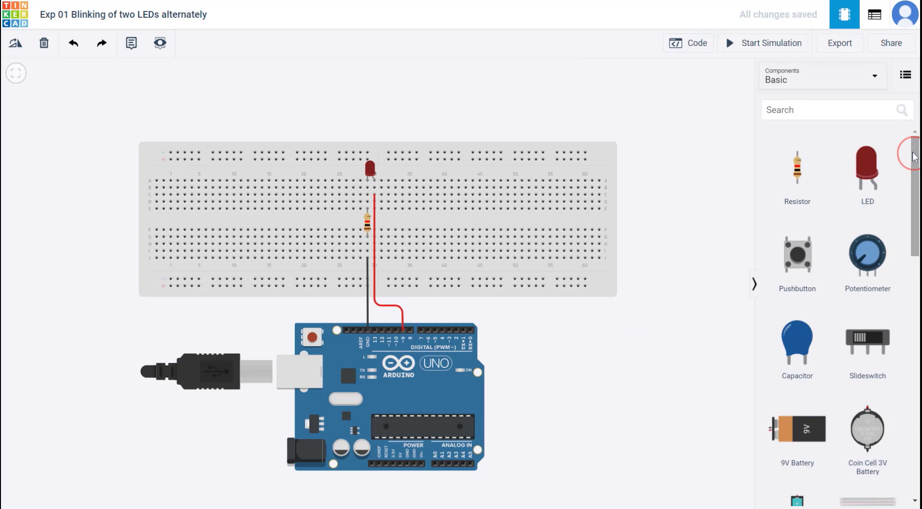
click(822, 77)
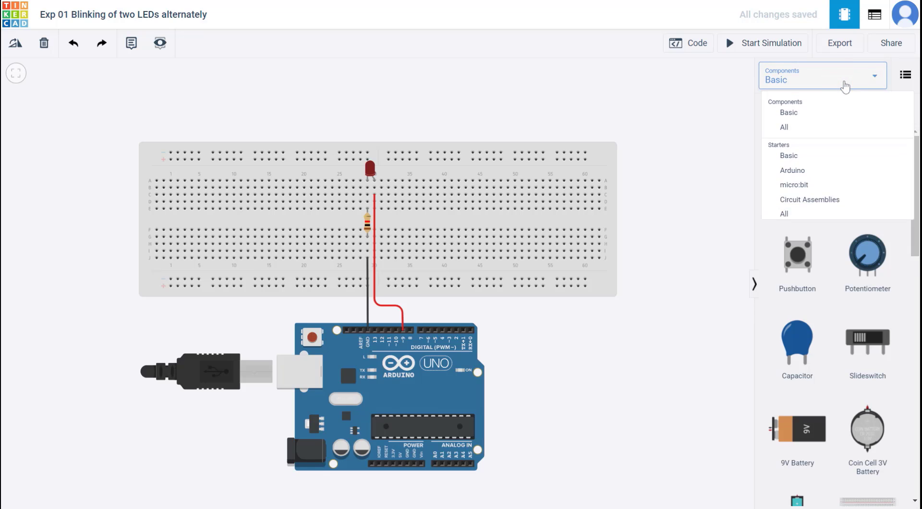
click(784, 127)
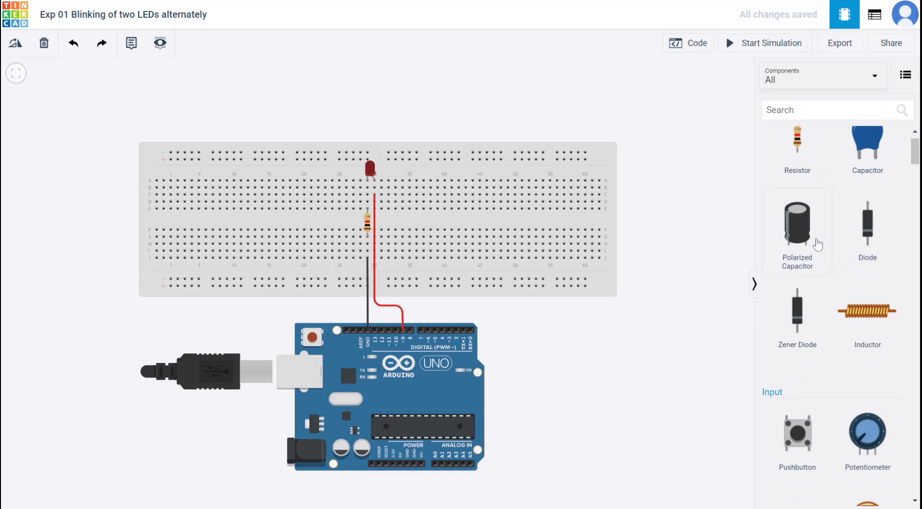
Scroll the components list down to the Instruments section with the multimeter.
scroll(down, 3)
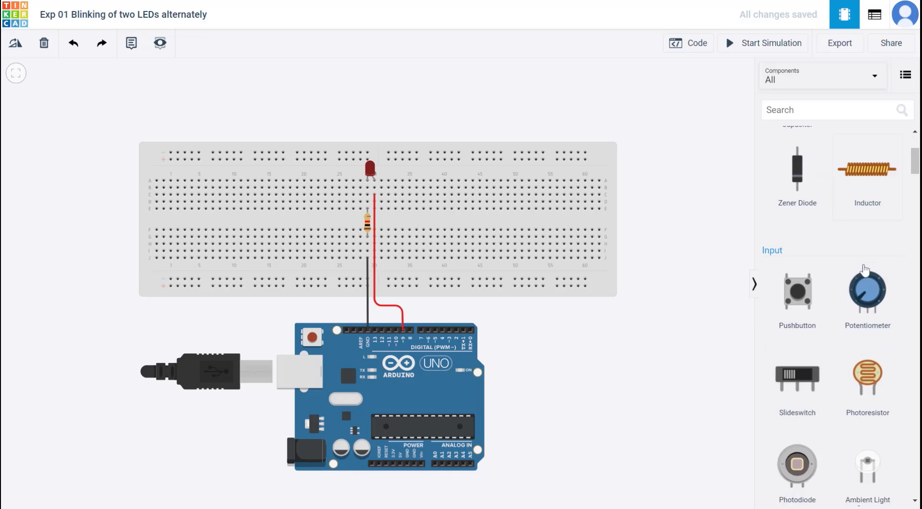
scroll(down, 3)
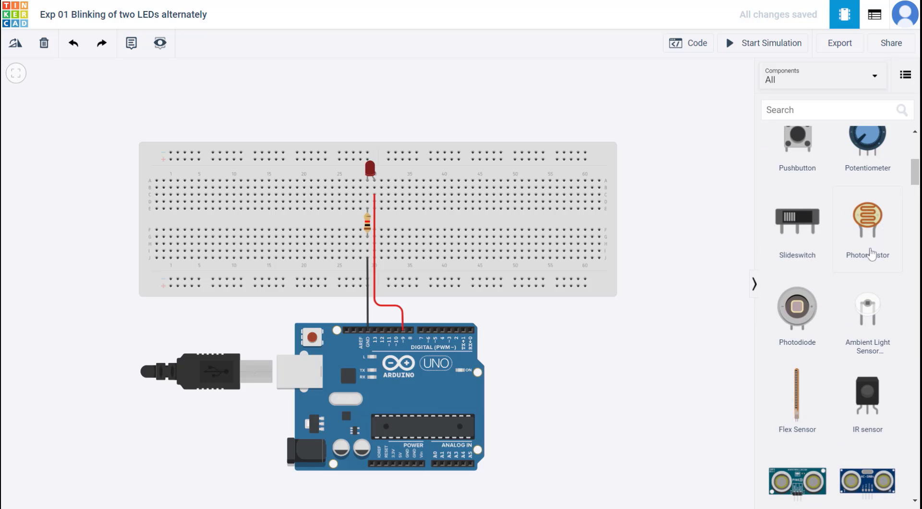
mouse_move(876, 256)
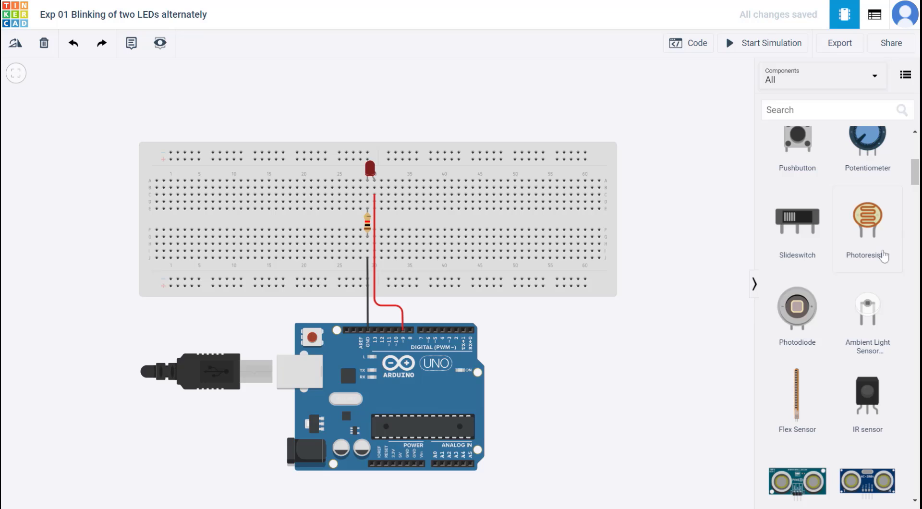
scroll(down, 3)
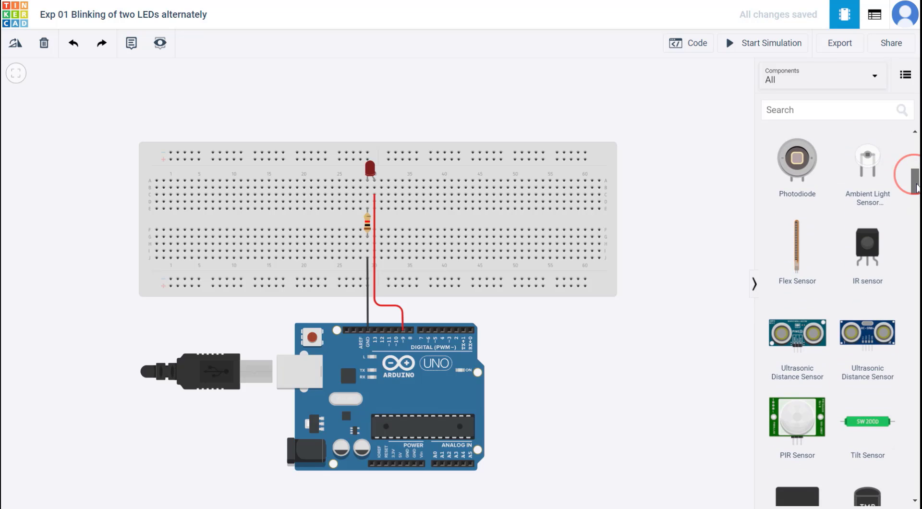
scroll(down, 3)
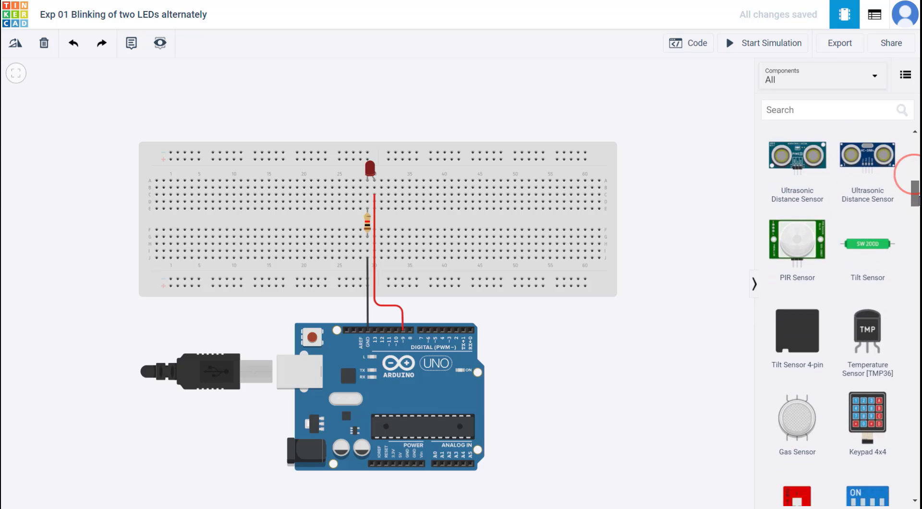
scroll(down, 3)
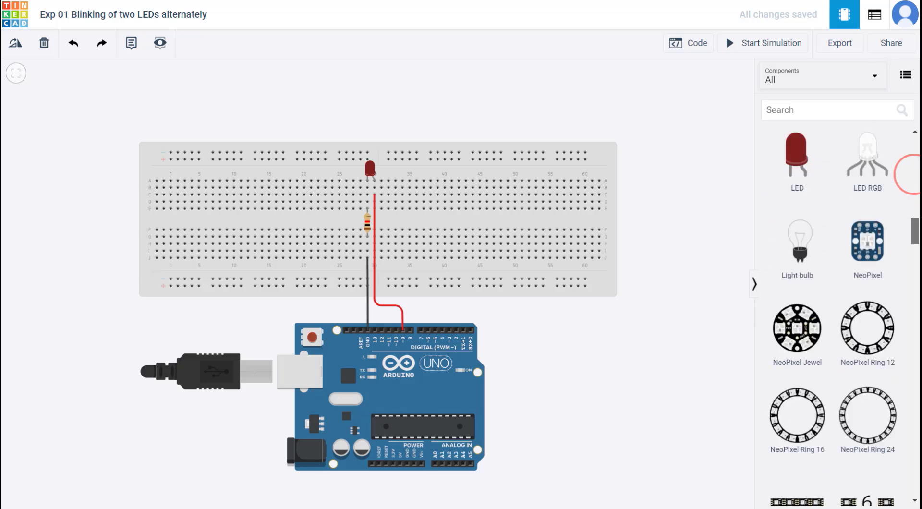
scroll(down, 3)
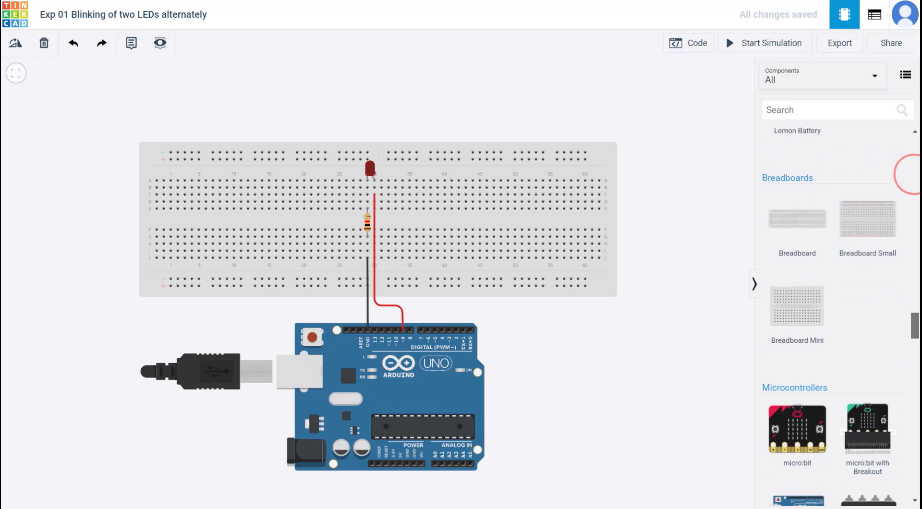
scroll(down, 3)
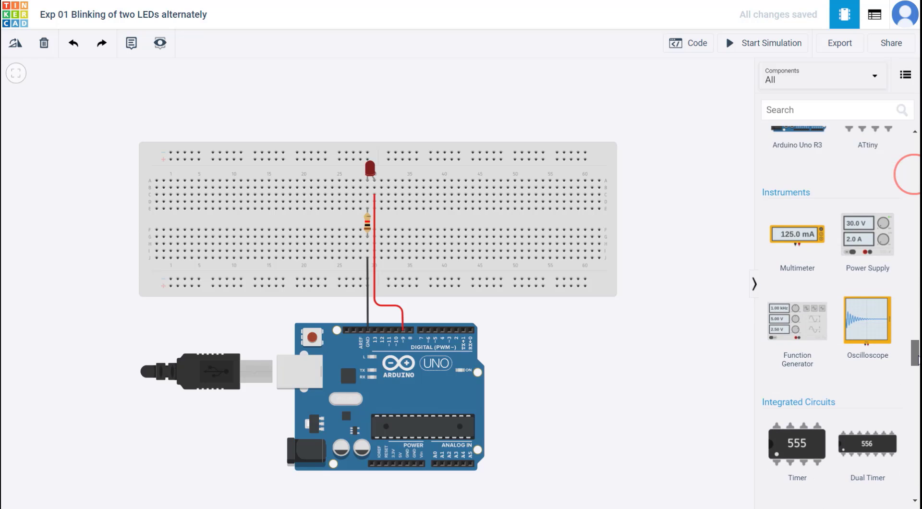
mouse_move(797, 248)
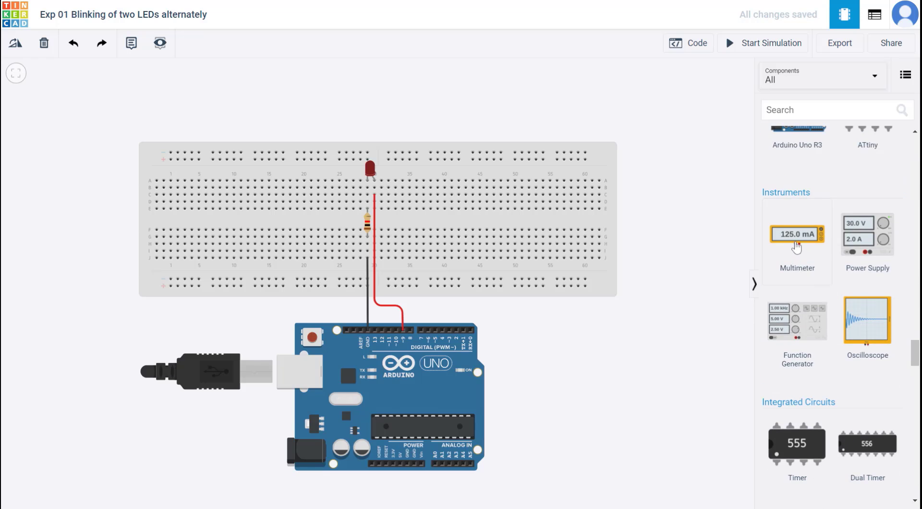
mouse_move(793, 242)
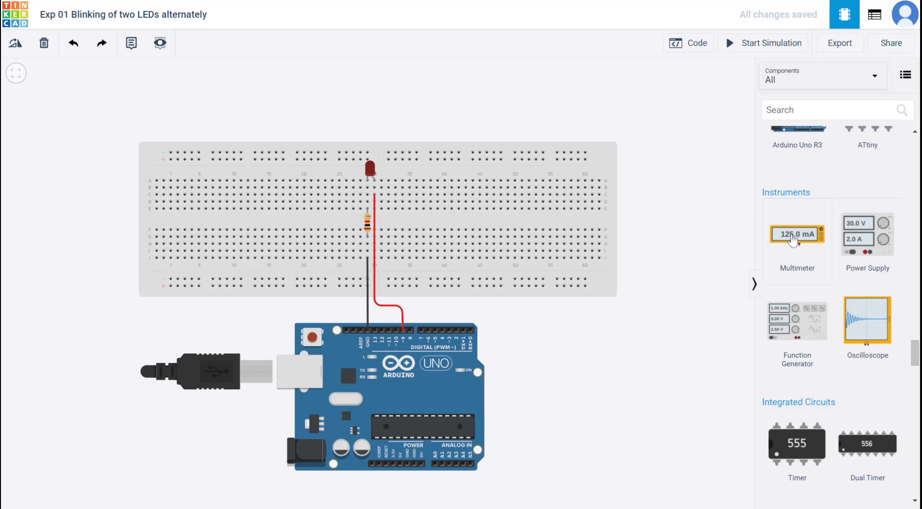
mouse_move(863, 254)
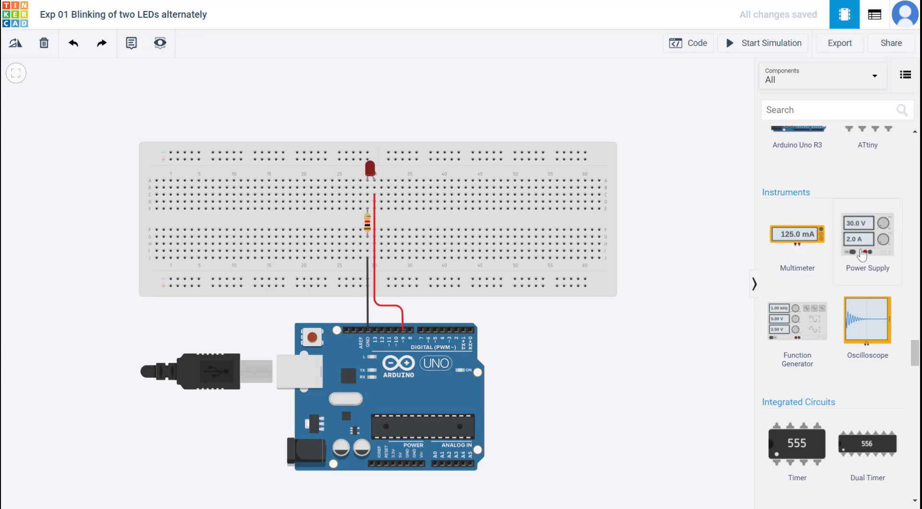
mouse_move(798, 241)
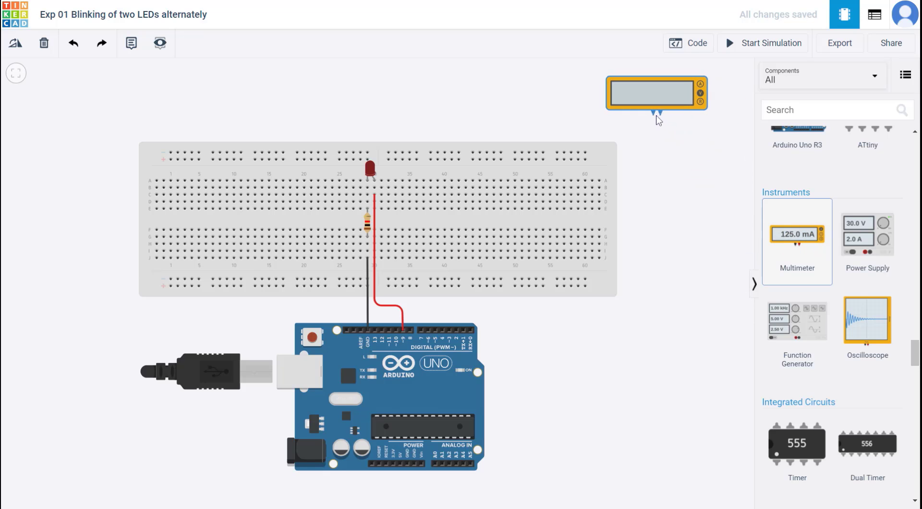
Place the multimeter and centre it above the LED on the breadboard.
click(656, 92)
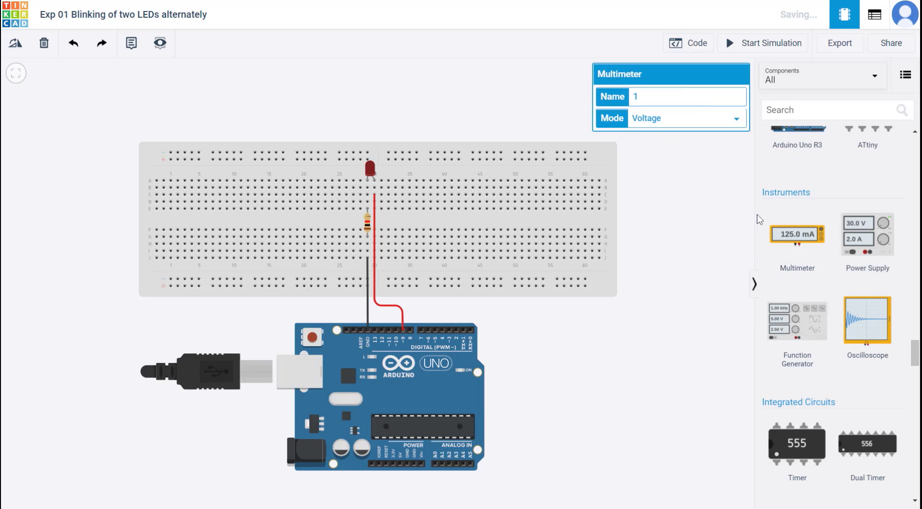
mouse_move(671, 135)
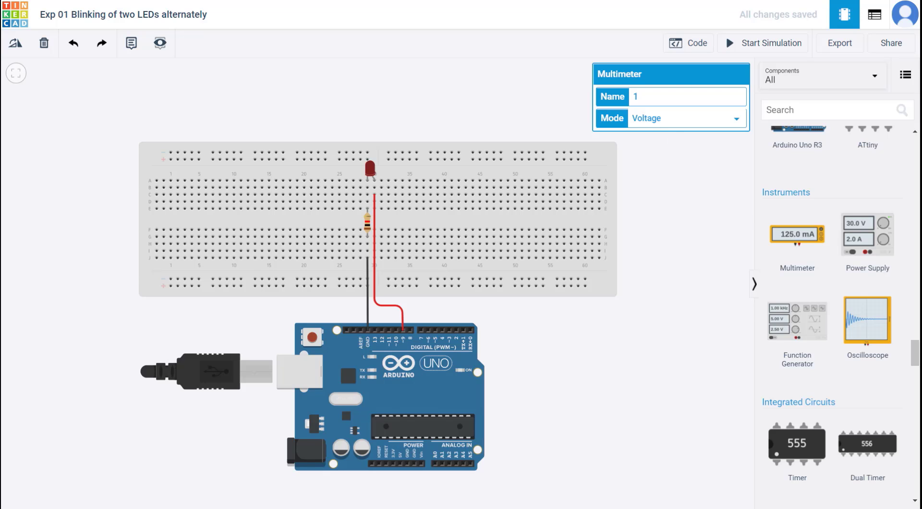
mouse_move(668, 125)
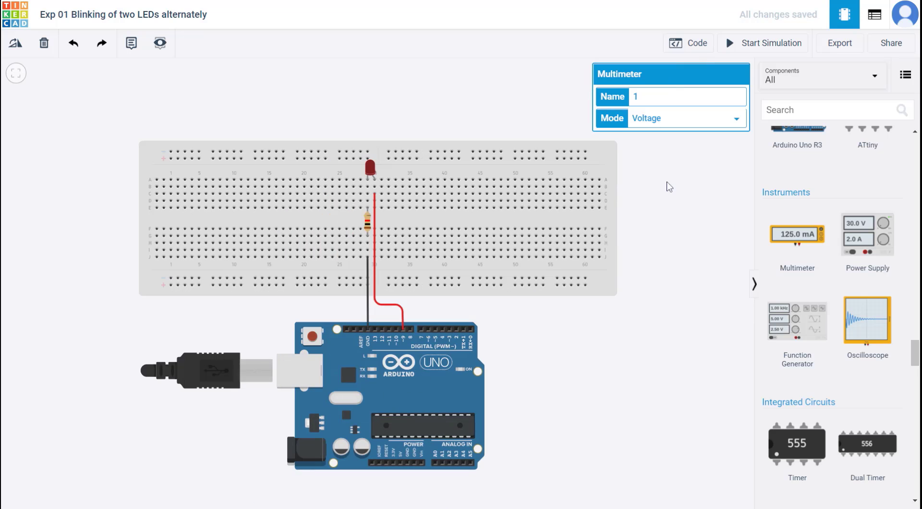
mouse_move(672, 130)
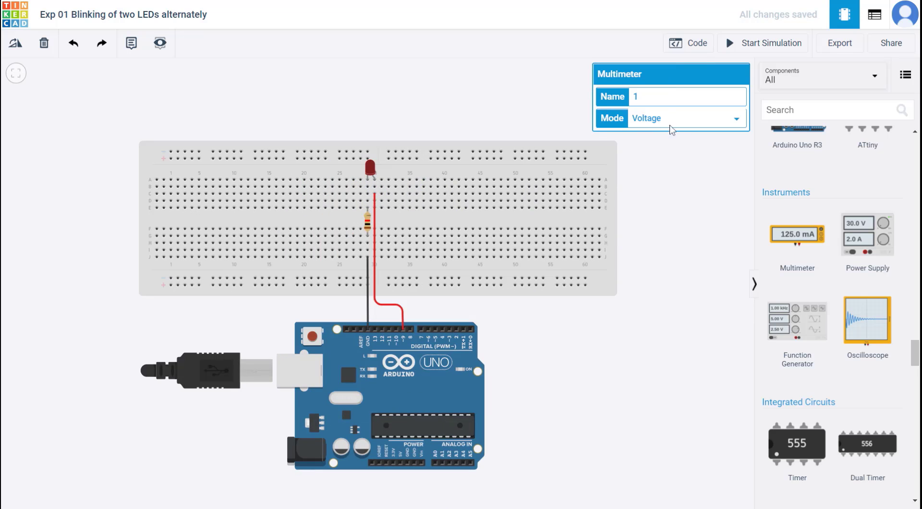
mouse_move(666, 134)
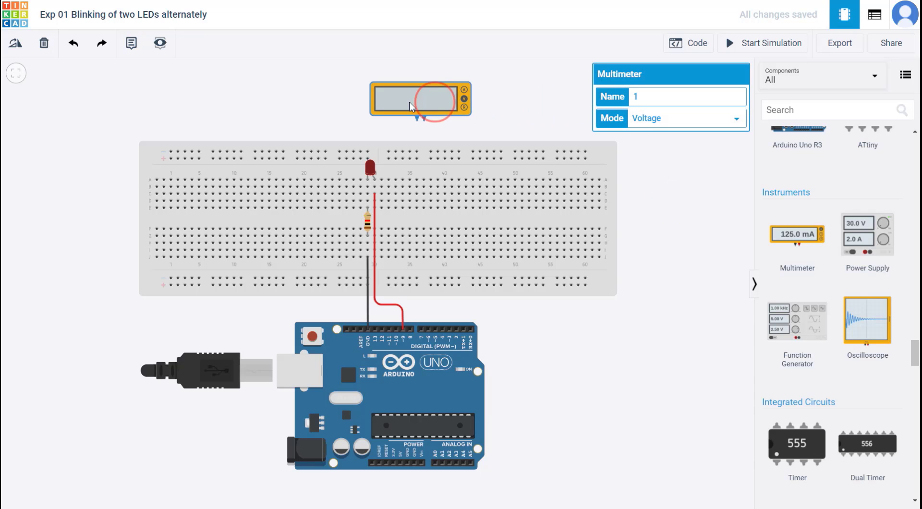
drag(420, 101, 316, 107)
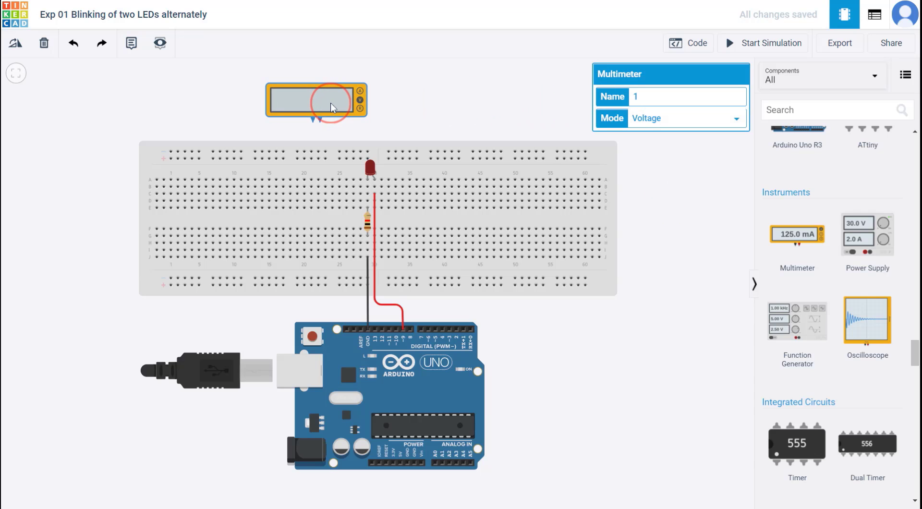
drag(316, 100, 369, 94)
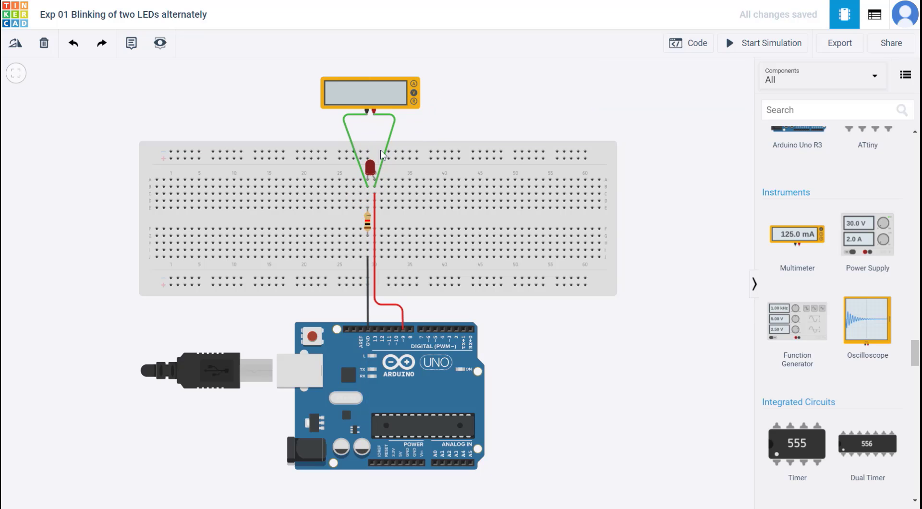
Recolour the right-hand test lead red, leaving the other black across the LED.
click(369, 135)
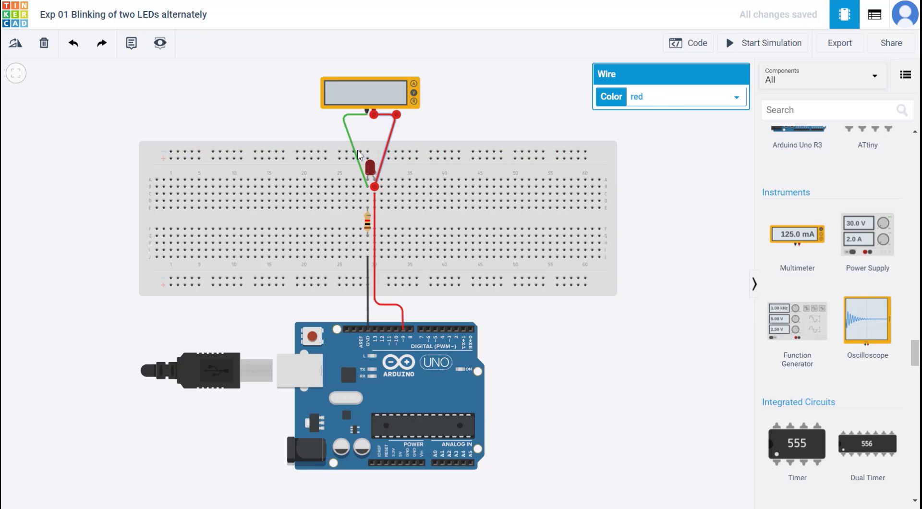
click(671, 96)
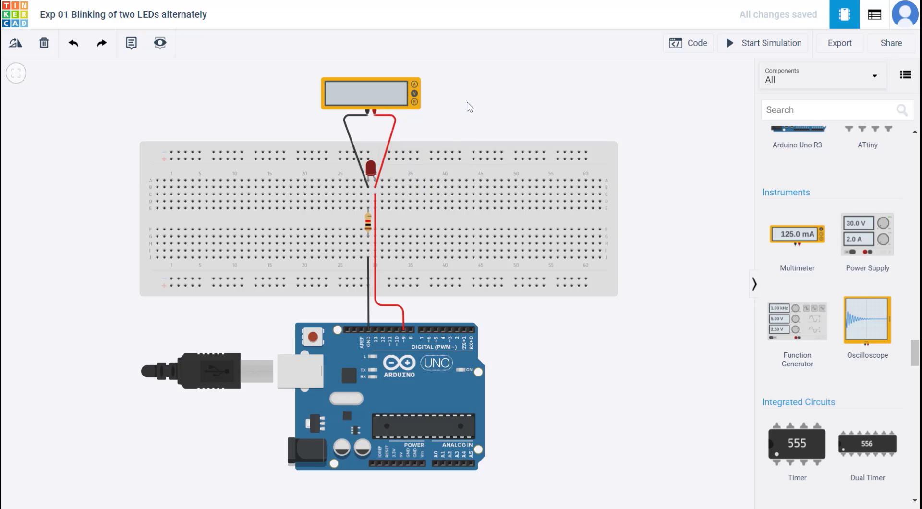
mouse_move(373, 111)
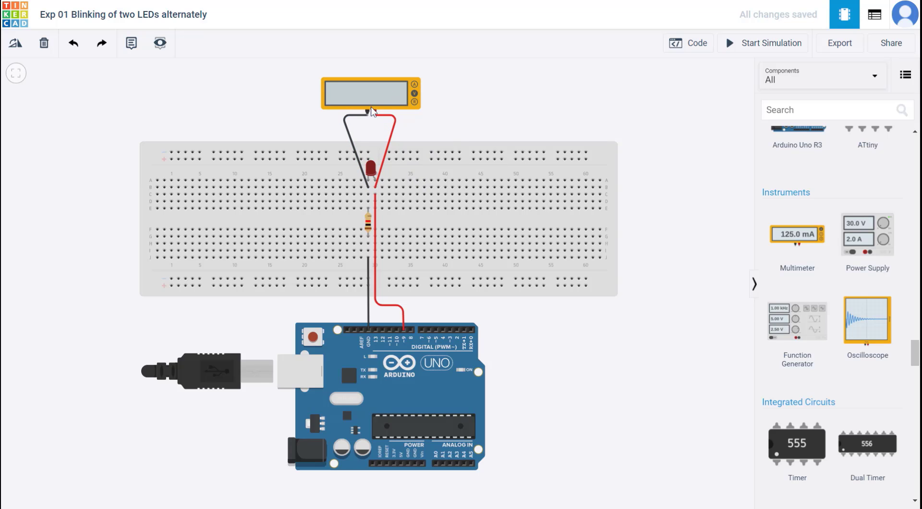
mouse_move(371, 134)
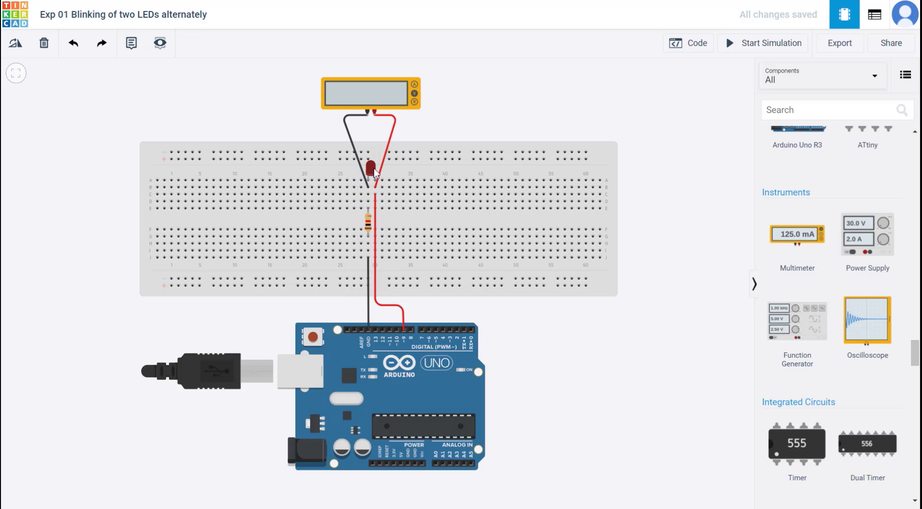
mouse_move(715, 106)
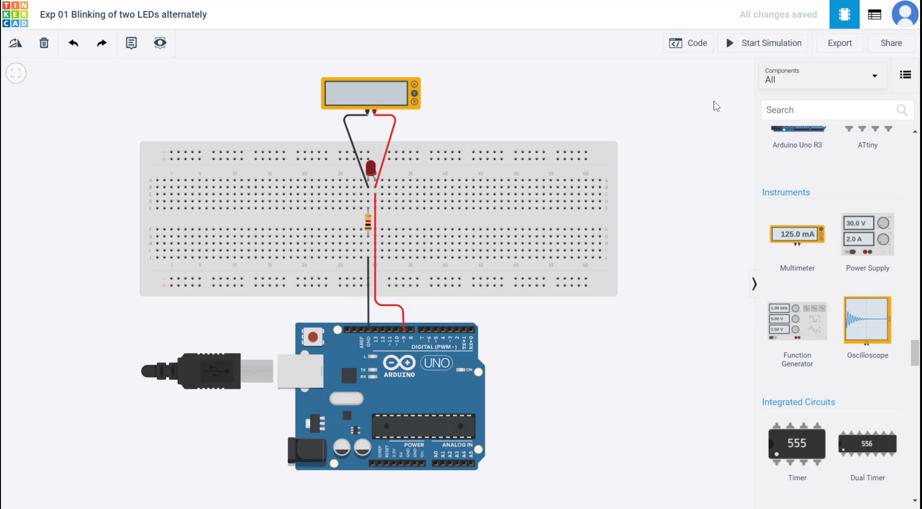
click(688, 43)
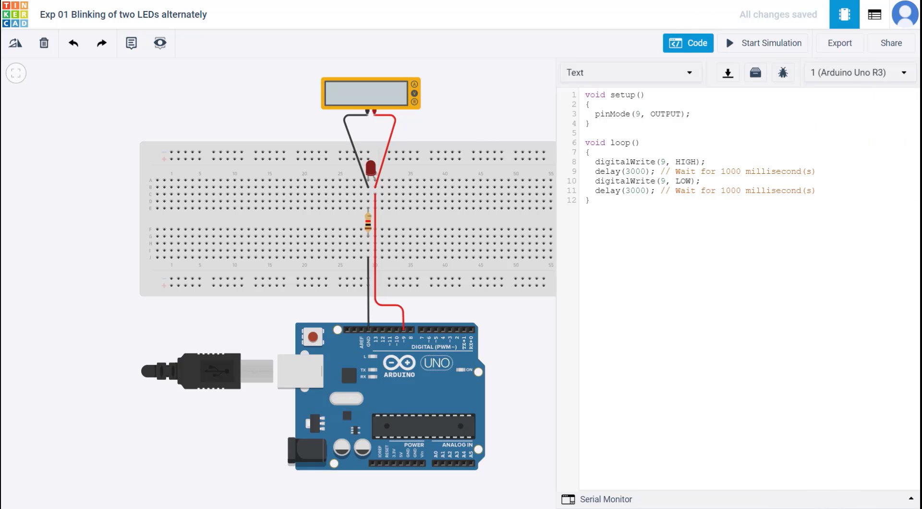
mouse_move(490, 103)
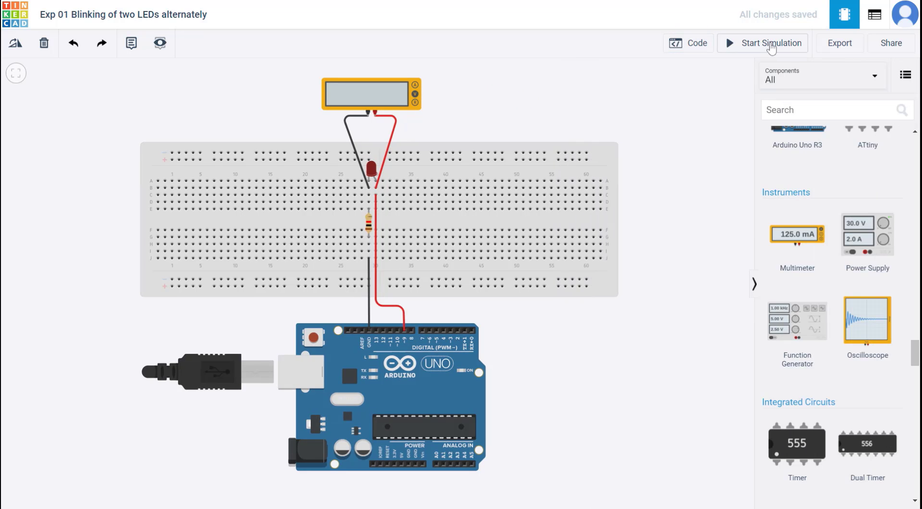
Run the simulation to read about 1.89 V across the LED, inspecting the meter and red lead.
click(769, 43)
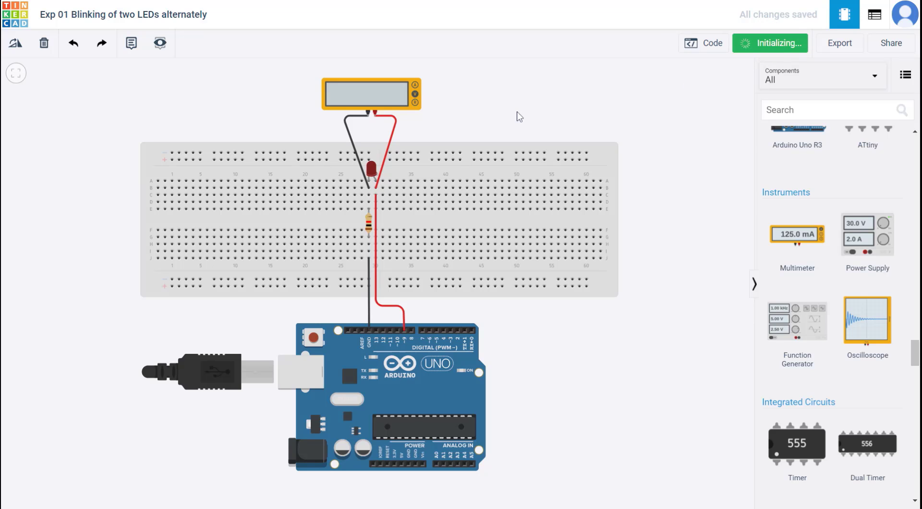
click(769, 43)
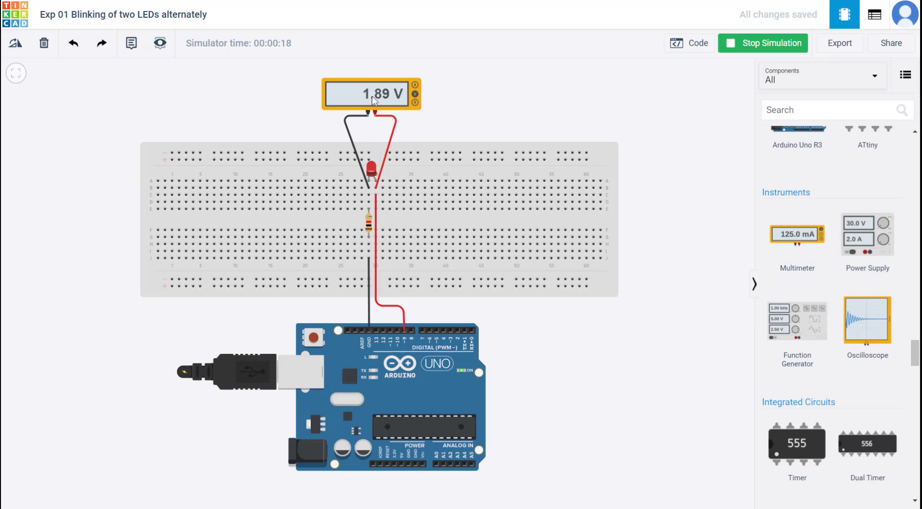
click(368, 94)
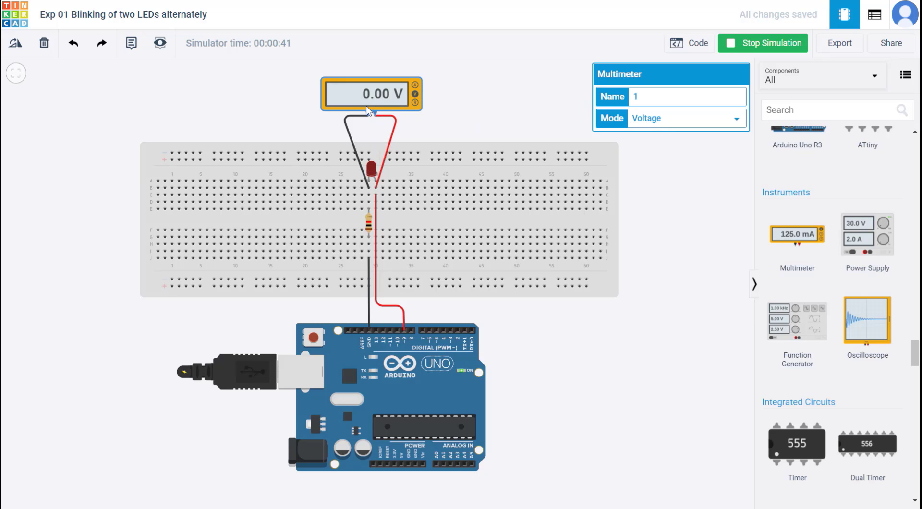
click(392, 133)
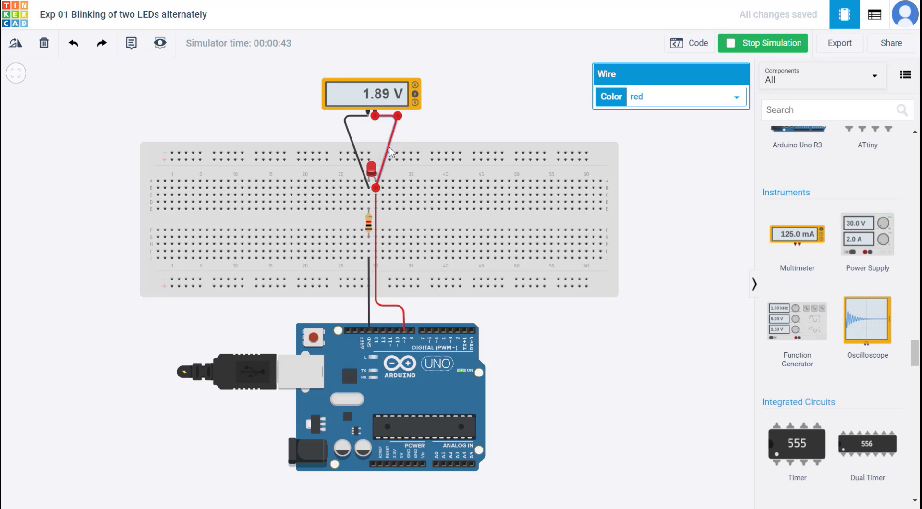
Stop the simulation, set the multimeter to amperage mode and move it left.
click(764, 43)
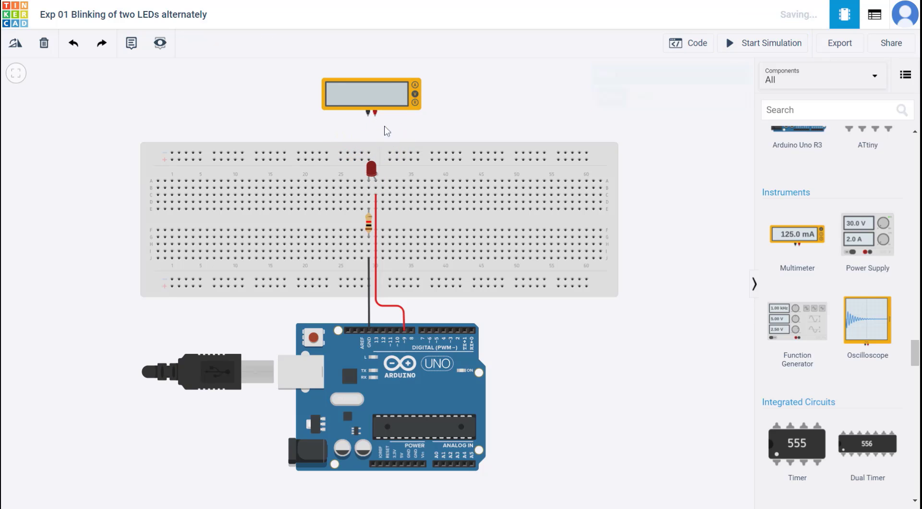
mouse_move(583, 64)
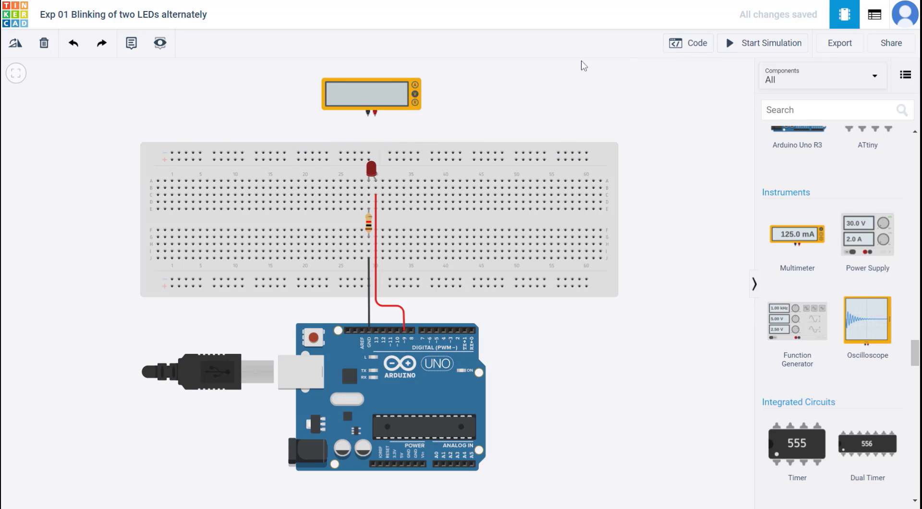
click(371, 94)
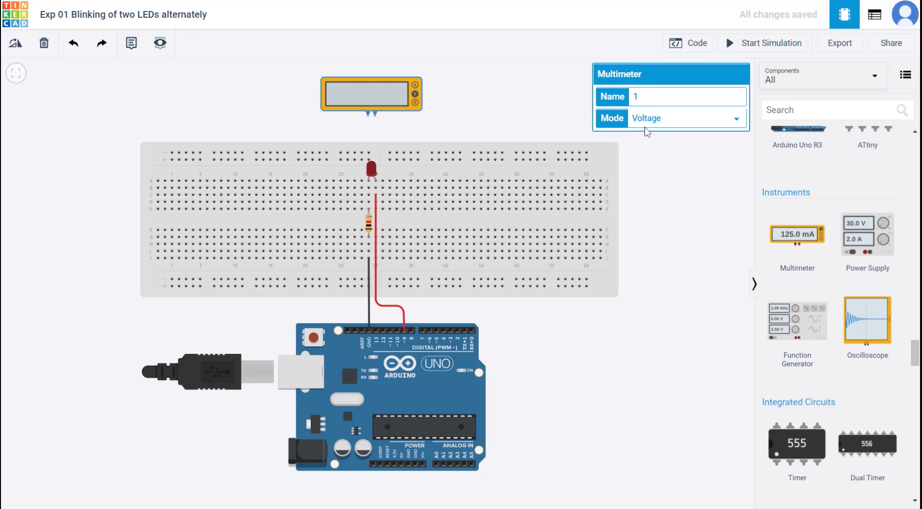
click(686, 117)
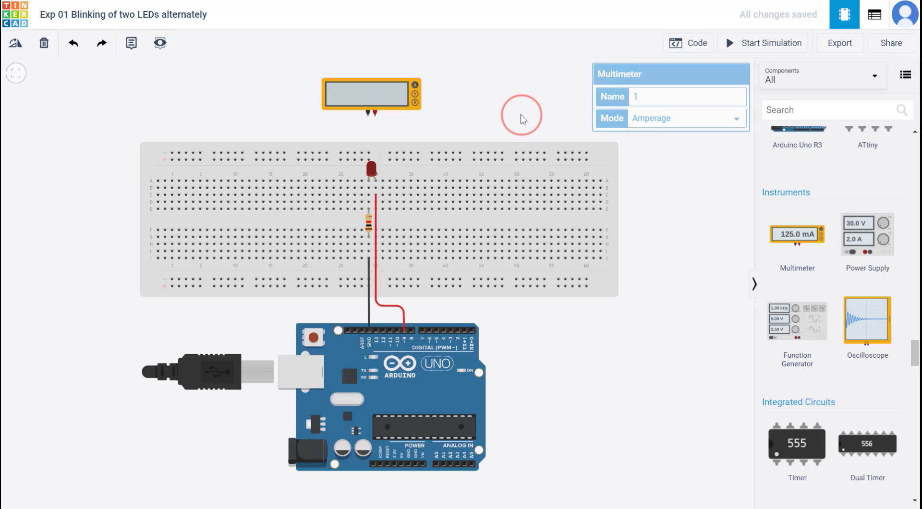
drag(371, 95, 275, 97)
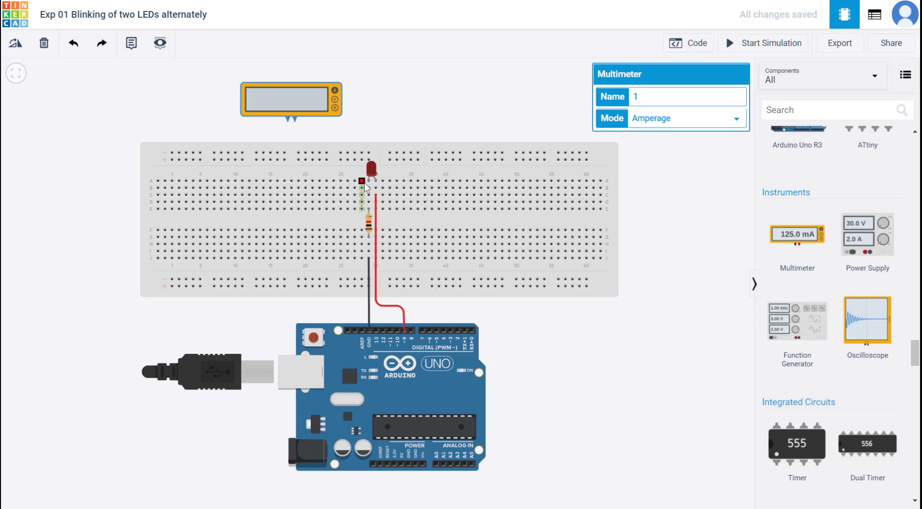
Wire the probes in series between the LED leg and resistor, with a jumper to ground.
click(369, 224)
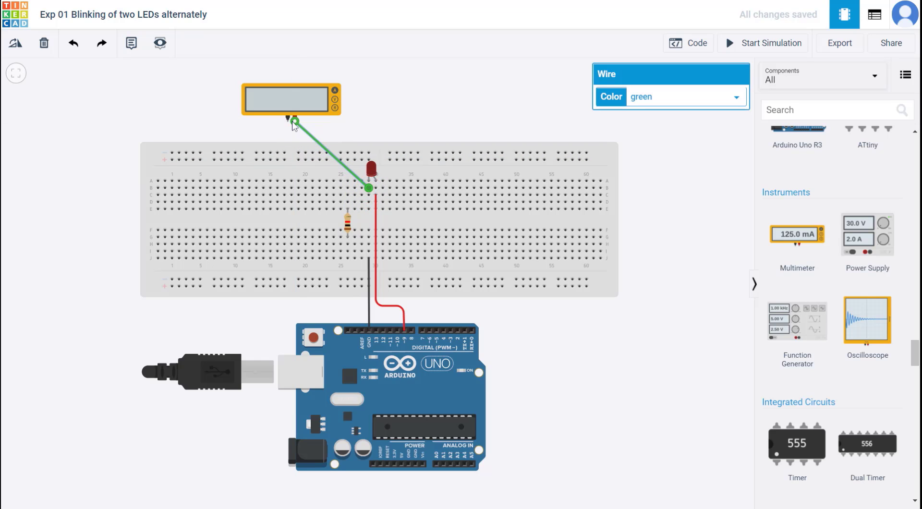
drag(370, 188, 347, 205)
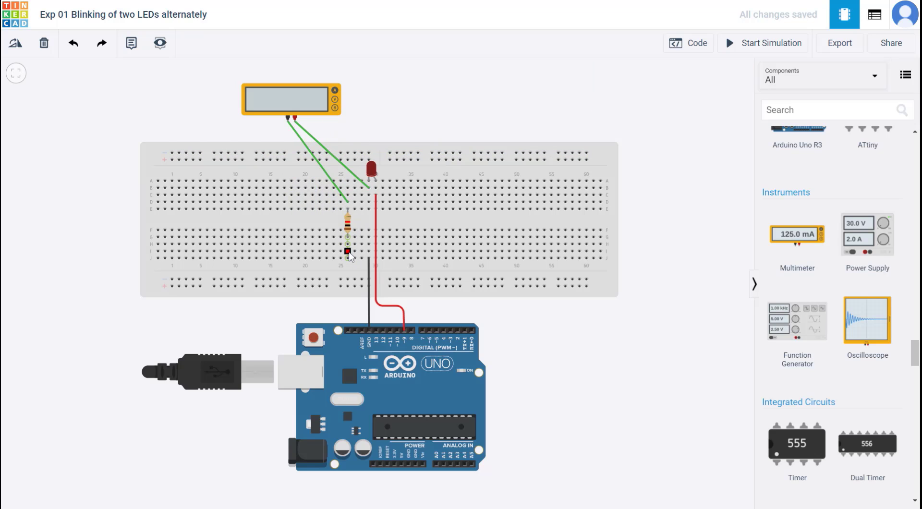
click(359, 250)
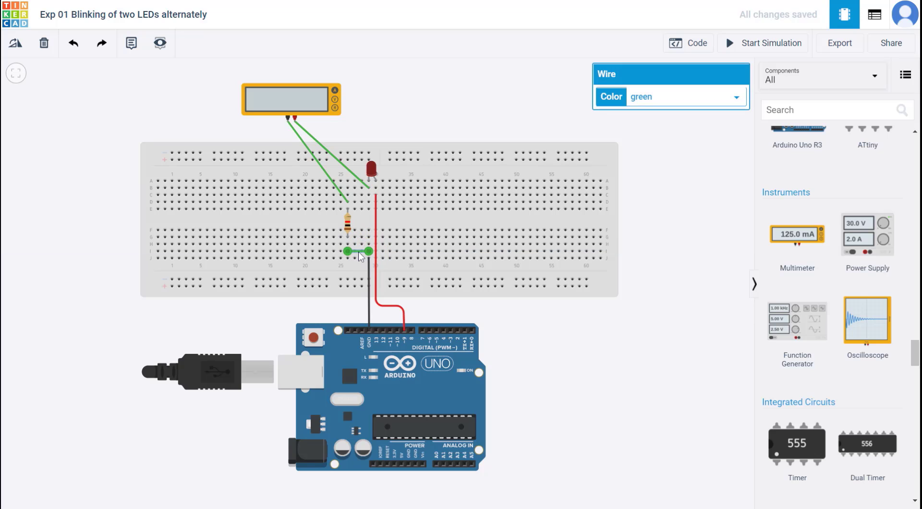
click(670, 96)
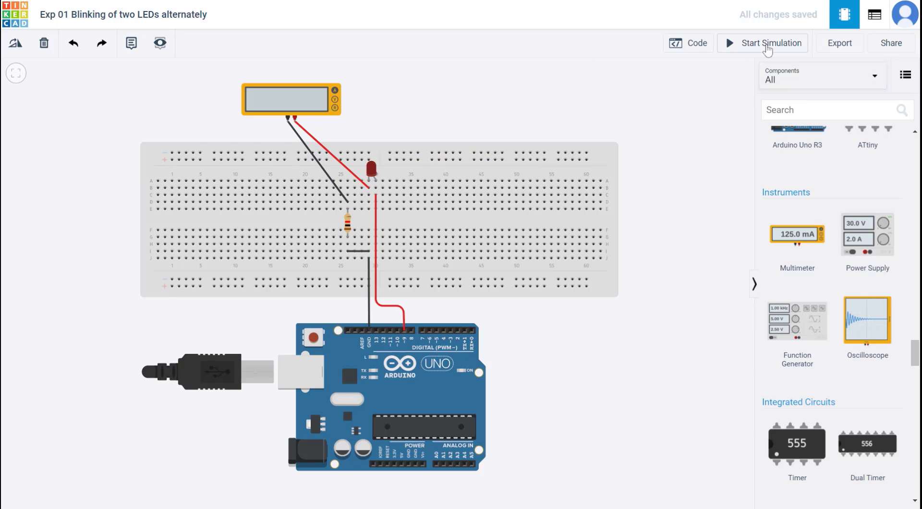
Run the simulation to read about 2.97 mA of LED current on the multimeter.
click(764, 44)
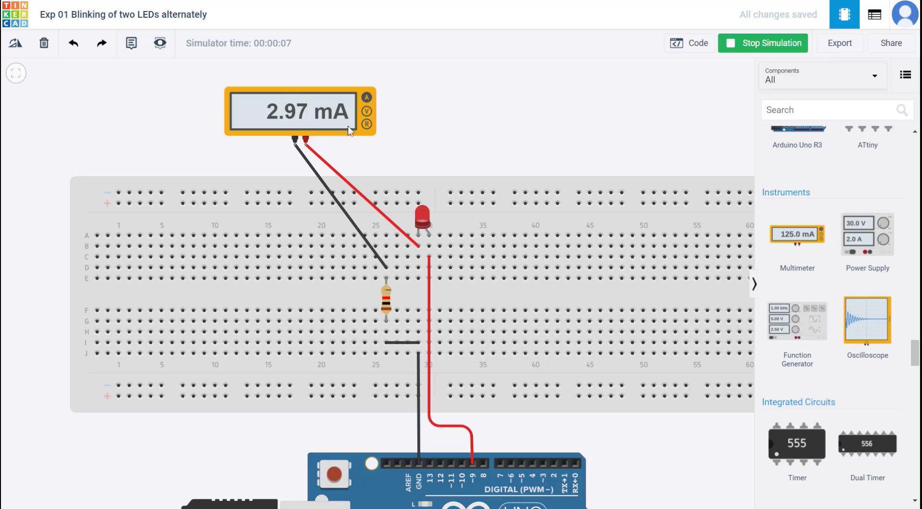
mouse_move(406, 112)
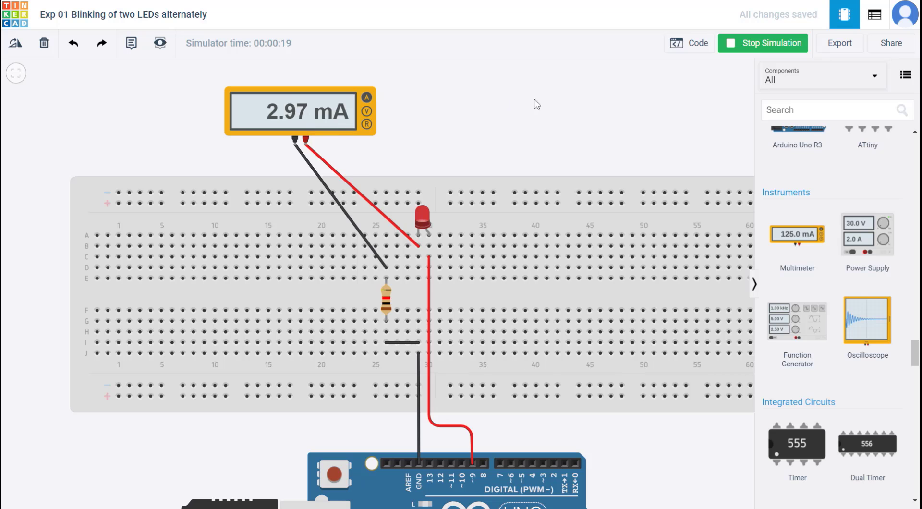
Stop the simulation, delete both probe wires, set resistance mode and begin searching 'res'.
click(762, 44)
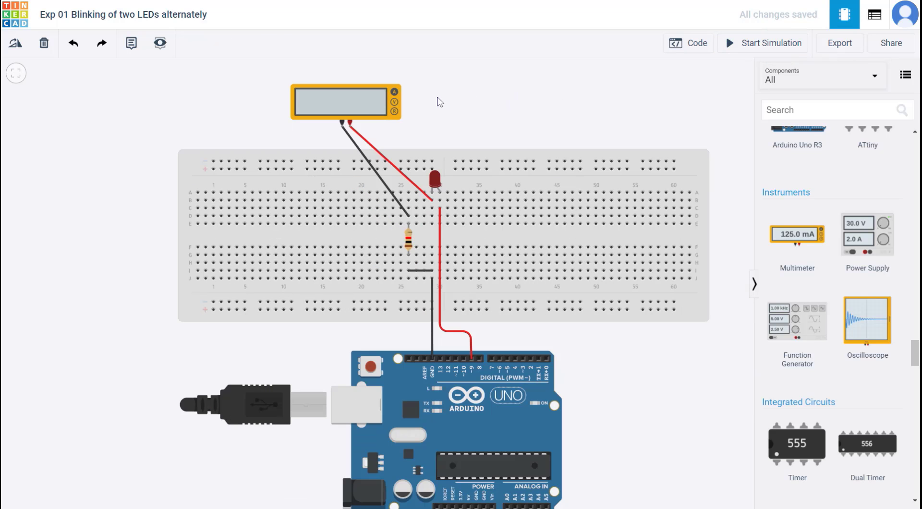
click(345, 101)
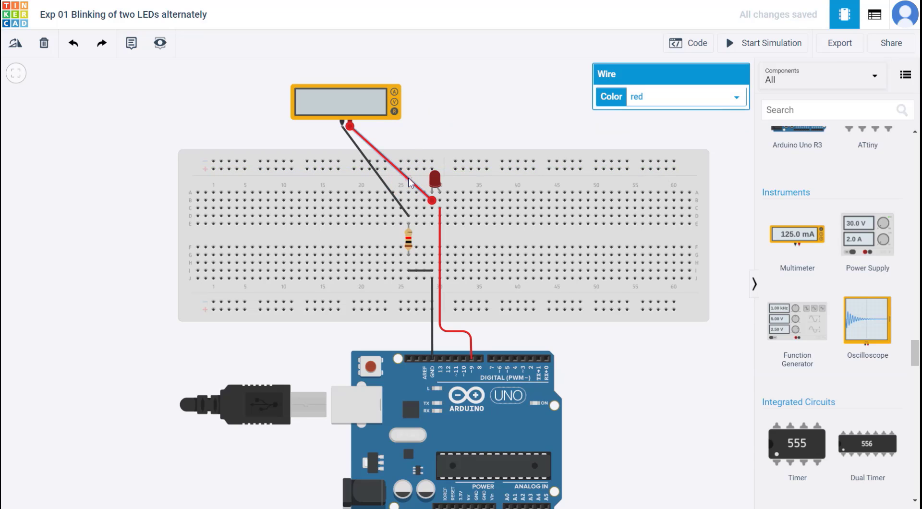
click(400, 179)
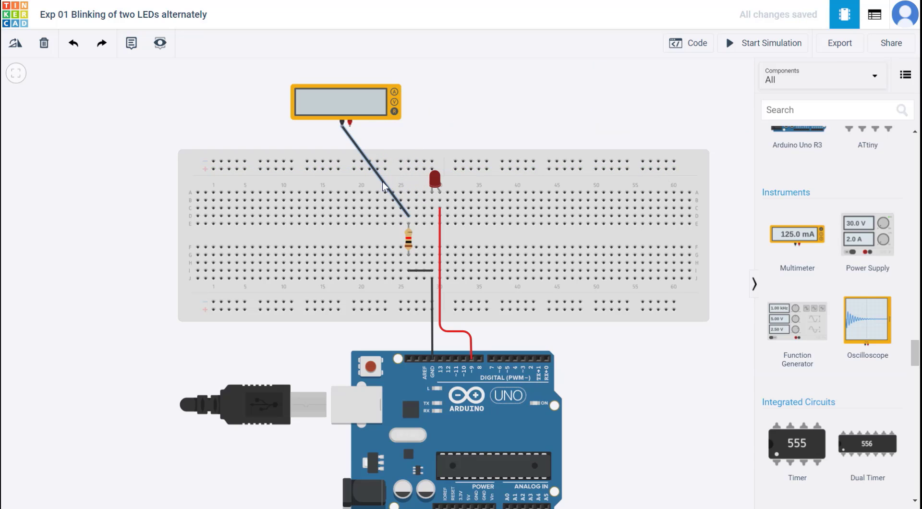
click(343, 100)
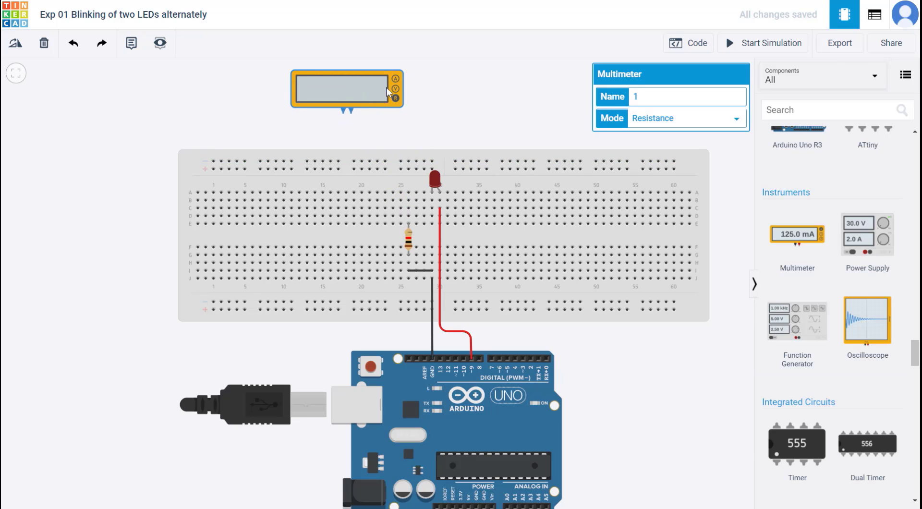
mouse_move(506, 90)
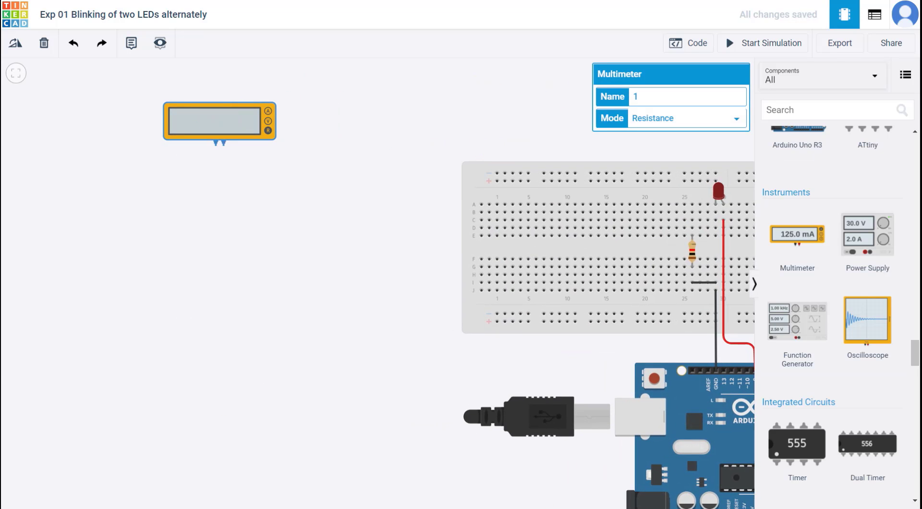
text(res)
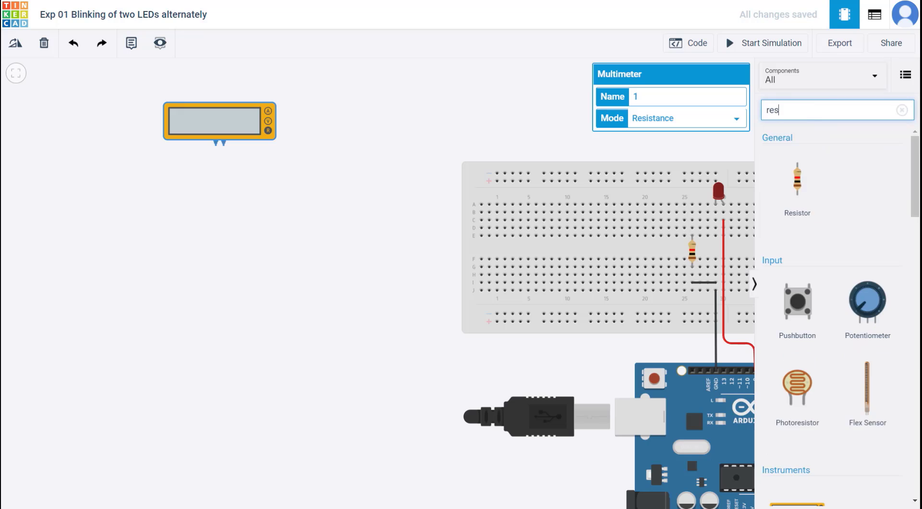
Finish searching 'resistor' and place a second 1 kΩ resistor below the multimeter.
text(istor)
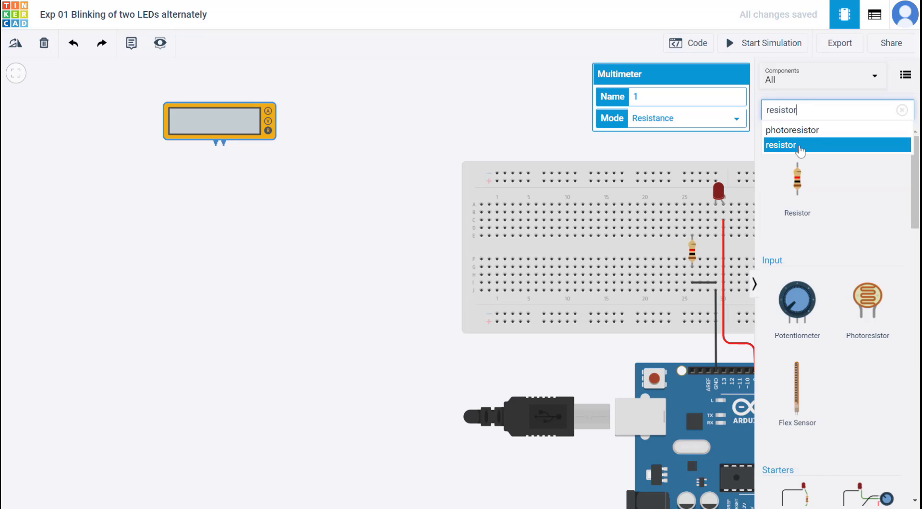
click(780, 145)
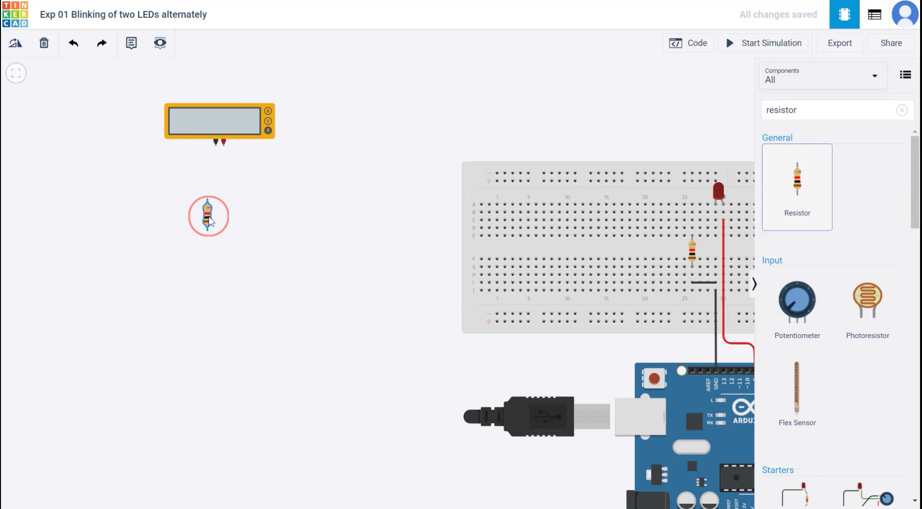
click(207, 216)
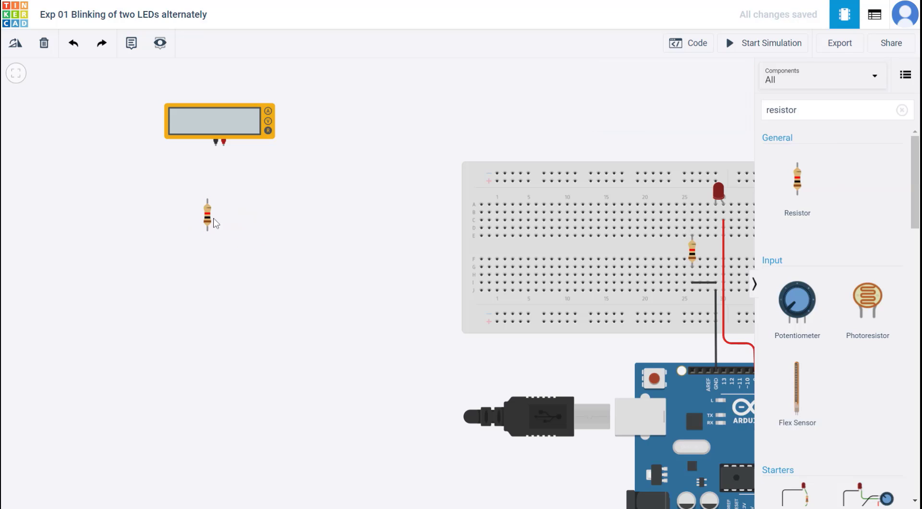
click(207, 214)
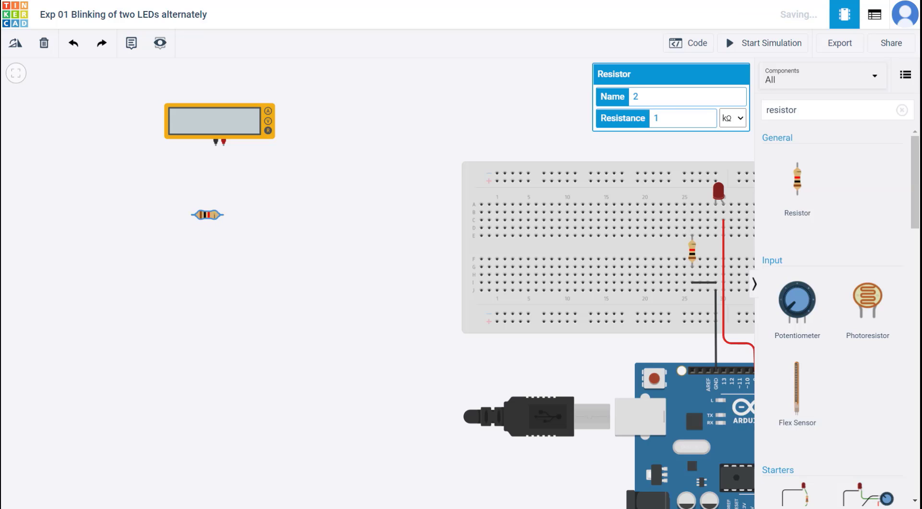
Wire the multimeter probes to the standalone resistor with black and red leads.
drag(207, 215, 215, 184)
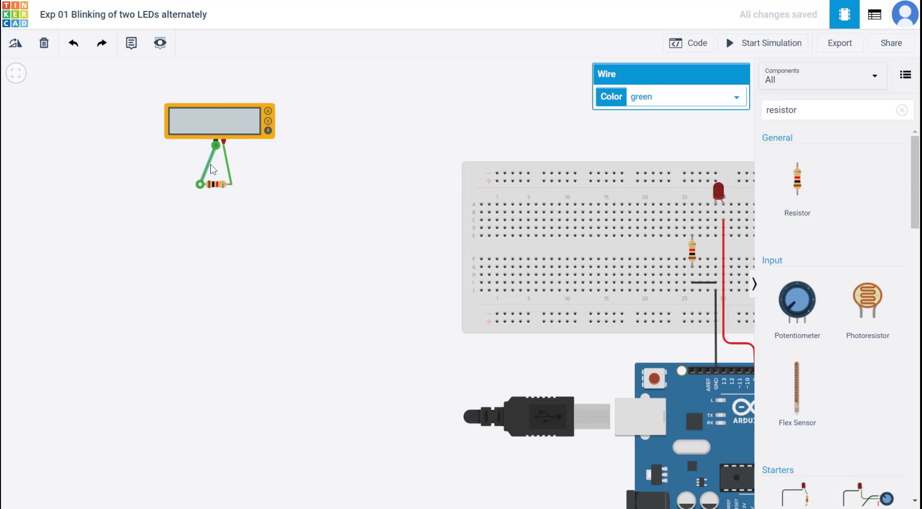
click(682, 96)
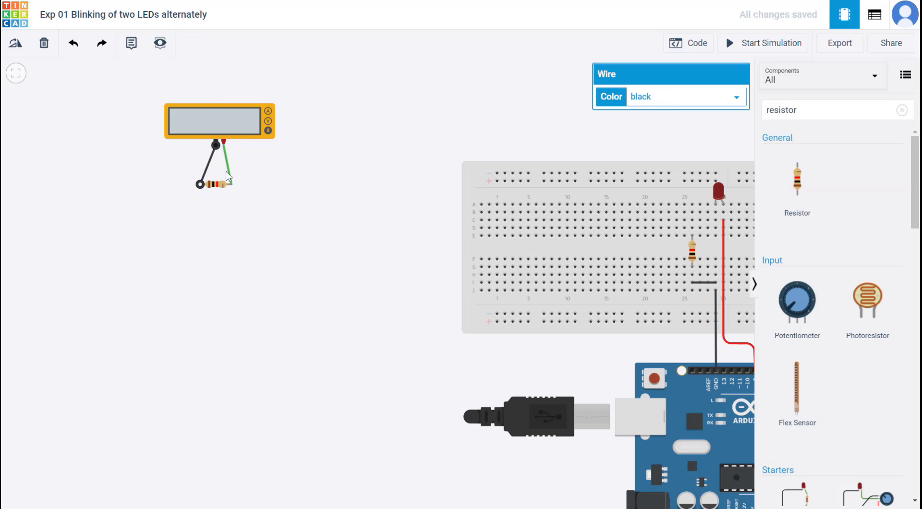
click(671, 96)
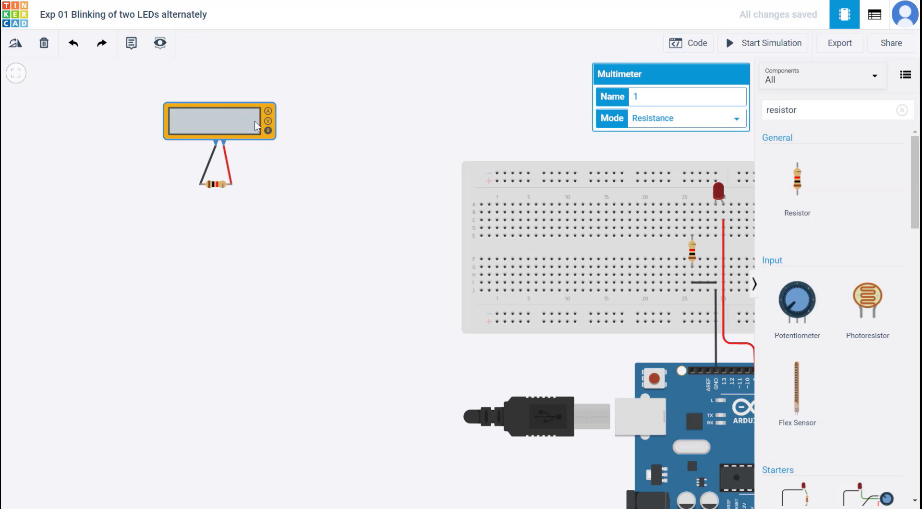
mouse_move(748, 75)
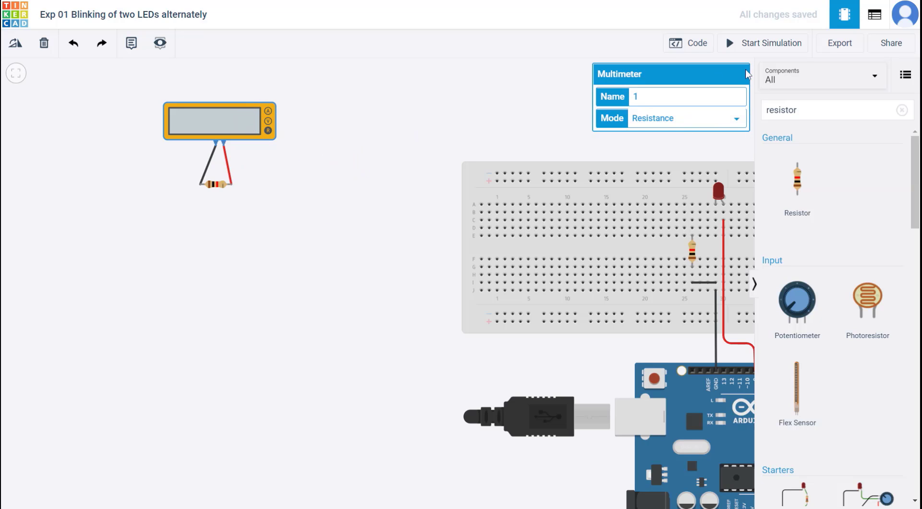
Simulate to read the resistor at 1.00 kΩ, check its value, then stop the simulation.
click(769, 44)
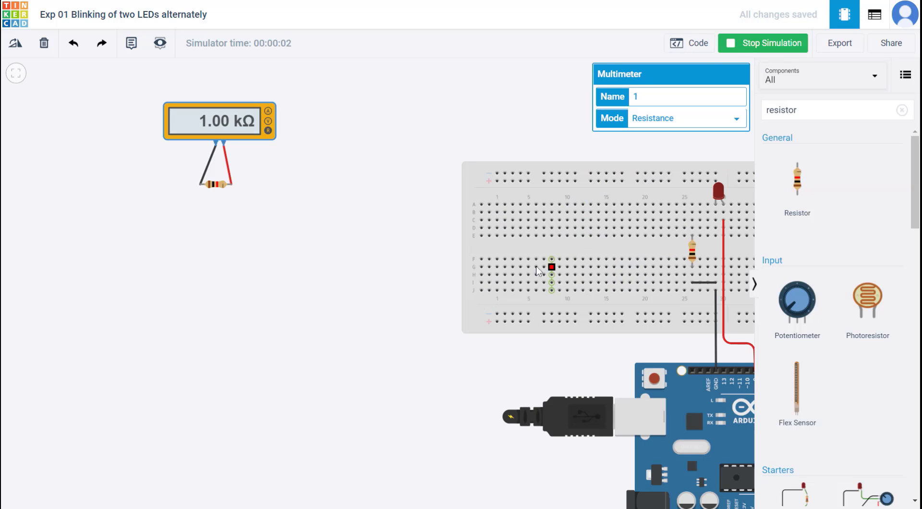
click(216, 186)
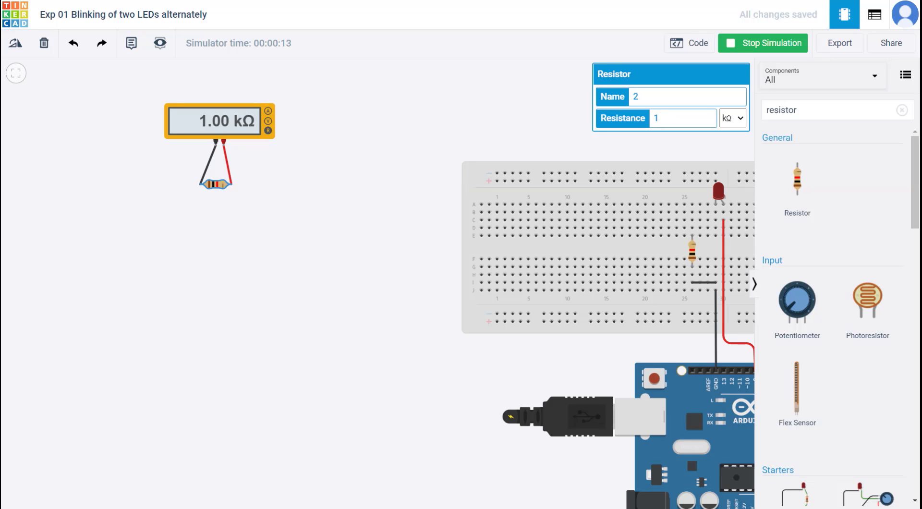
click(769, 44)
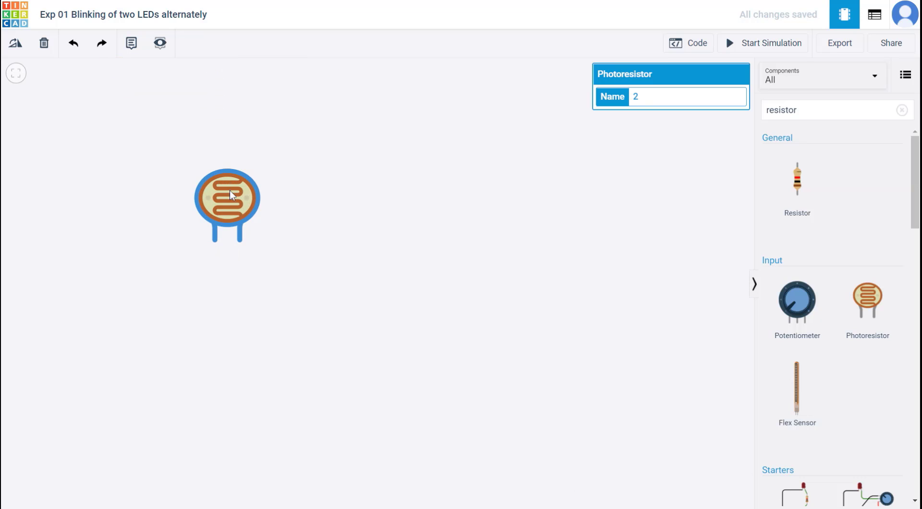
mouse_move(223, 127)
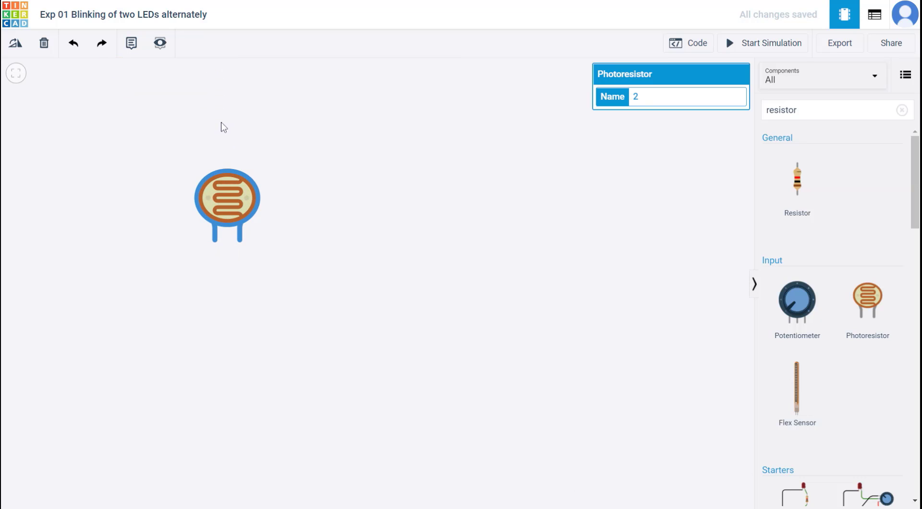
mouse_move(245, 207)
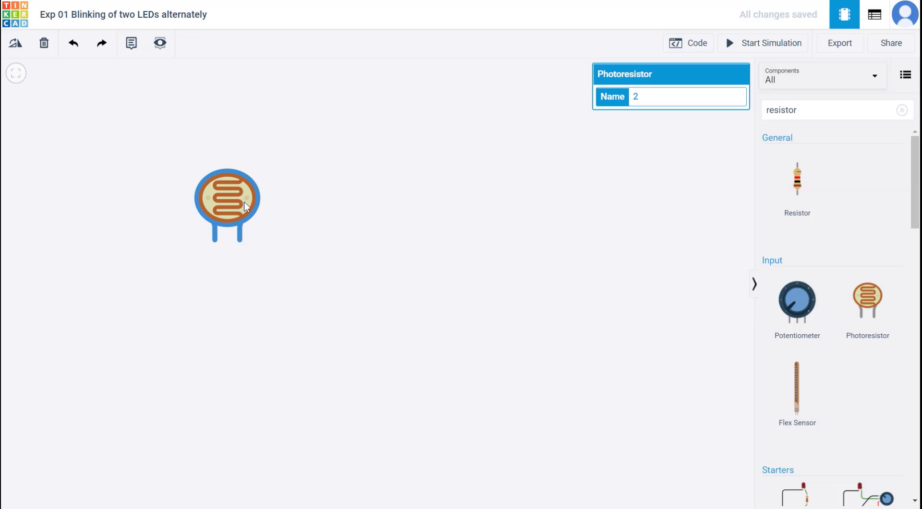
mouse_move(242, 213)
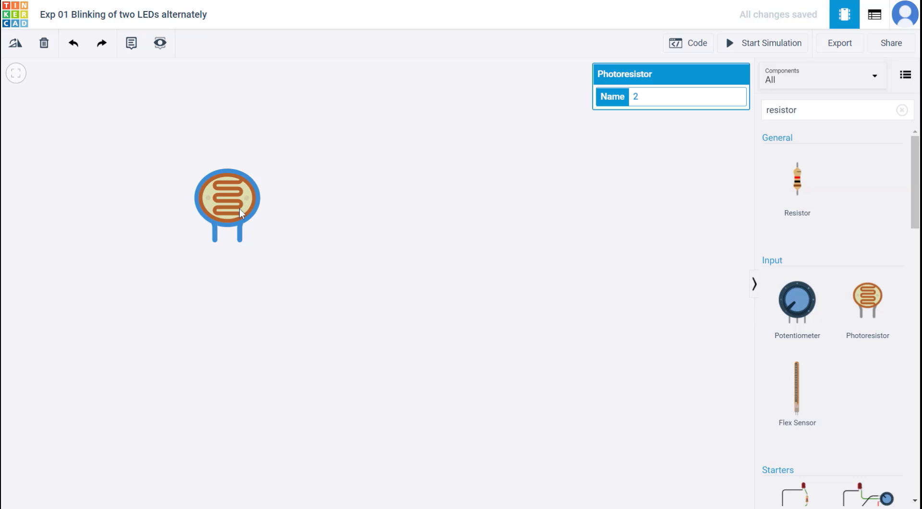
mouse_move(213, 167)
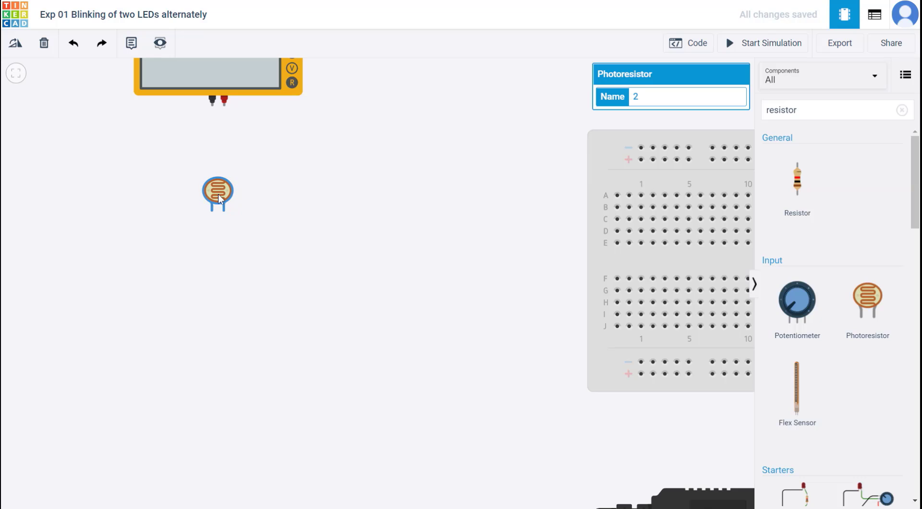
Rotate the photoresistor legs-up and wire the multimeter probes to it with black and red leads.
drag(218, 194, 222, 232)
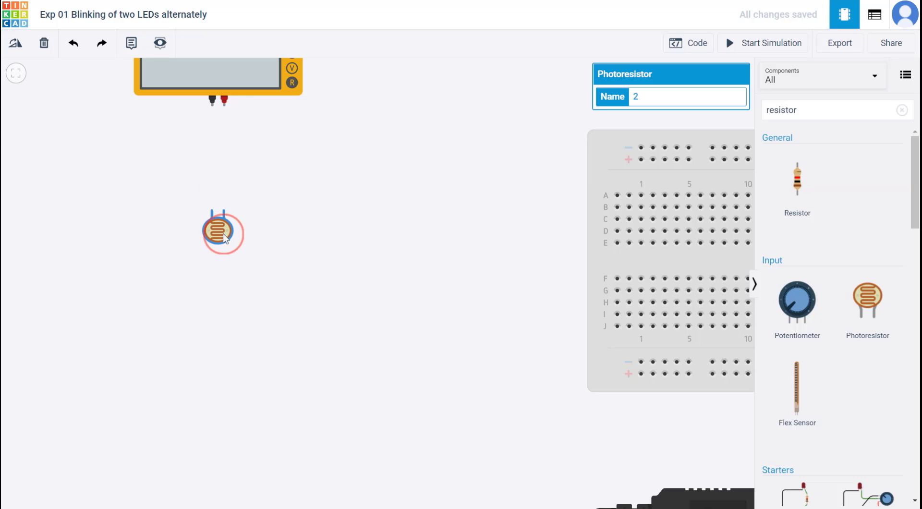
drag(224, 230, 223, 105)
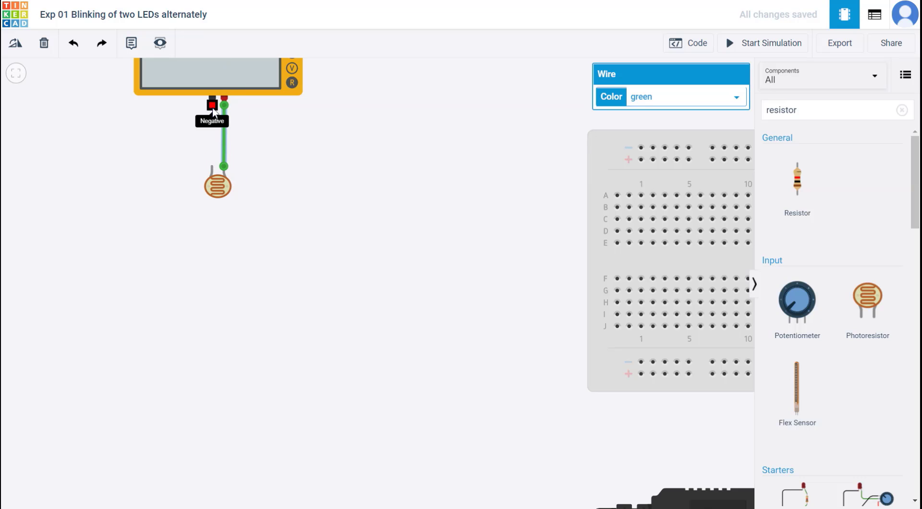
mouse_move(229, 137)
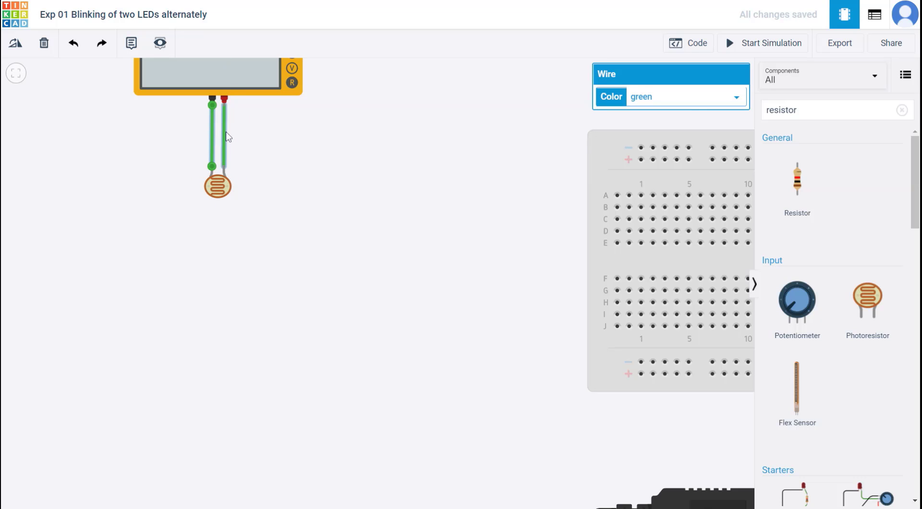
click(685, 96)
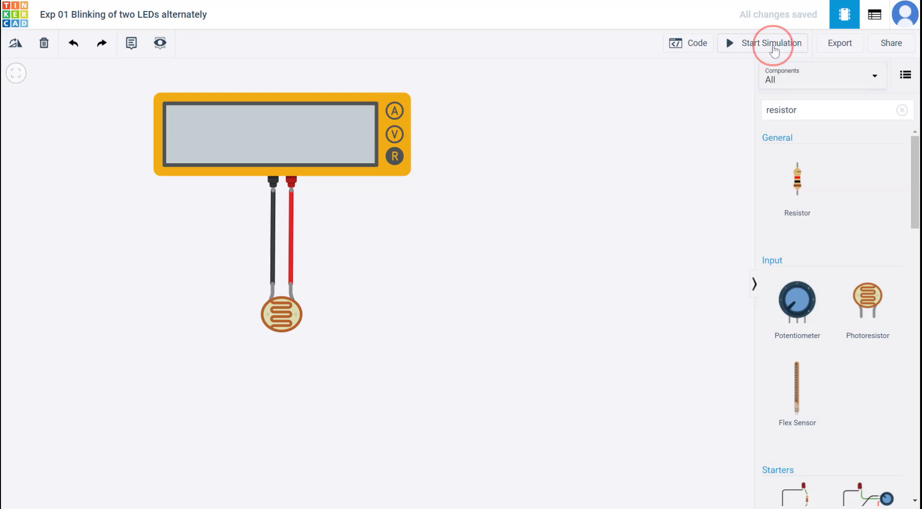
Run the simulation so the multimeter reads 180 kΩ and show the photoresistor's light slider.
click(770, 43)
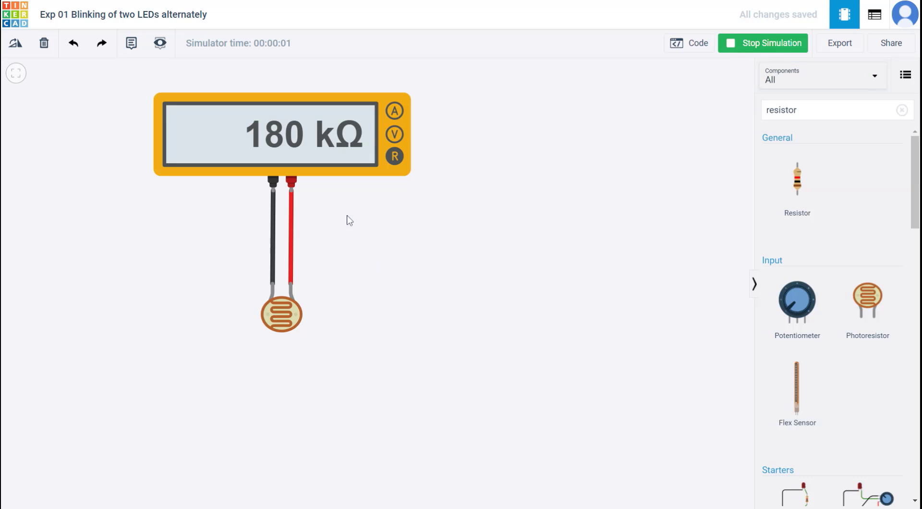
mouse_move(370, 303)
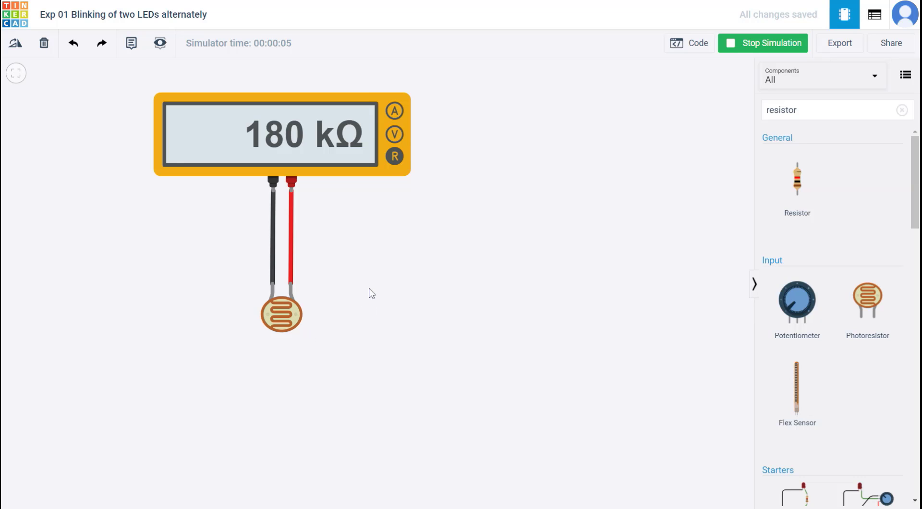
click(281, 313)
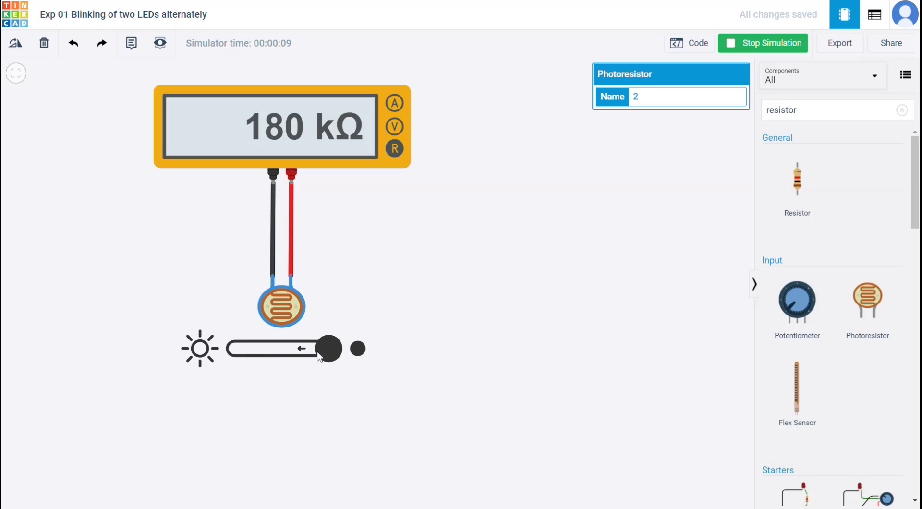
mouse_move(213, 355)
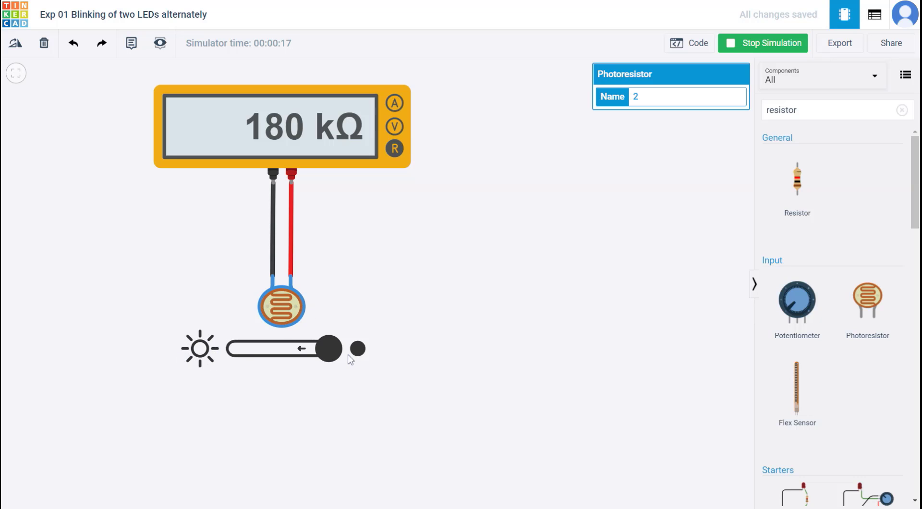
mouse_move(371, 356)
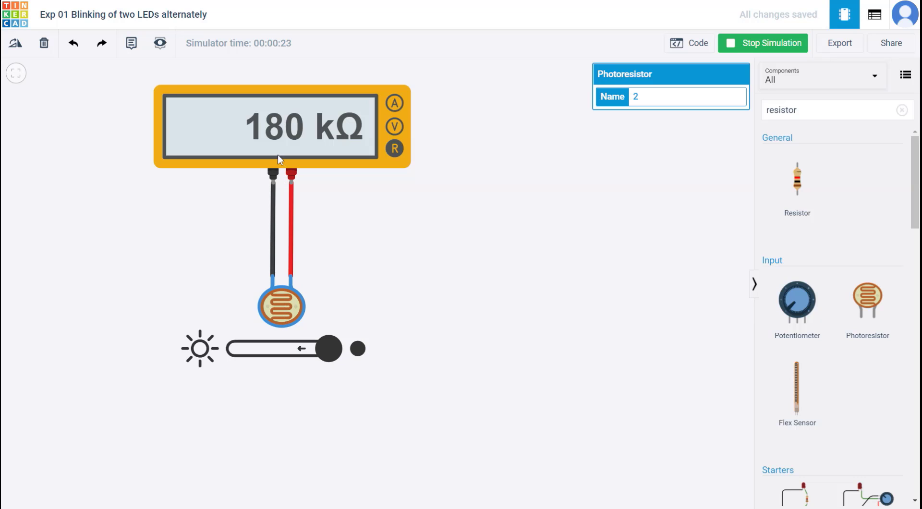
mouse_move(291, 298)
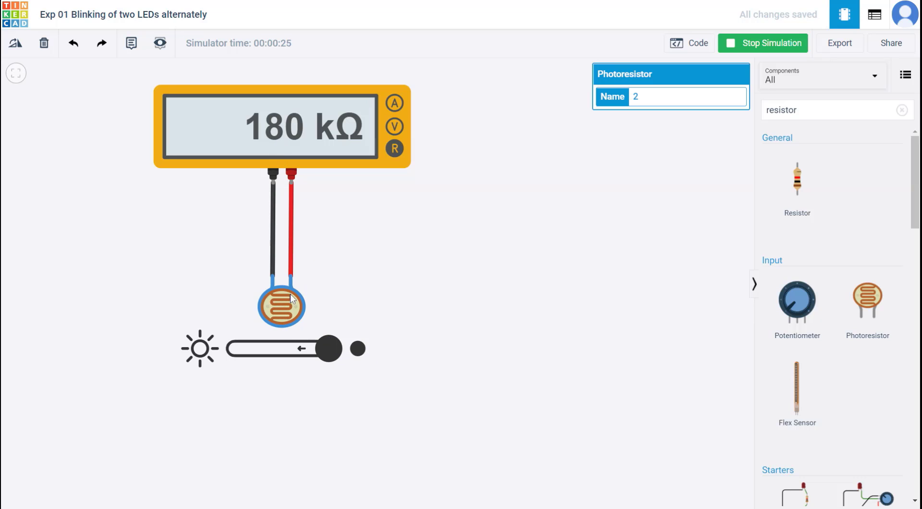
mouse_move(297, 317)
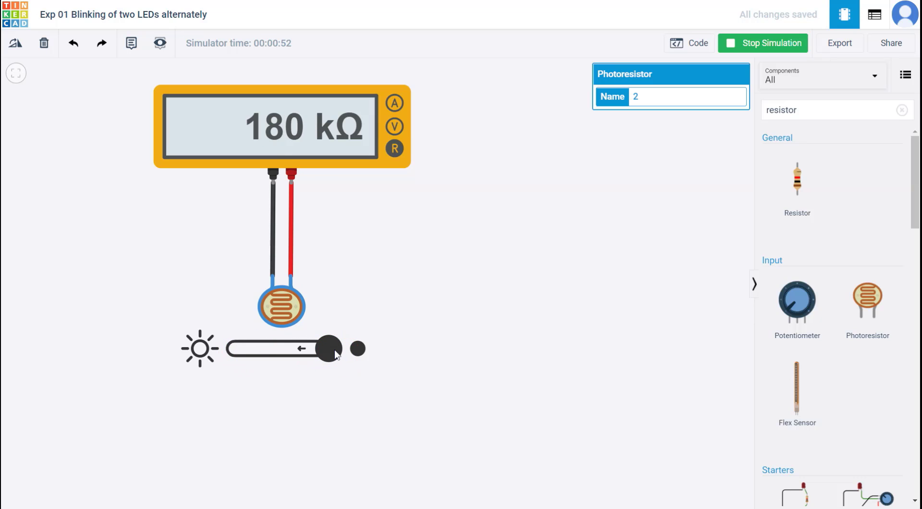
mouse_move(423, 162)
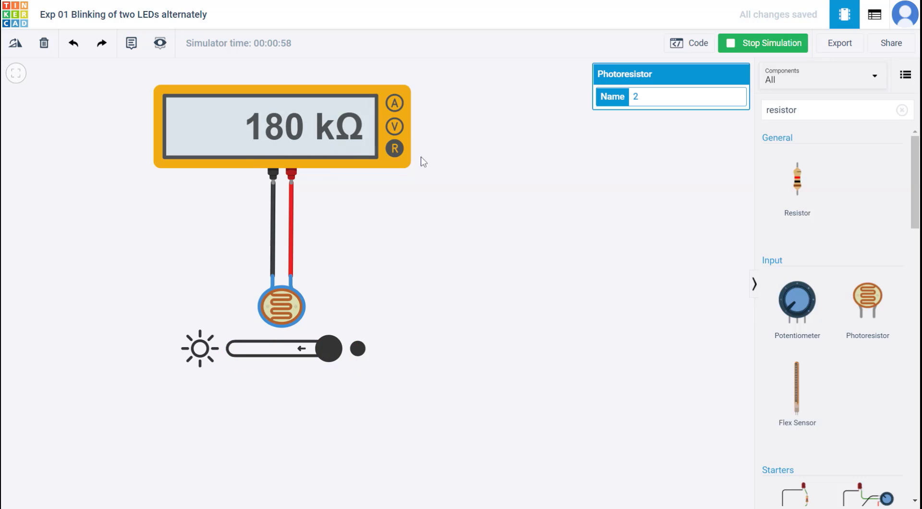
scroll(down, 3)
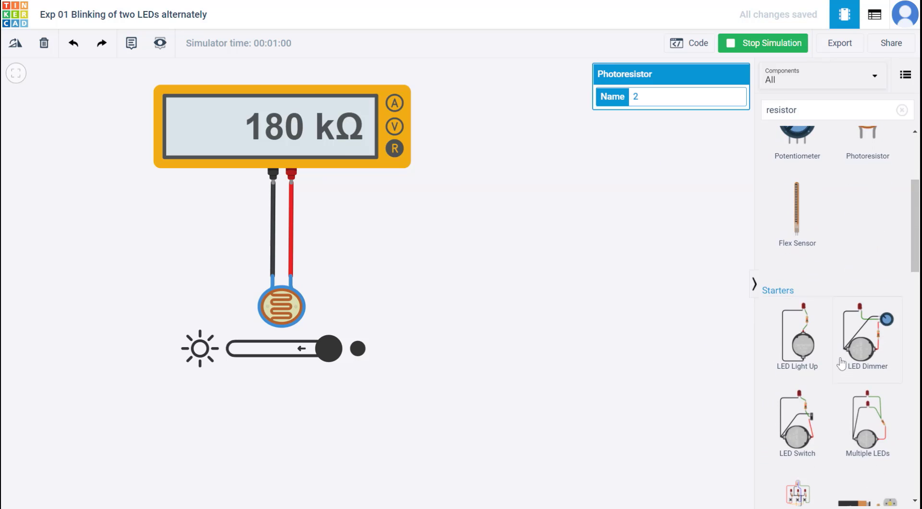
Return to the Exp 01 Arduino LED circuit and stop the simulation.
click(689, 43)
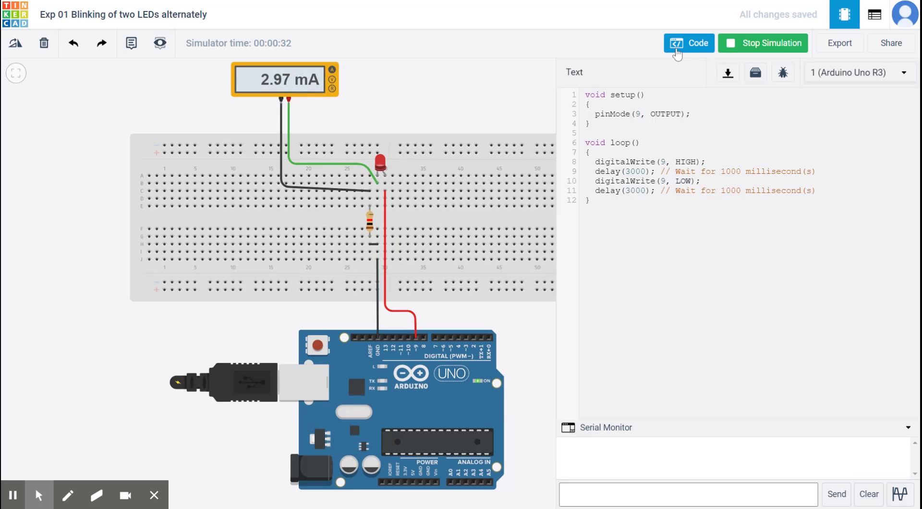
mouse_move(517, 87)
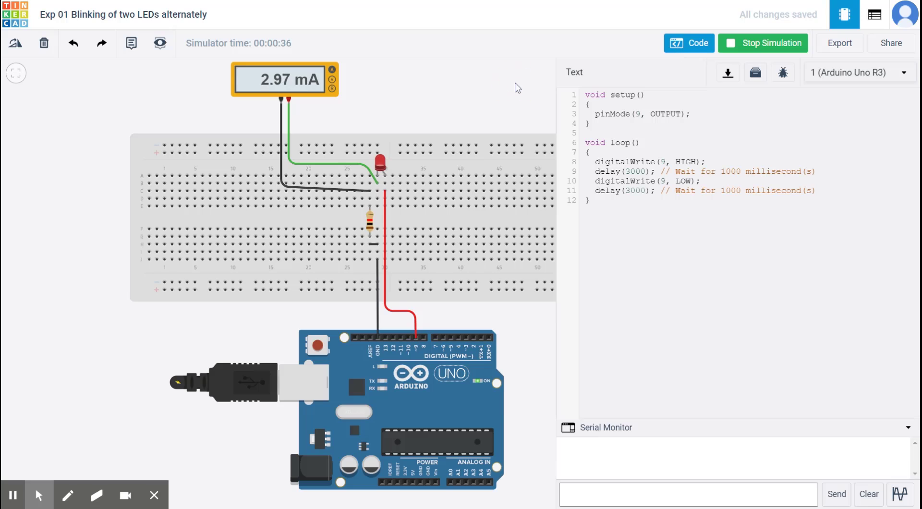
click(763, 44)
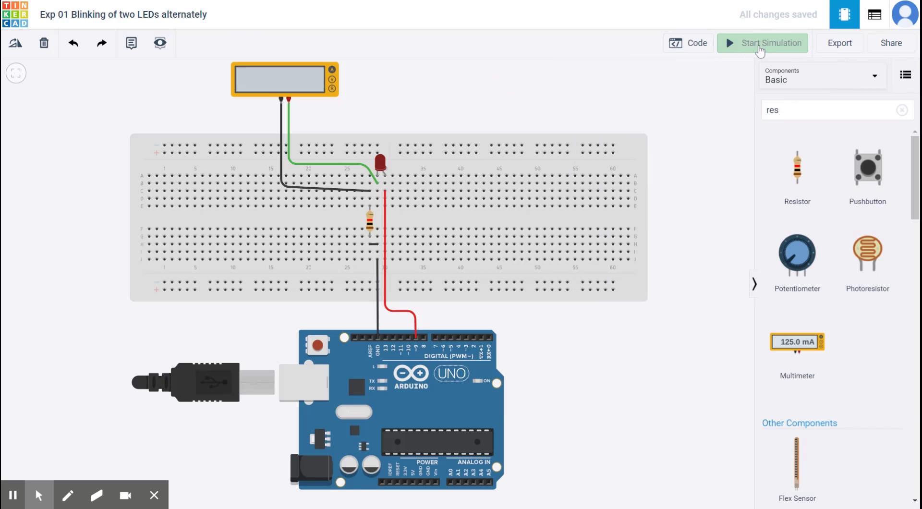
mouse_move(16, 39)
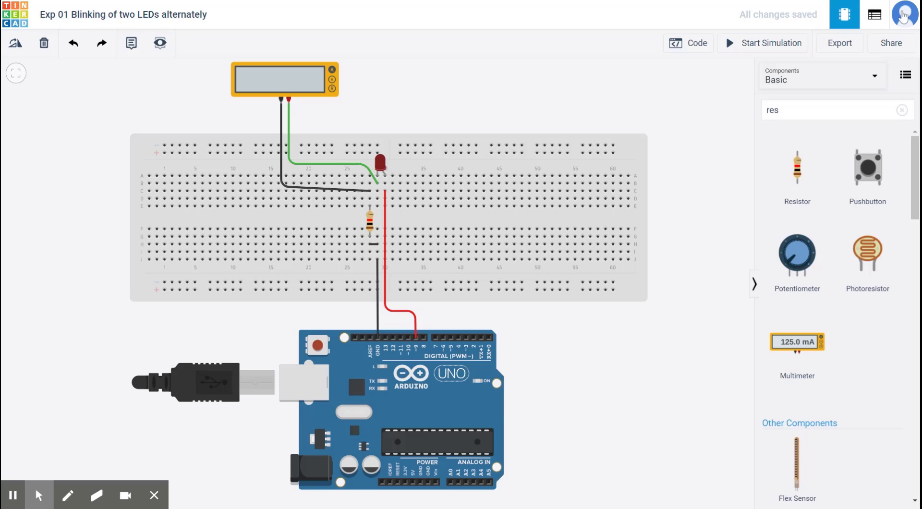
mouse_move(519, 83)
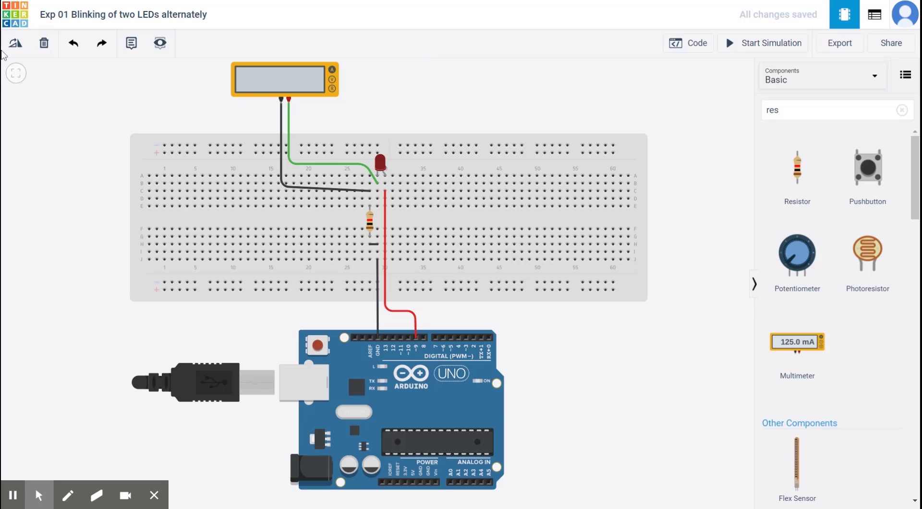
mouse_move(122, 106)
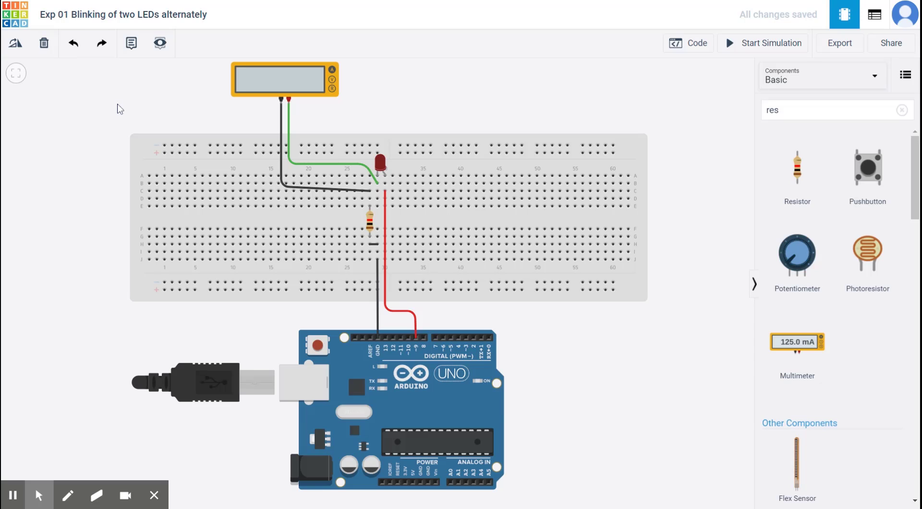
mouse_move(86, 94)
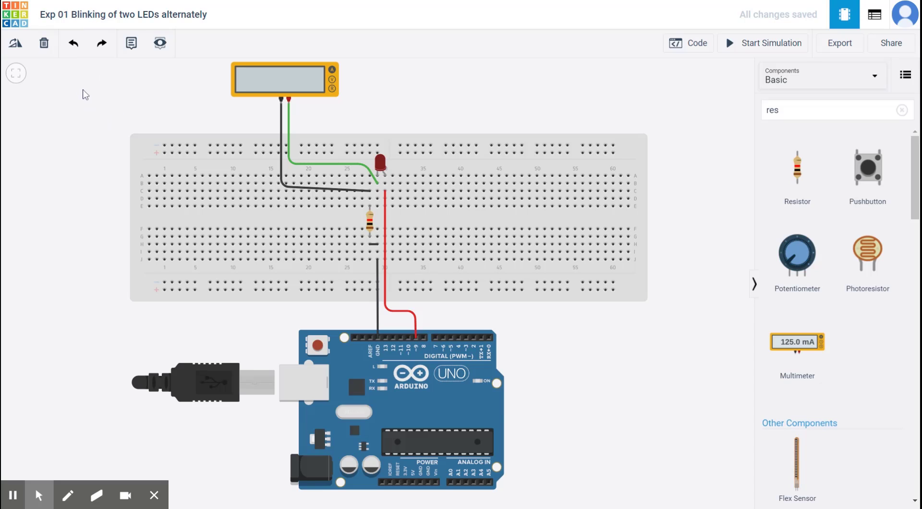
mouse_move(518, 72)
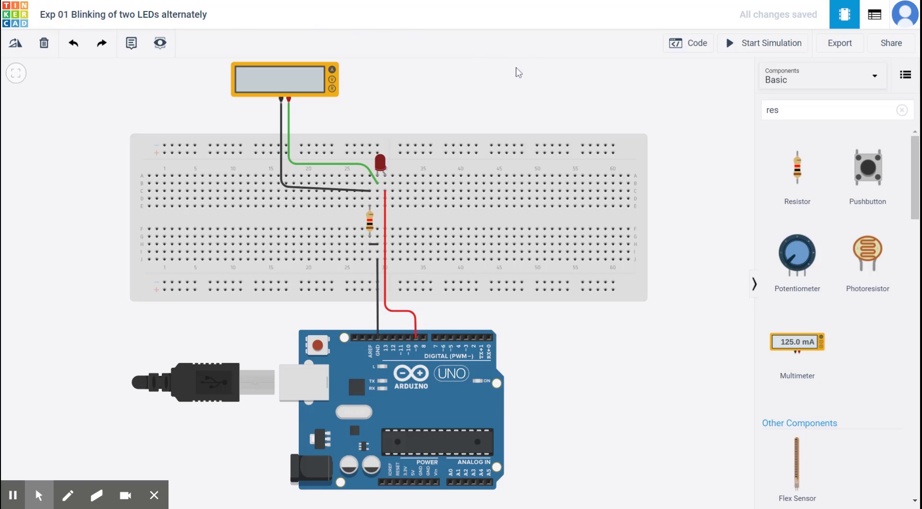
mouse_move(17, 73)
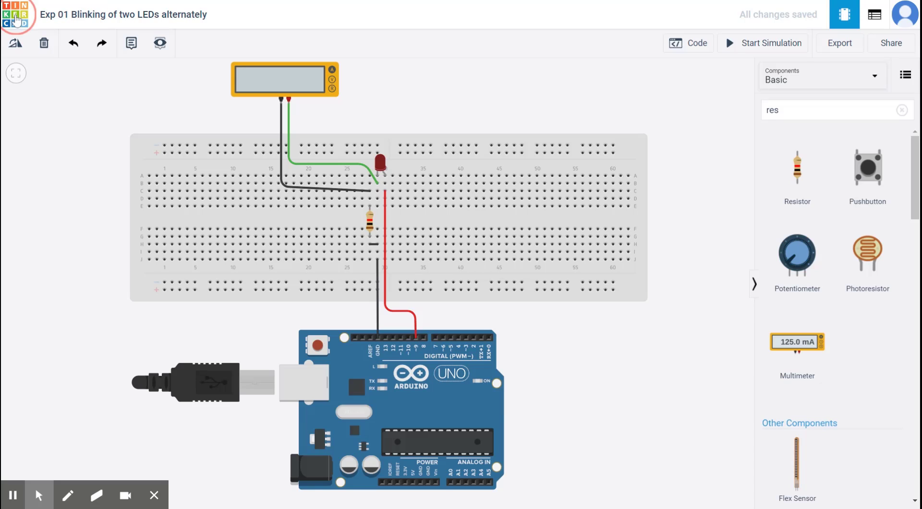
Go back to the Circuits dashboard and create a new blank circuit.
click(18, 14)
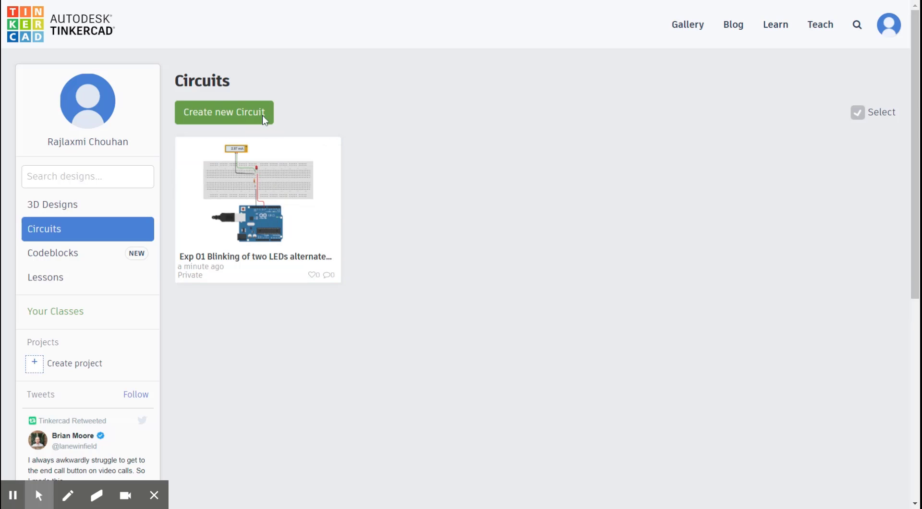
click(224, 112)
text(E)
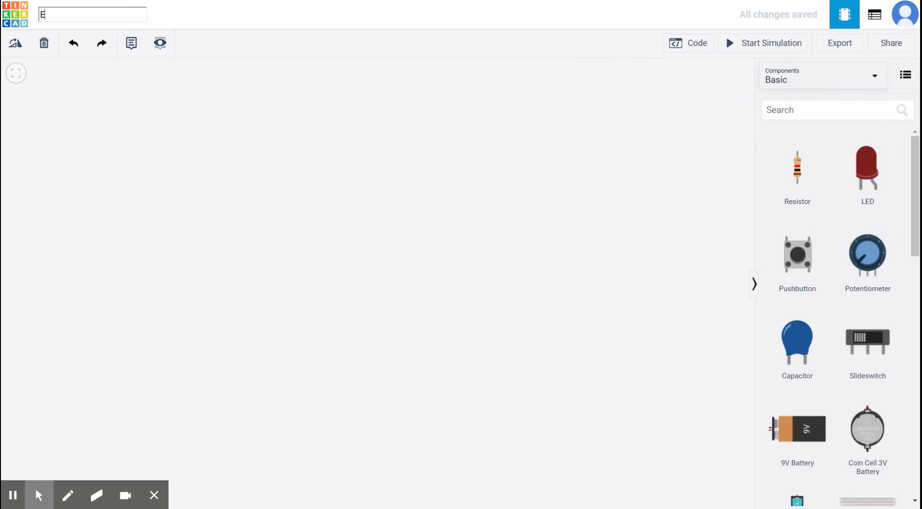
Name the new circuit 'Exp 02 Controlling', trimming the end with Backspace.
text(xp 02)
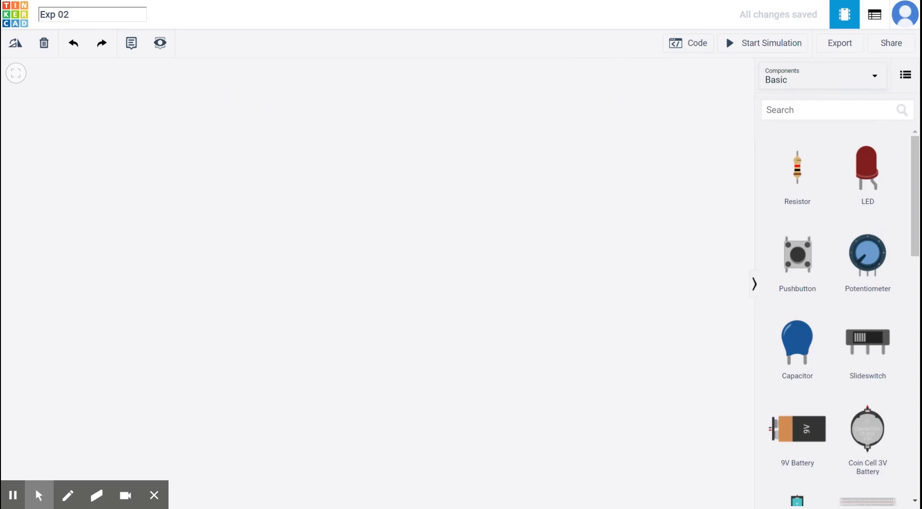
text(Controlling)
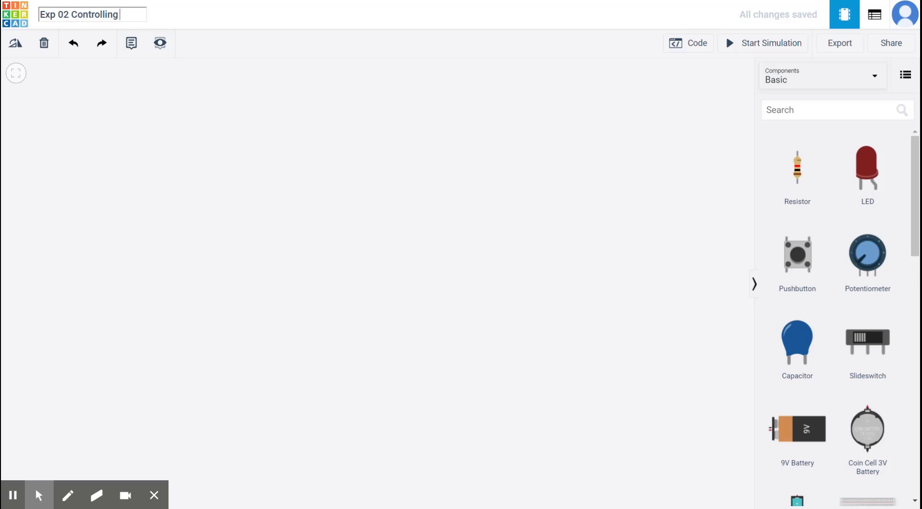
key(BackSpace)
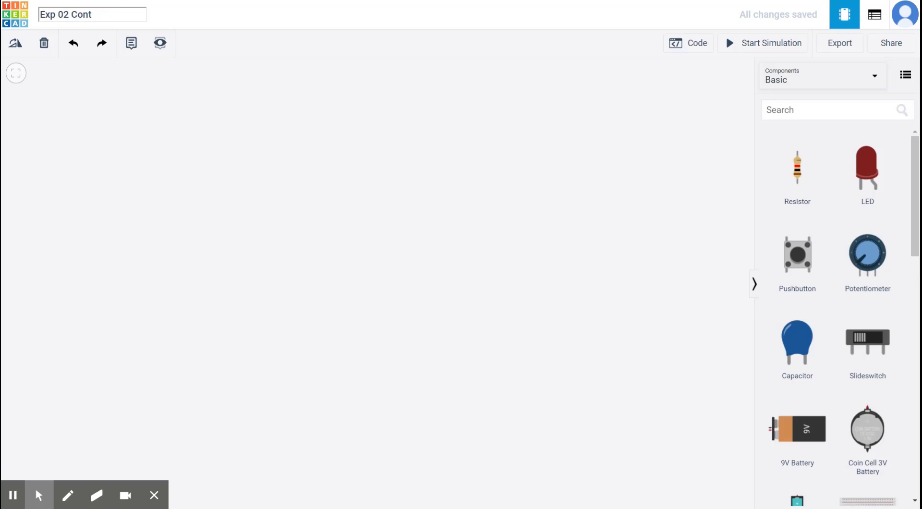